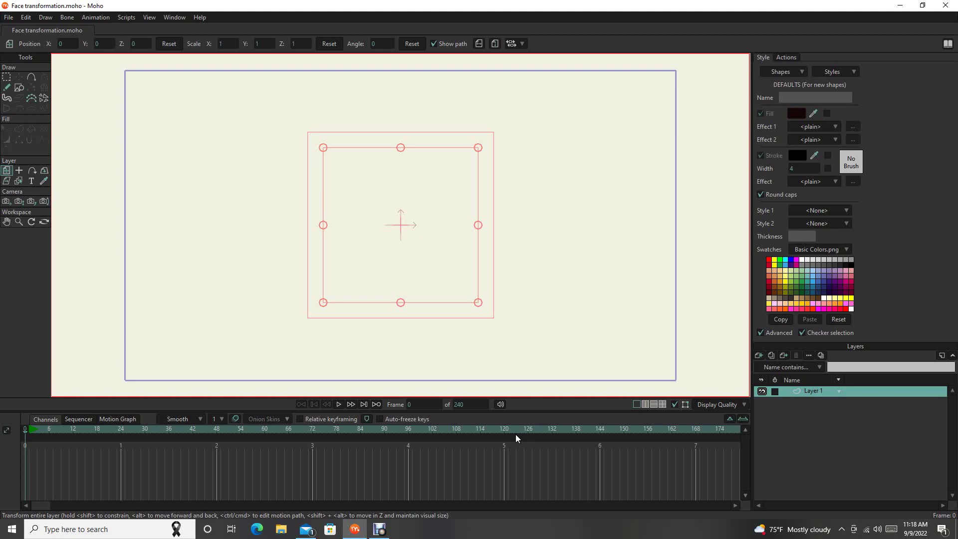
mouse_move(265, 163)
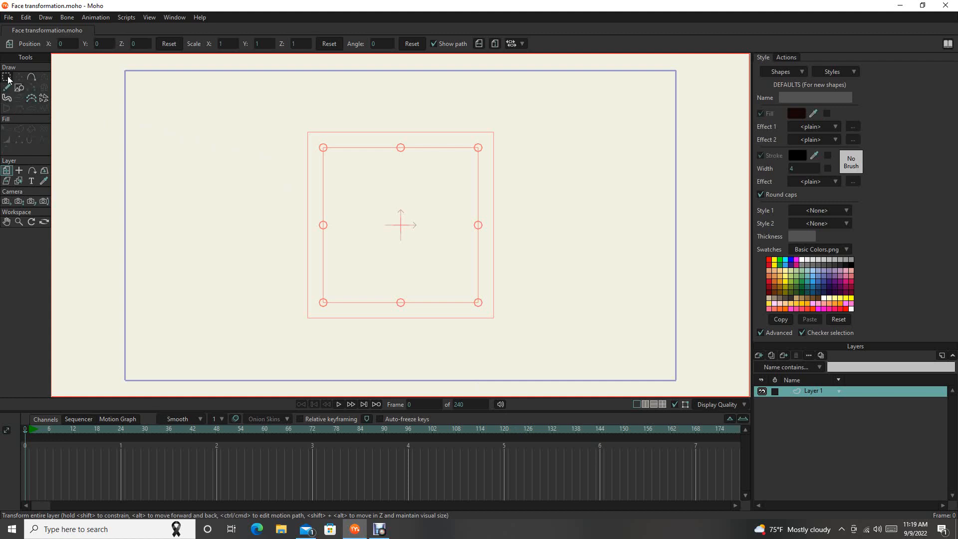
- Activate the Select Points tool on the blank Layer 1 canvas
click(8, 78)
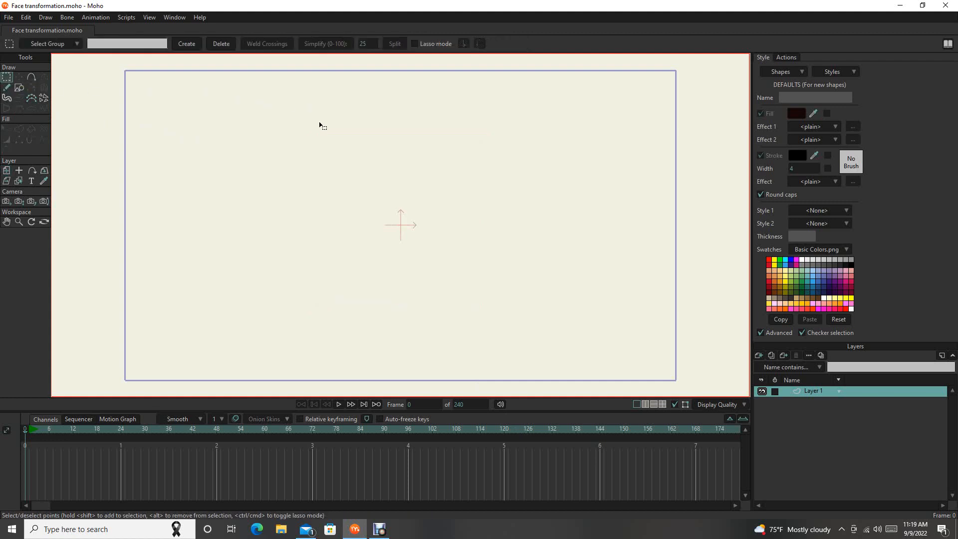
mouse_move(555, 331)
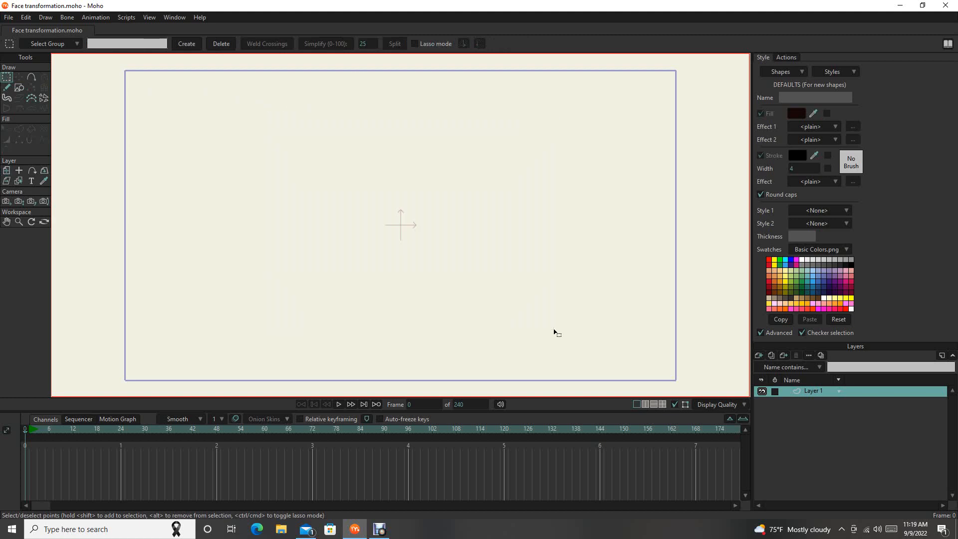
mouse_move(48, 98)
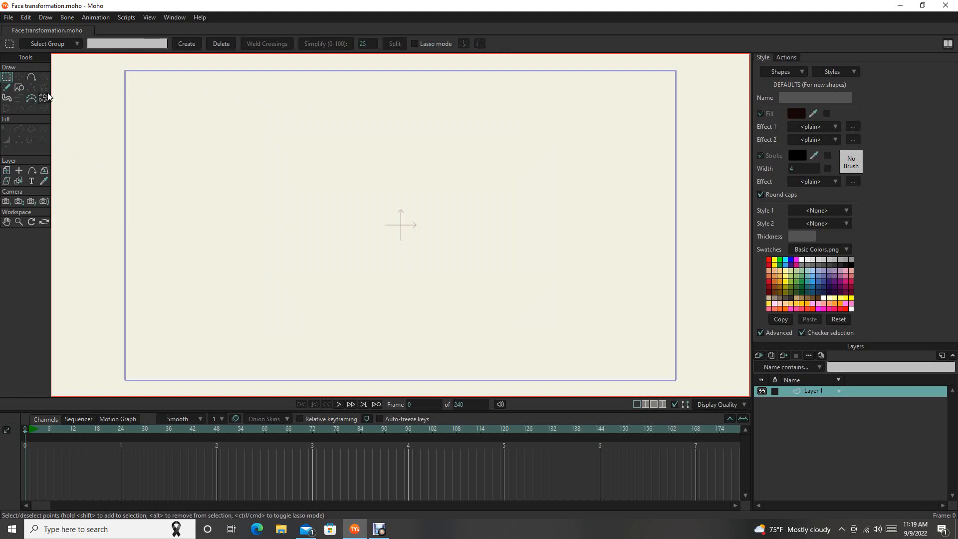
mouse_move(19, 77)
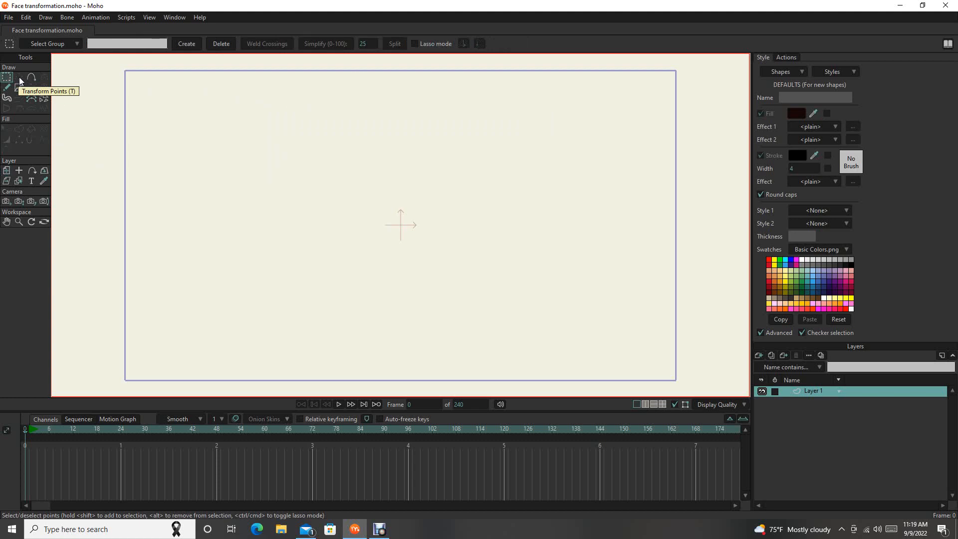
mouse_move(32, 78)
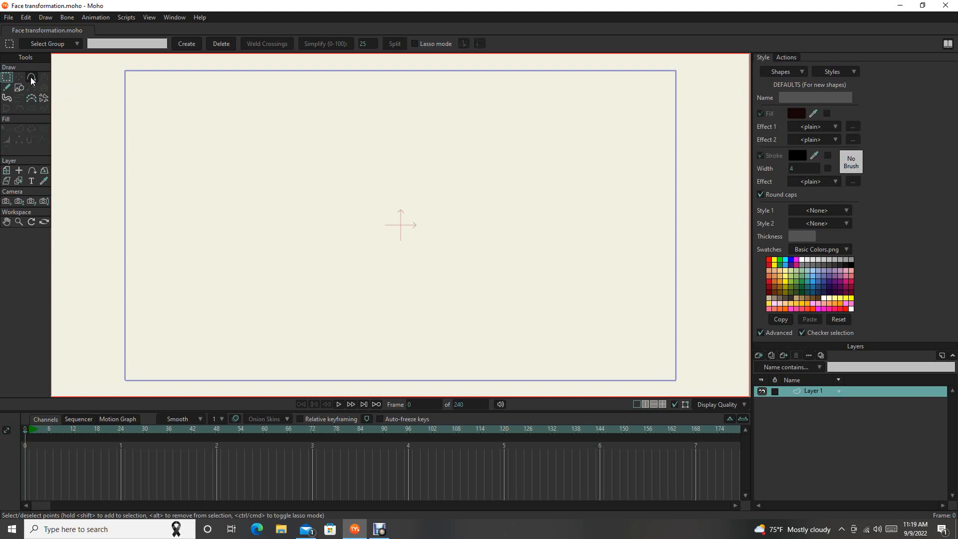
mouse_move(46, 81)
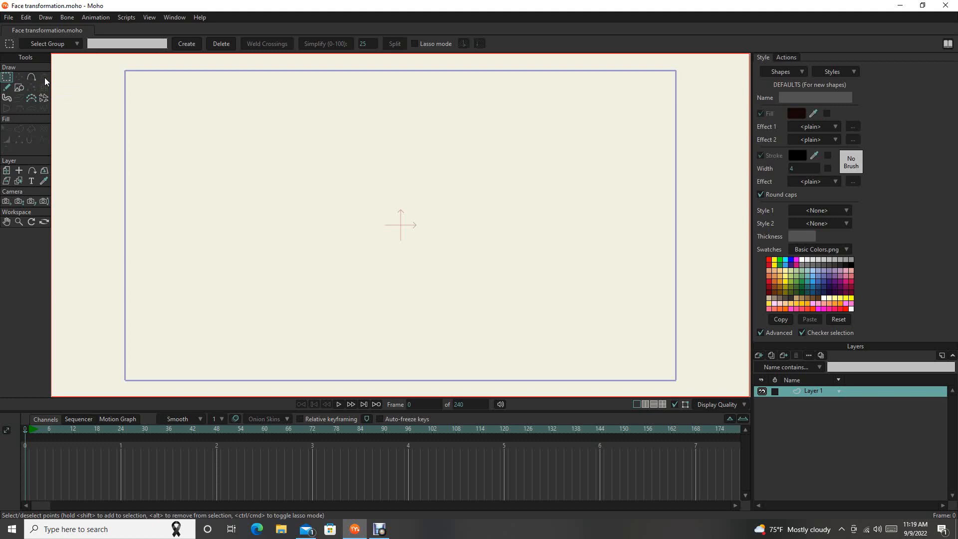
mouse_move(30, 87)
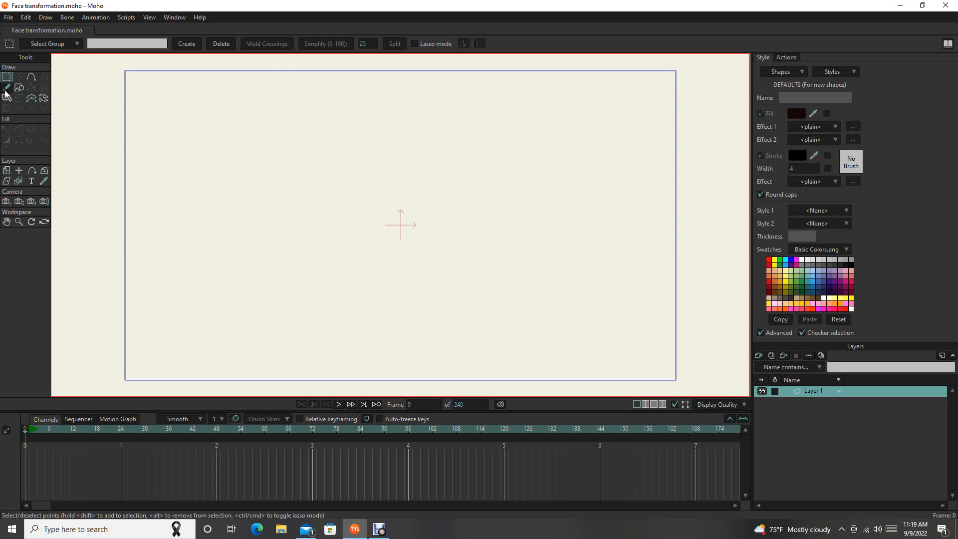
mouse_move(8, 86)
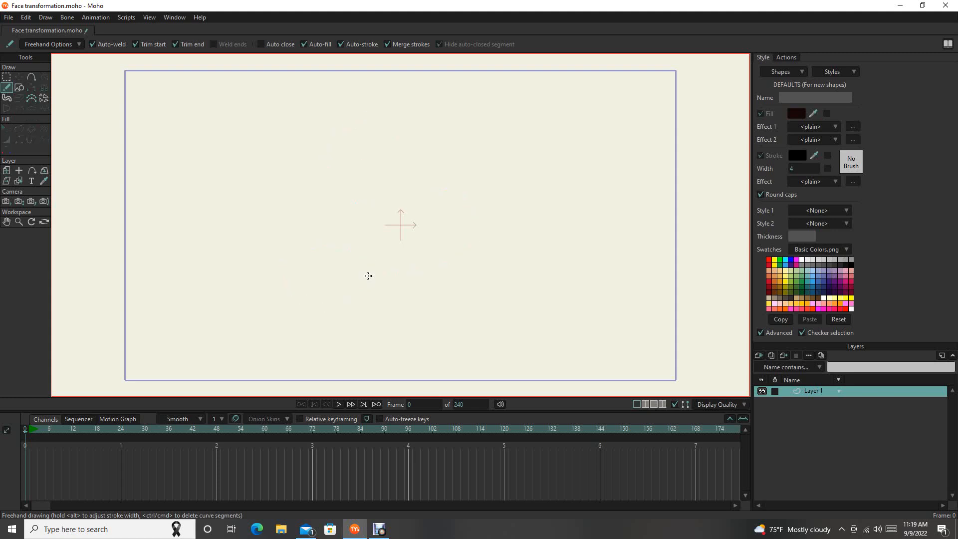
- Pick the Draw Shape tool with its rectangle and oval options
click(19, 87)
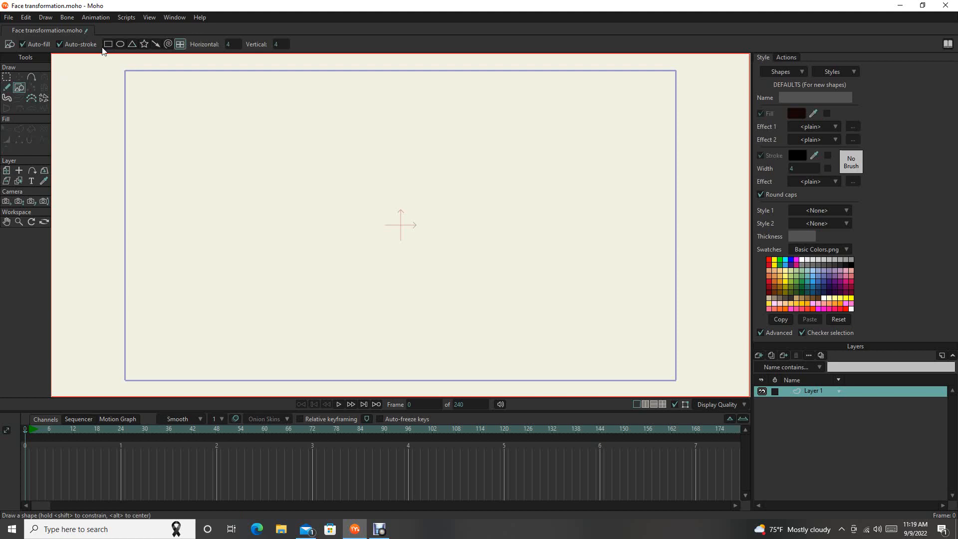
mouse_move(121, 44)
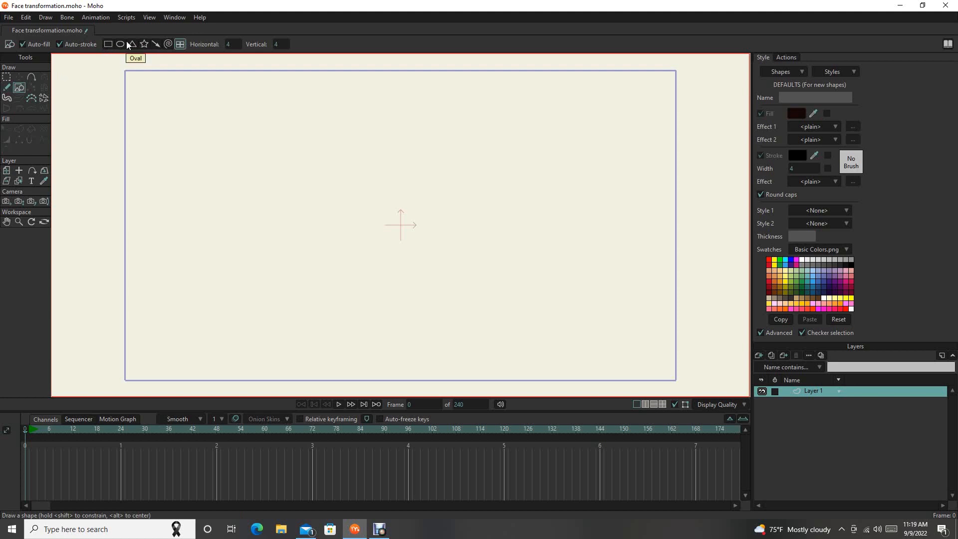
mouse_move(108, 44)
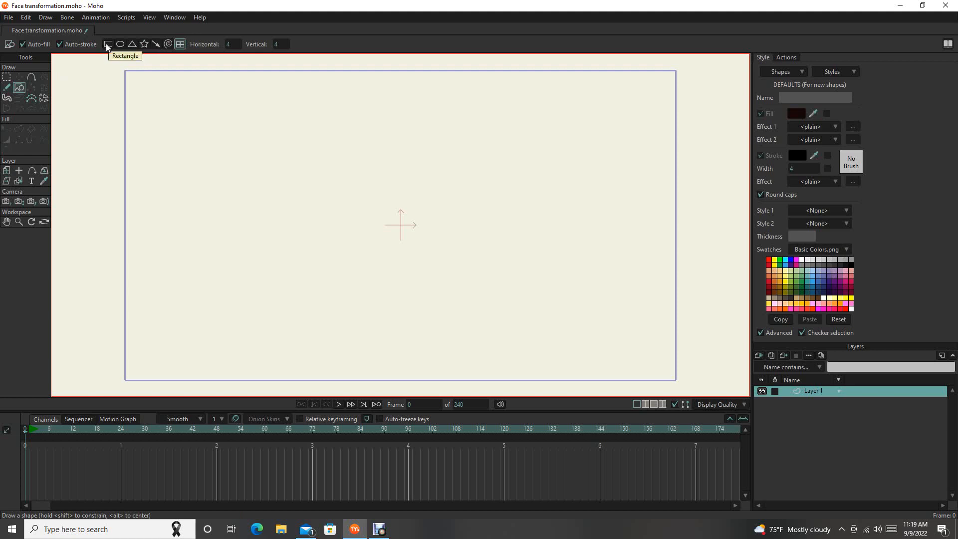
mouse_move(35, 97)
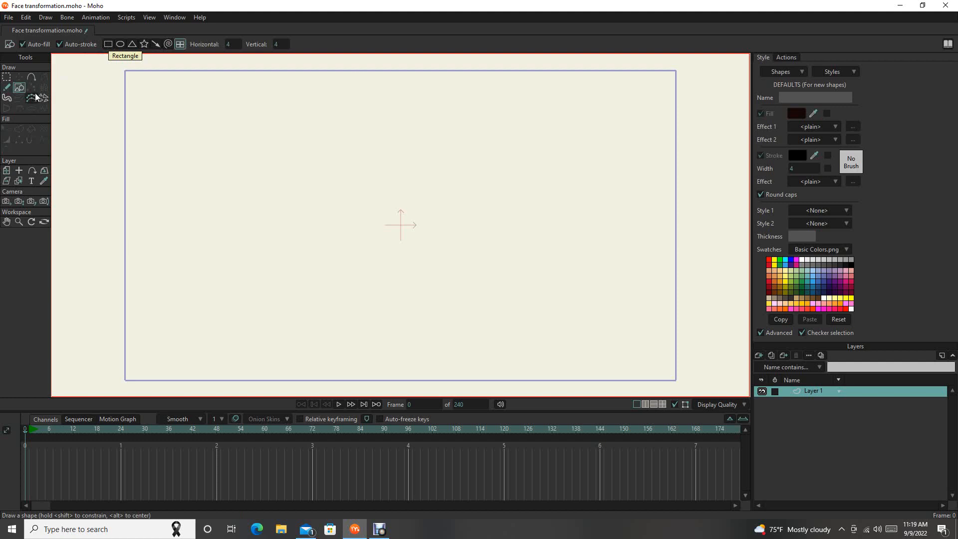
mouse_move(28, 97)
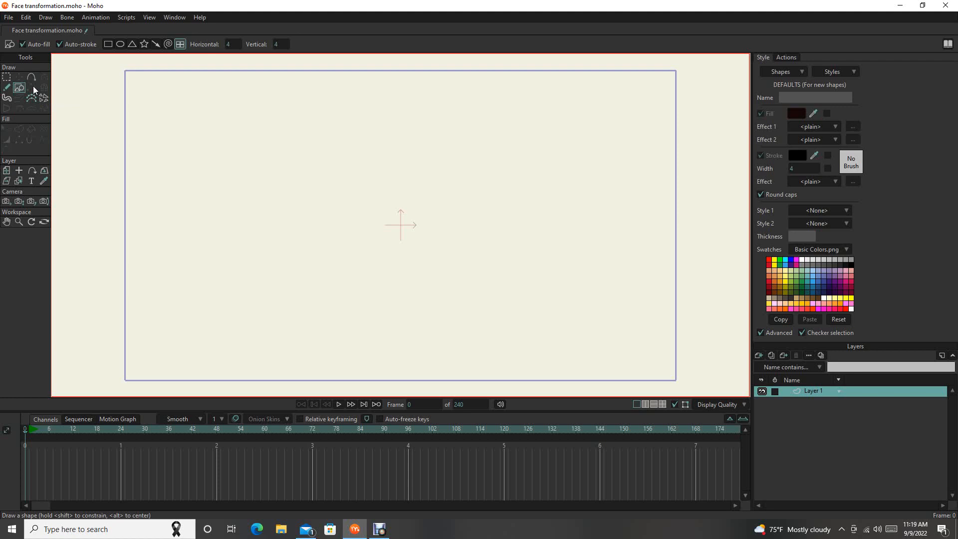
mouse_move(47, 92)
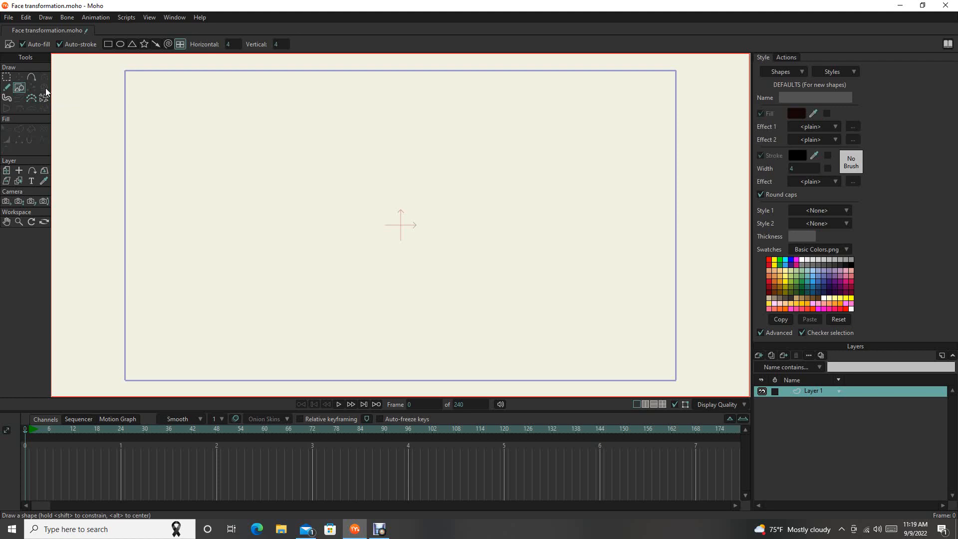
mouse_move(45, 90)
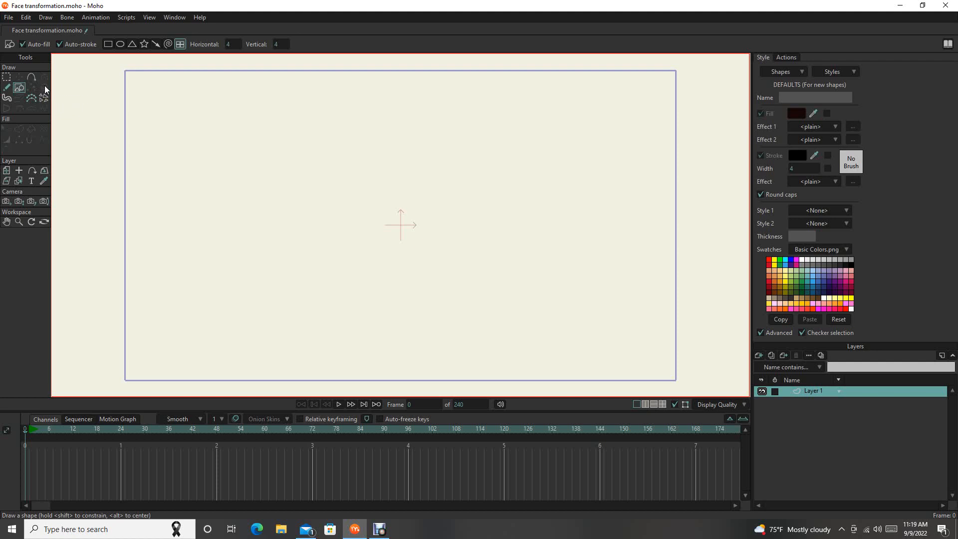
mouse_move(44, 90)
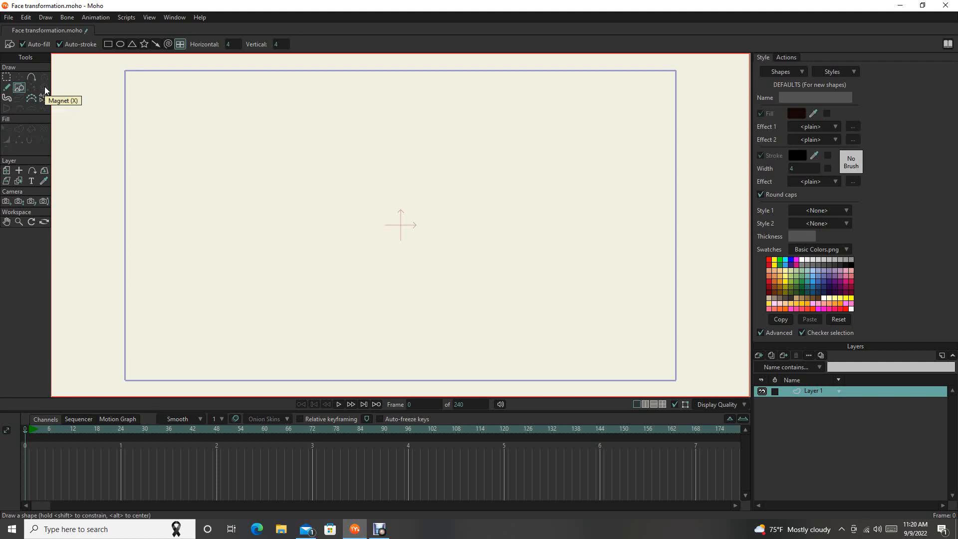
mouse_move(21, 98)
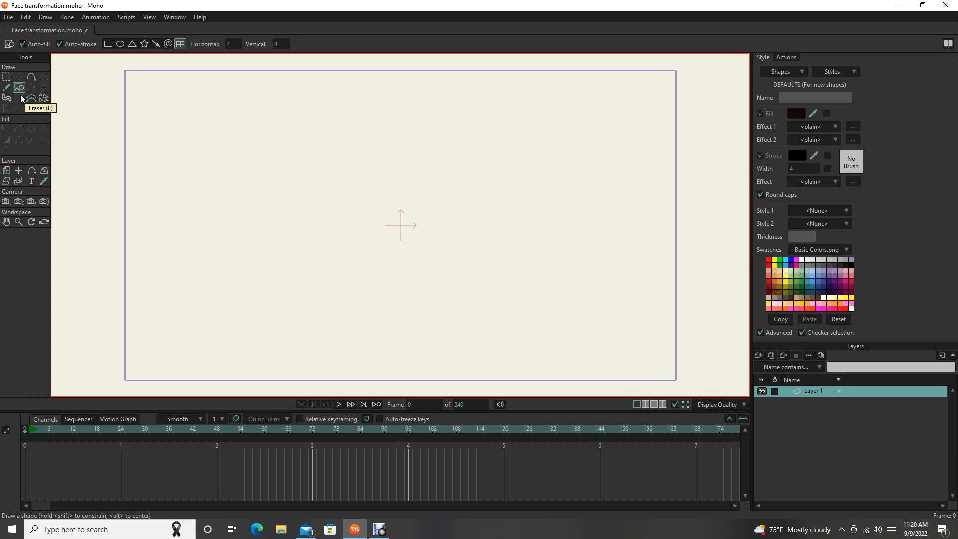
mouse_move(9, 99)
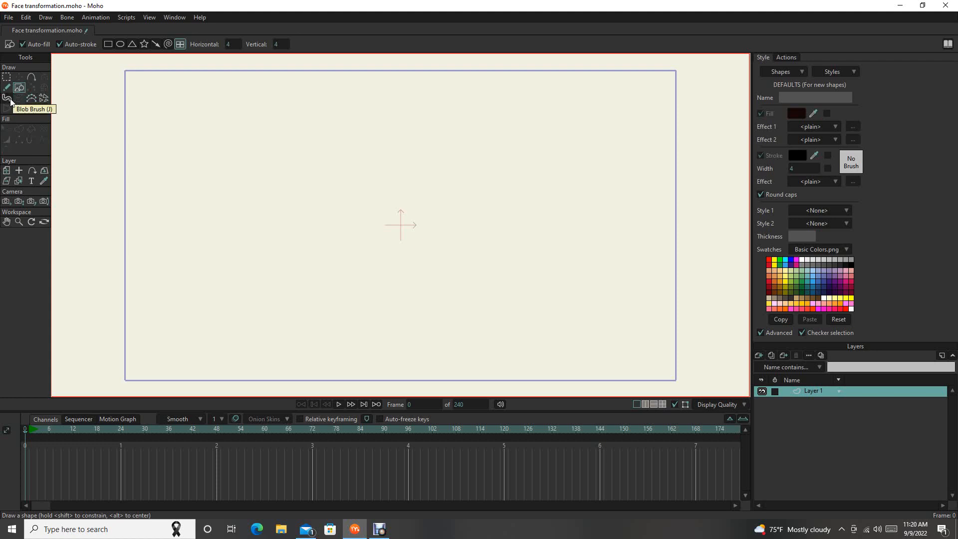
- Paint a dark brown Blob Brush shape and erase a round notch from its left end
click(8, 100)
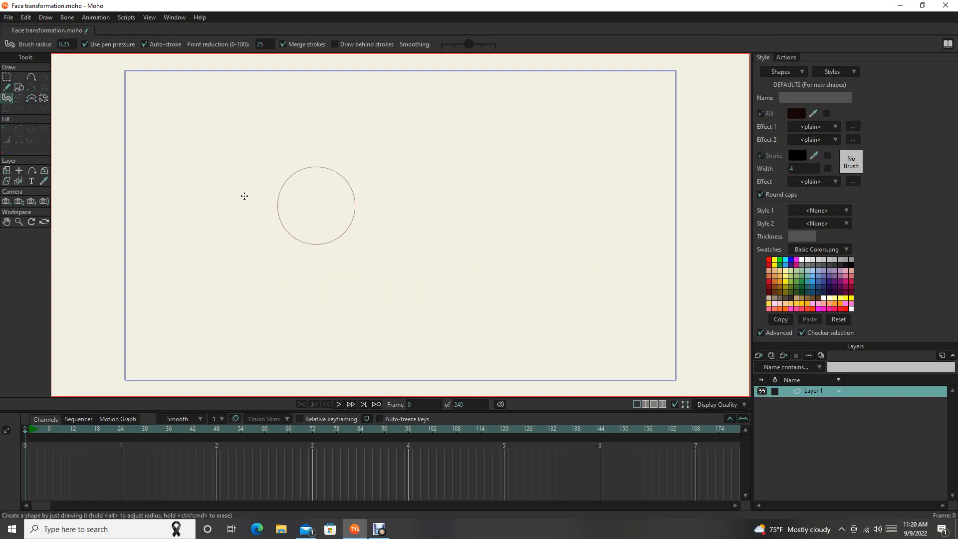
mouse_move(21, 102)
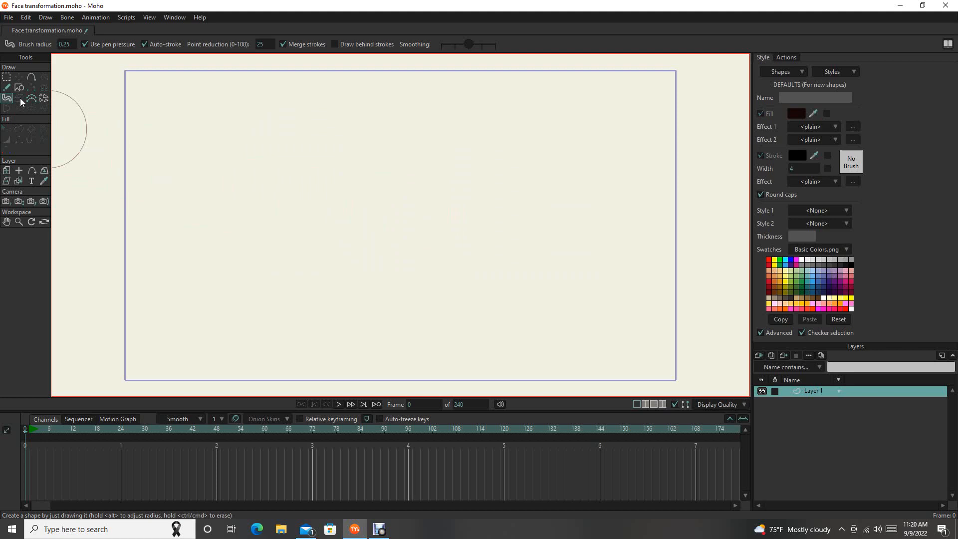
mouse_move(21, 101)
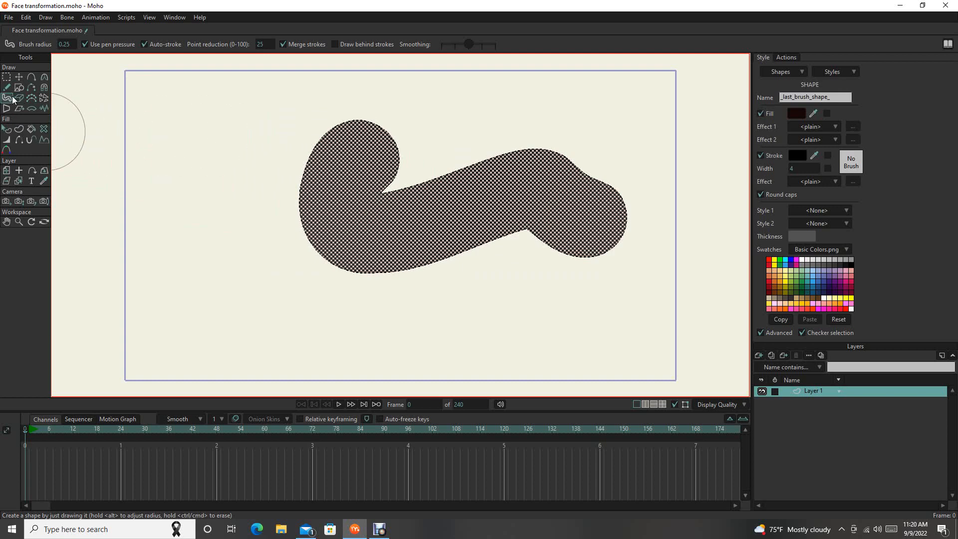
click(6, 98)
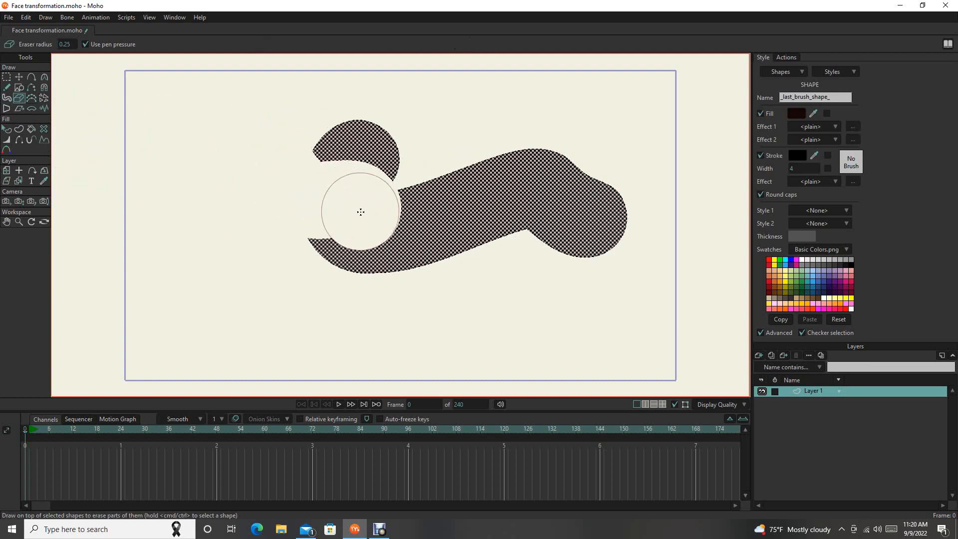
click(6, 76)
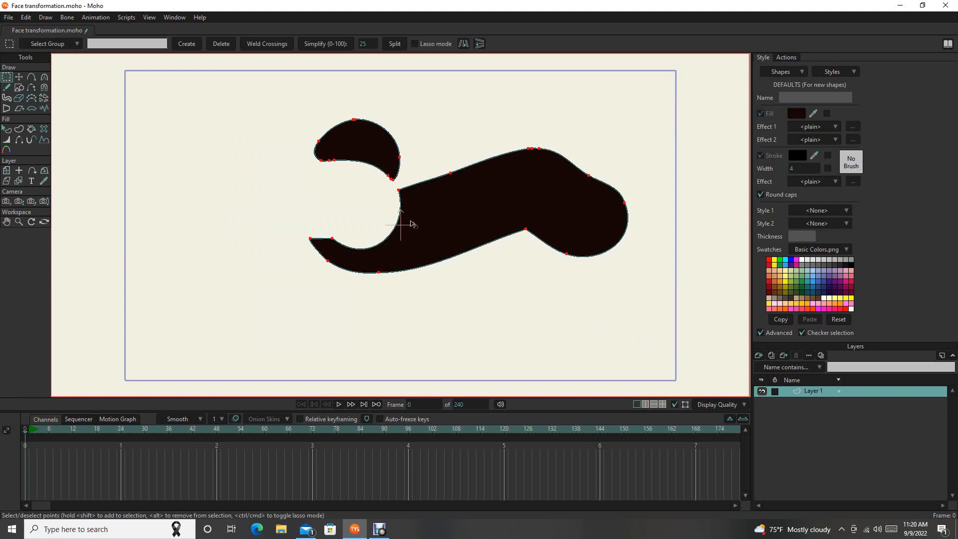
mouse_move(63, 117)
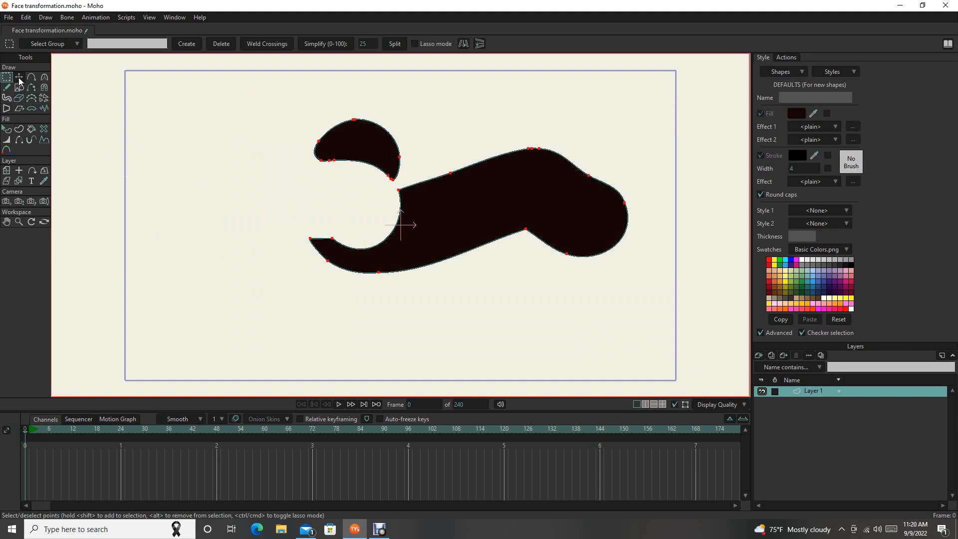
mouse_move(213, 173)
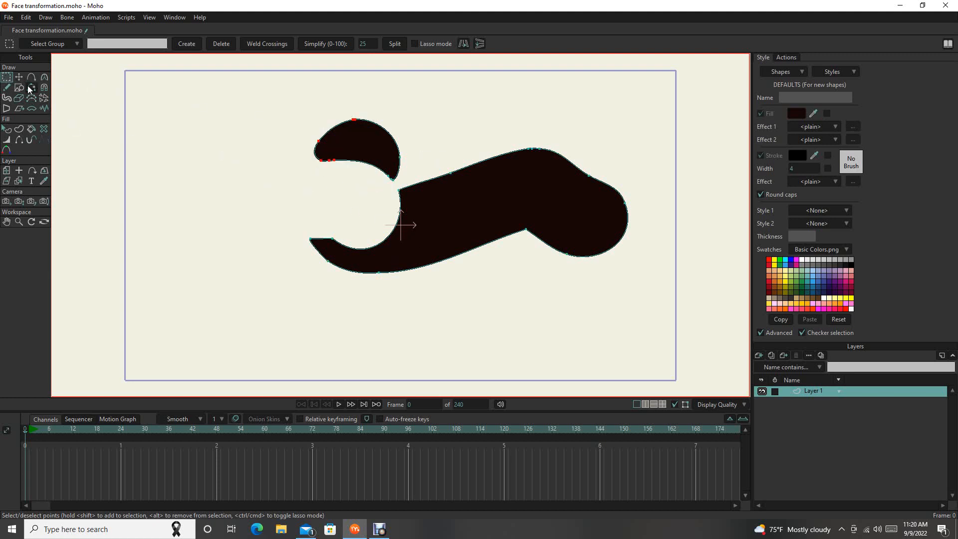
mouse_move(19, 77)
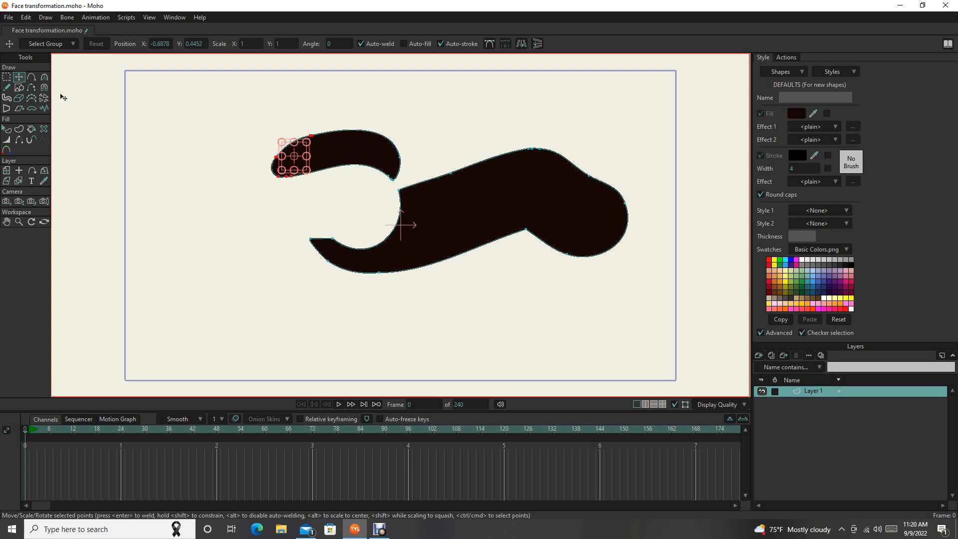
mouse_move(32, 78)
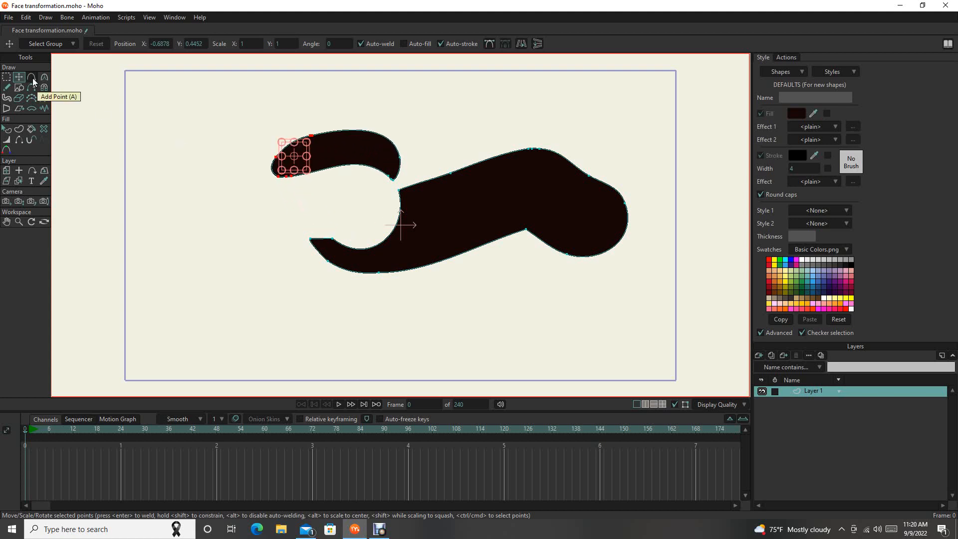
- Drag top points to stretch the upper left arm leftward and raise its joining edge
click(32, 78)
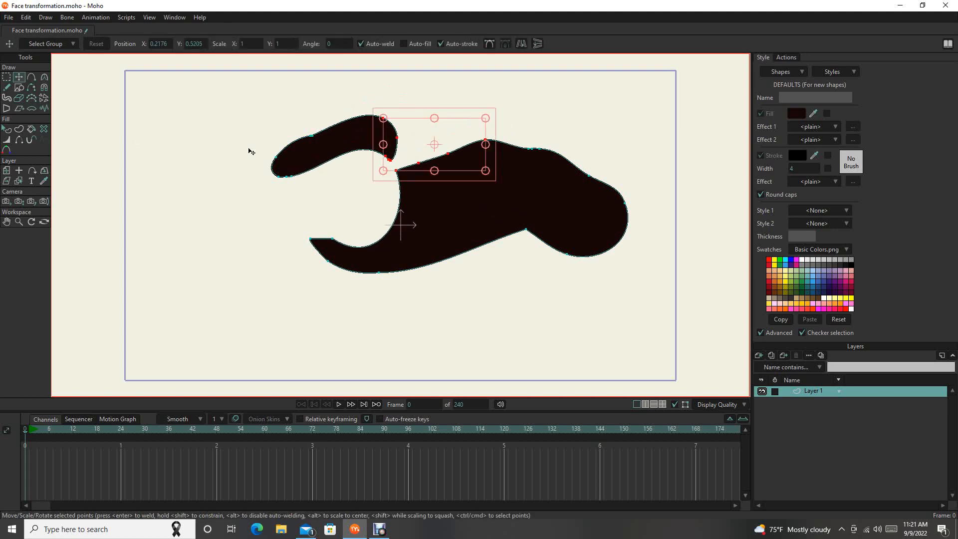
- Bend point curves with the Curvature tool to form a rounded bump on top
click(44, 77)
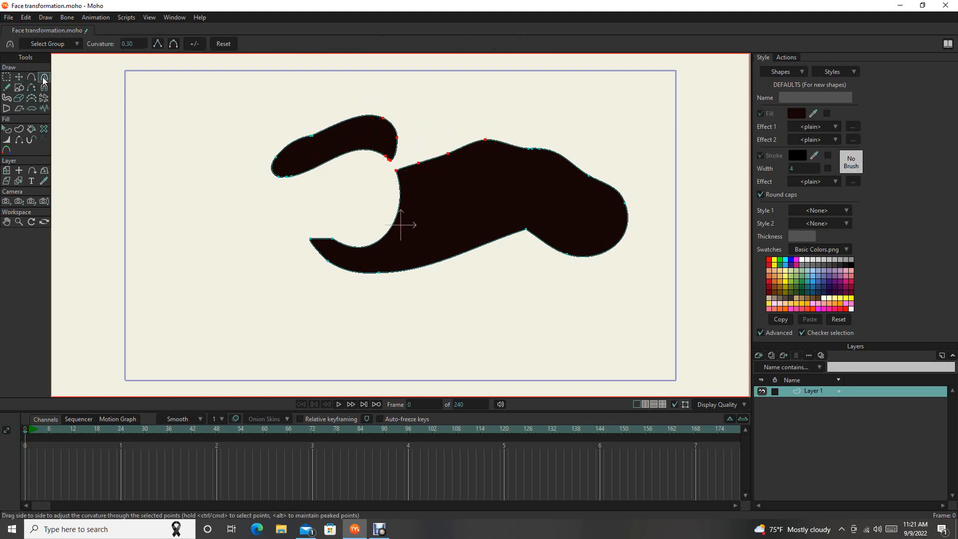
click(7, 76)
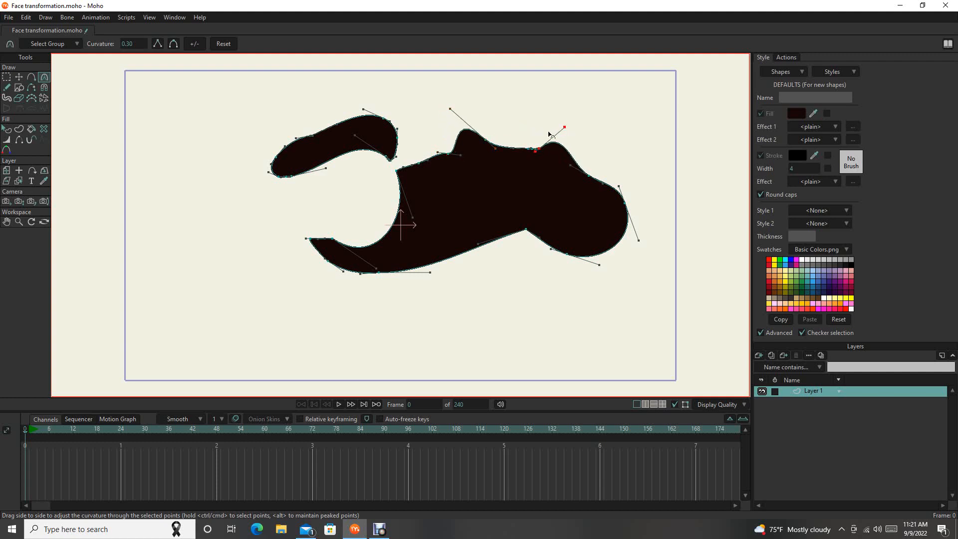
mouse_move(8, 89)
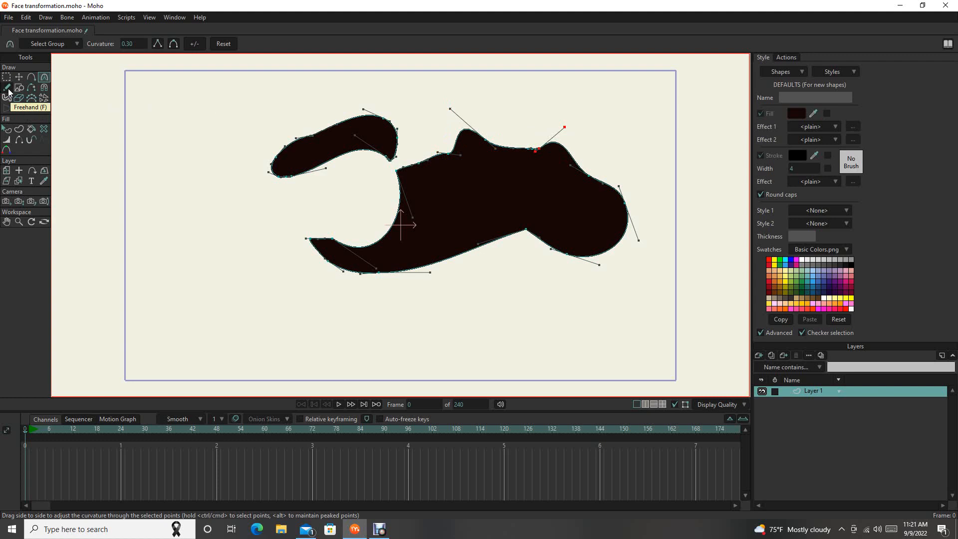
click(19, 86)
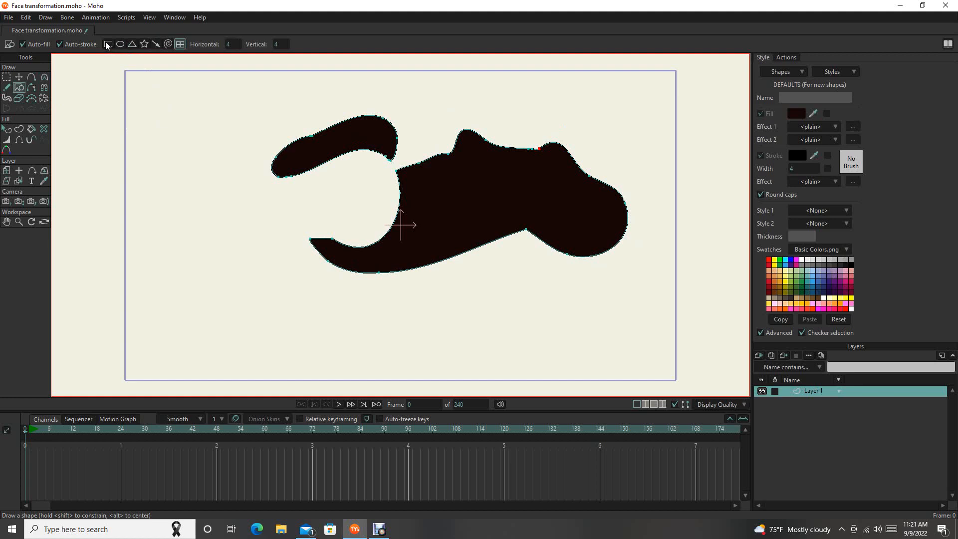
mouse_move(109, 43)
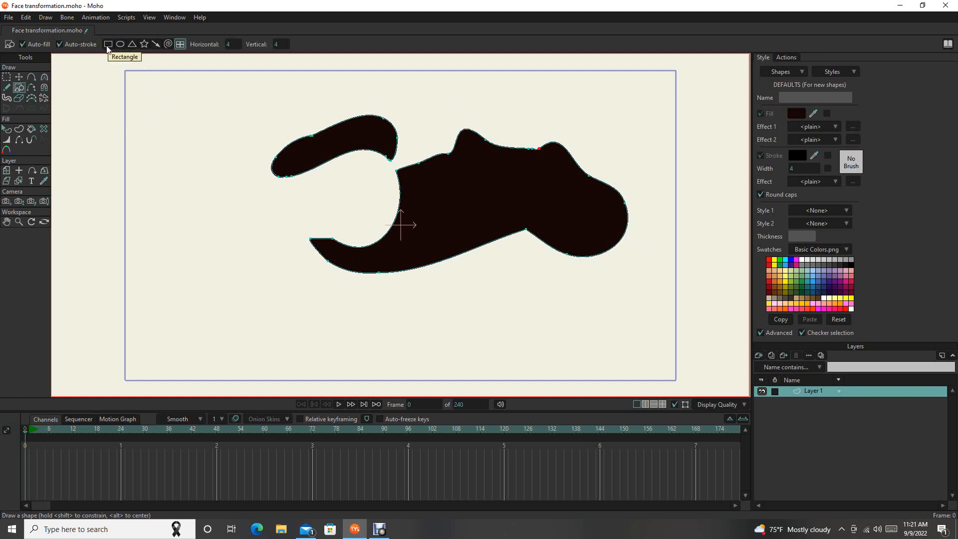
mouse_move(109, 47)
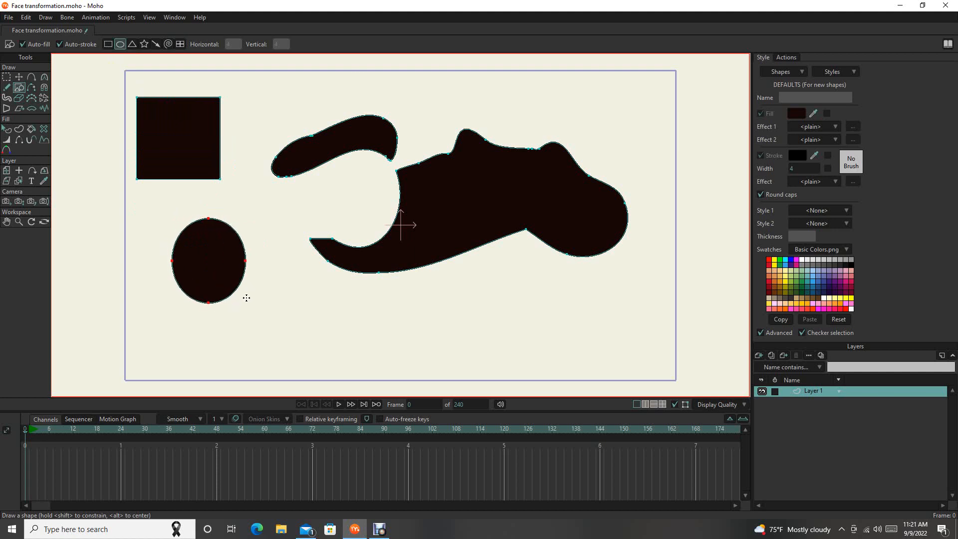
mouse_move(108, 44)
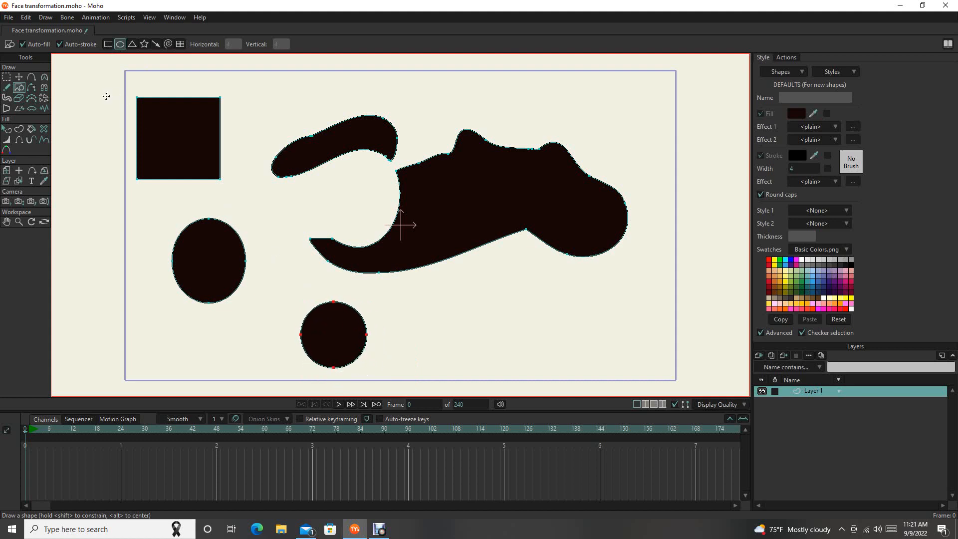
mouse_move(44, 88)
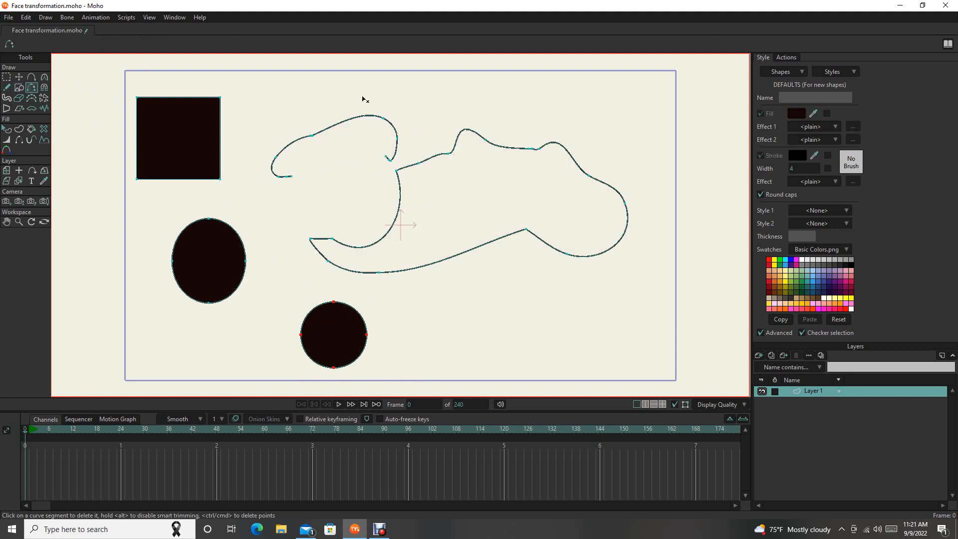
mouse_move(318, 127)
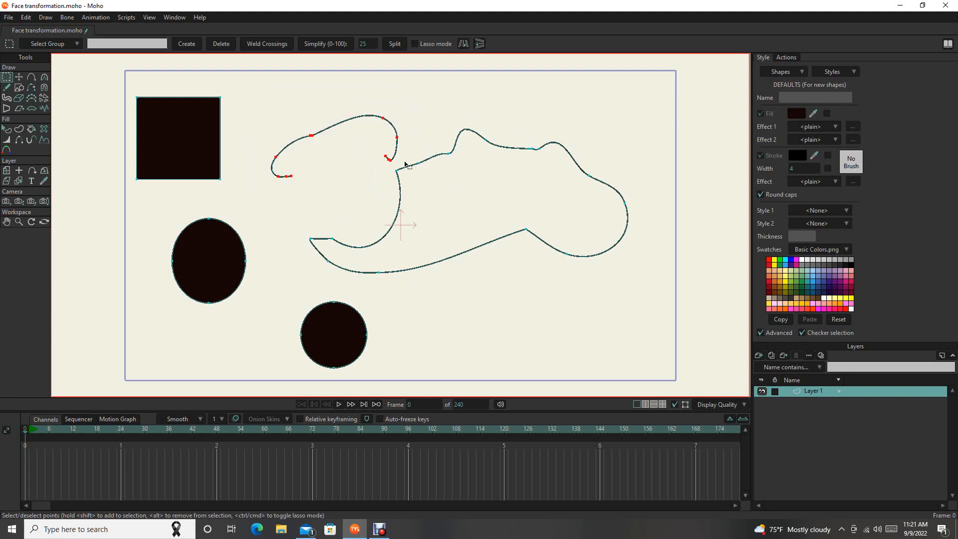
mouse_move(72, 150)
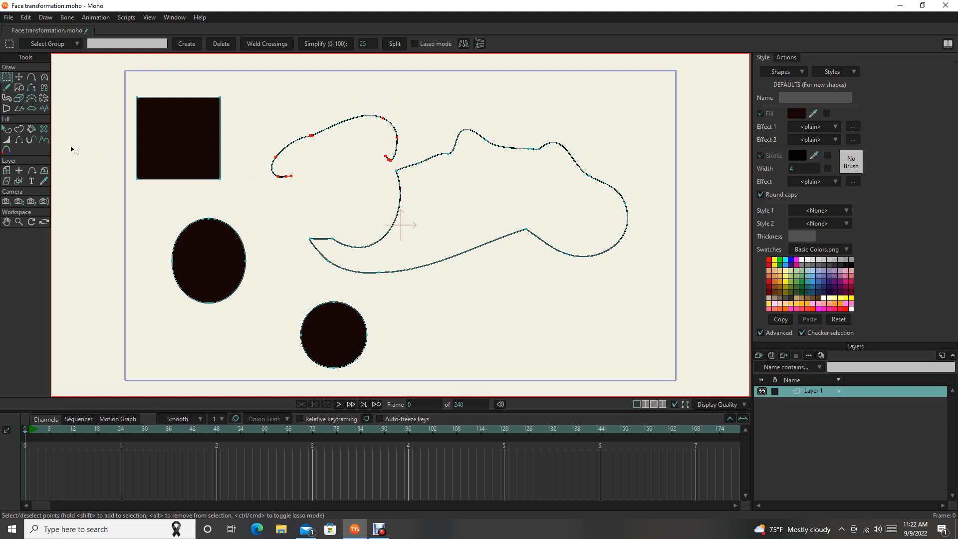
- Remove the fill, close the top curl with a new edge, and fill it dark brown
click(6, 129)
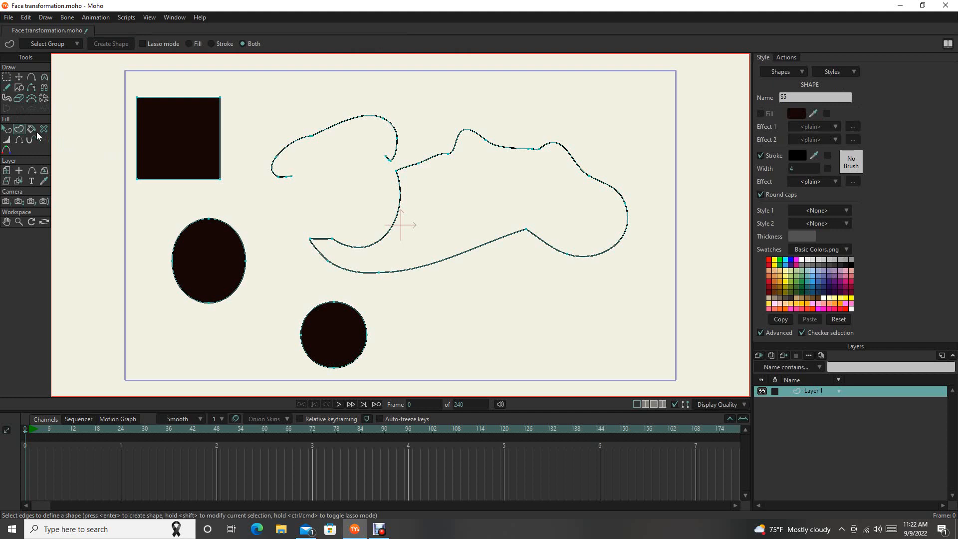
click(7, 77)
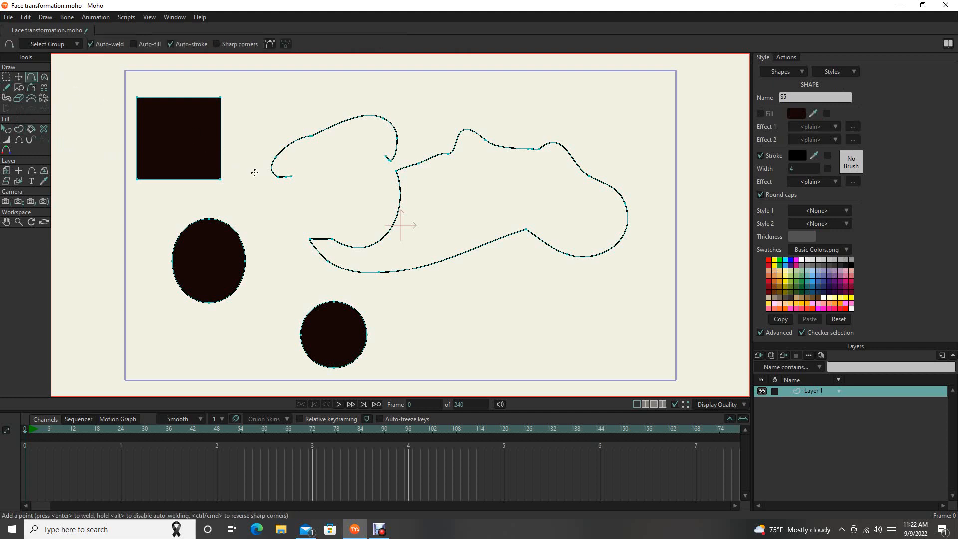
click(339, 175)
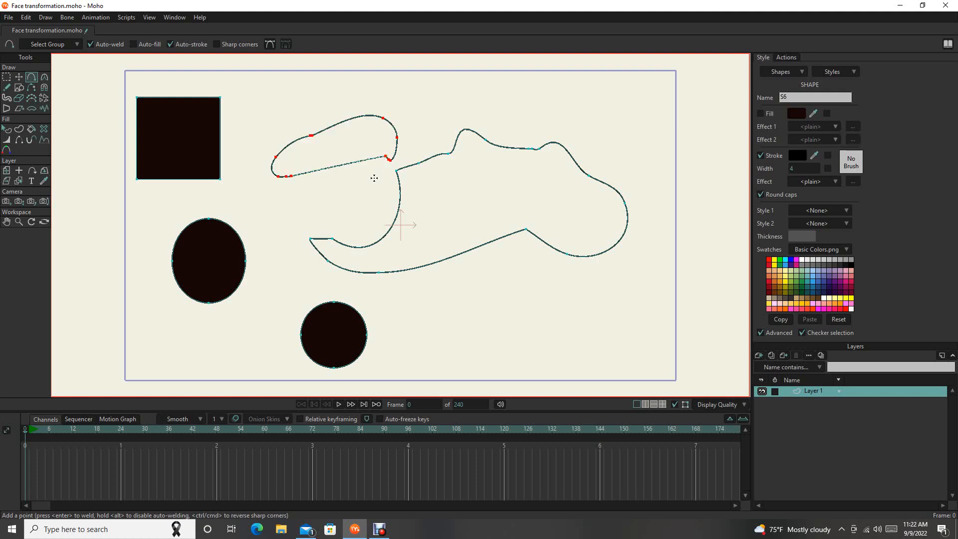
click(7, 76)
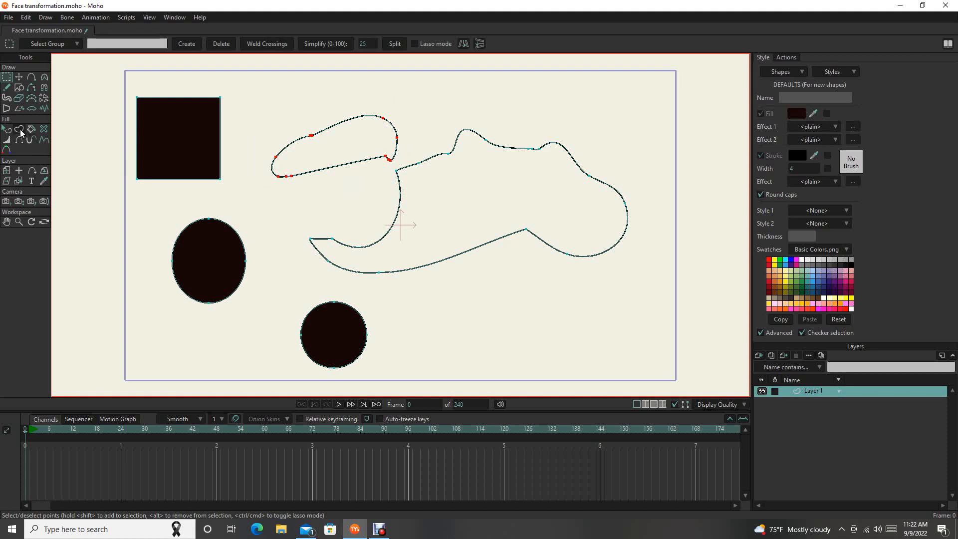
click(19, 129)
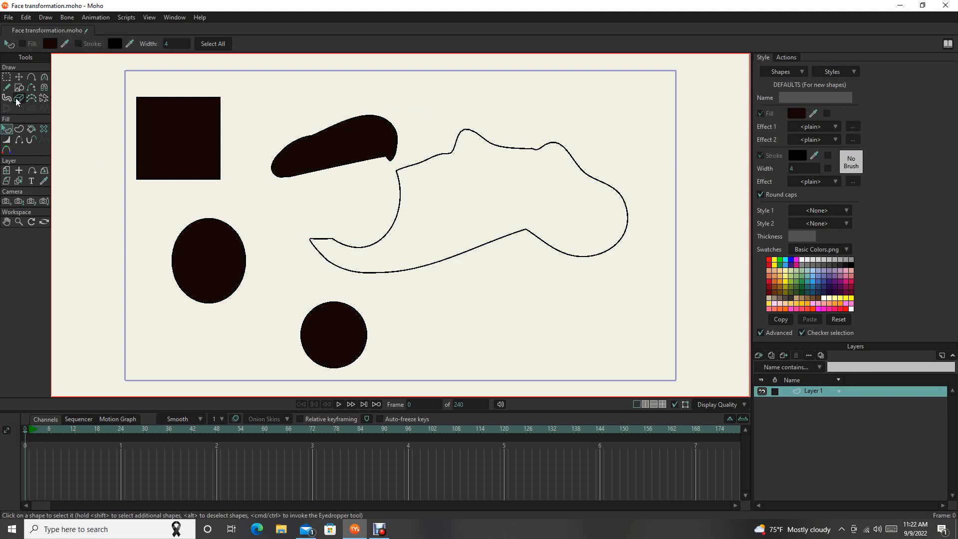
mouse_move(31, 98)
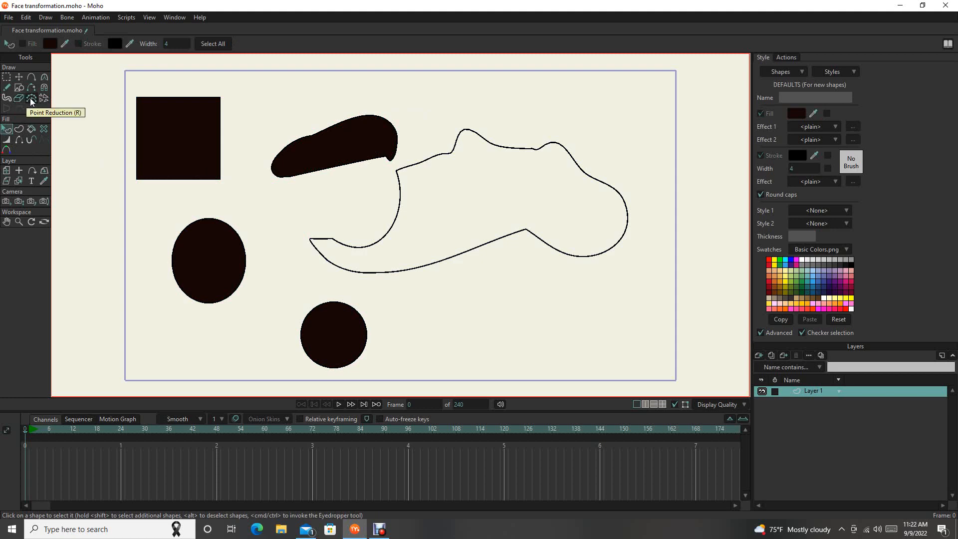
mouse_move(32, 98)
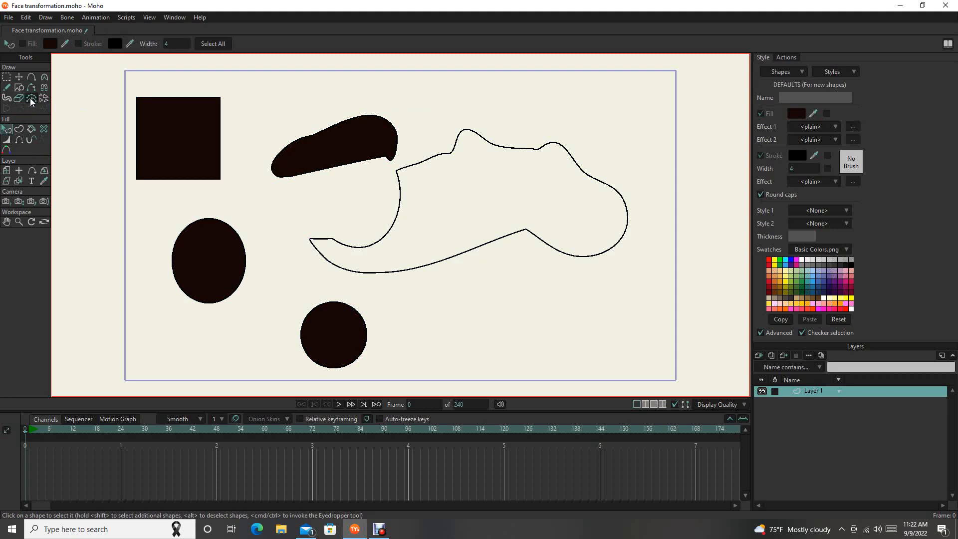
mouse_move(31, 98)
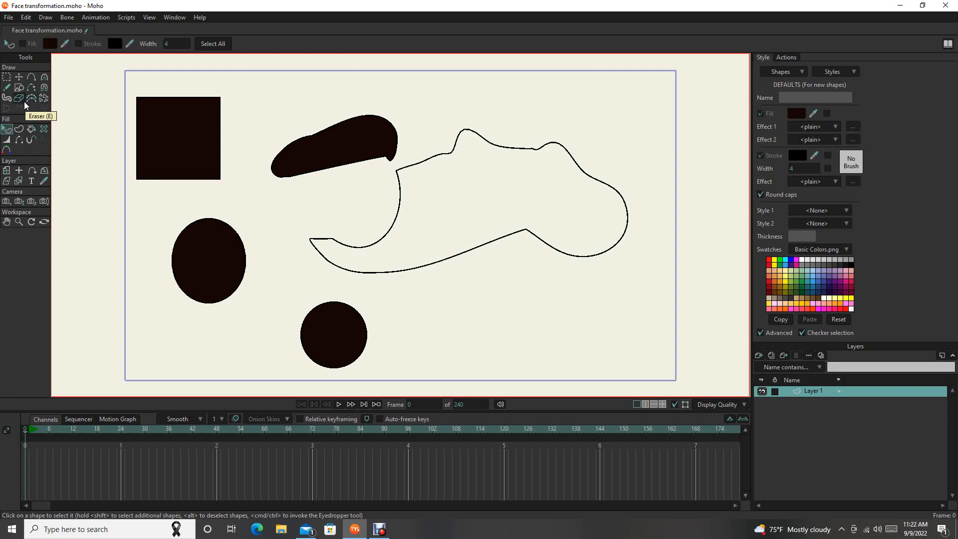
mouse_move(44, 100)
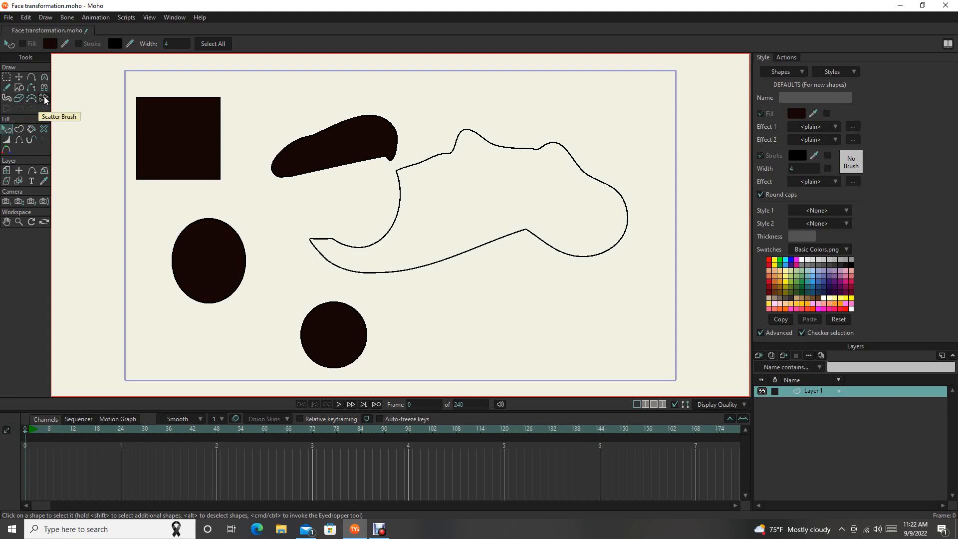
- Paint a Scatter Brush trail of fish and starfish stamps arcing above the outline
click(44, 99)
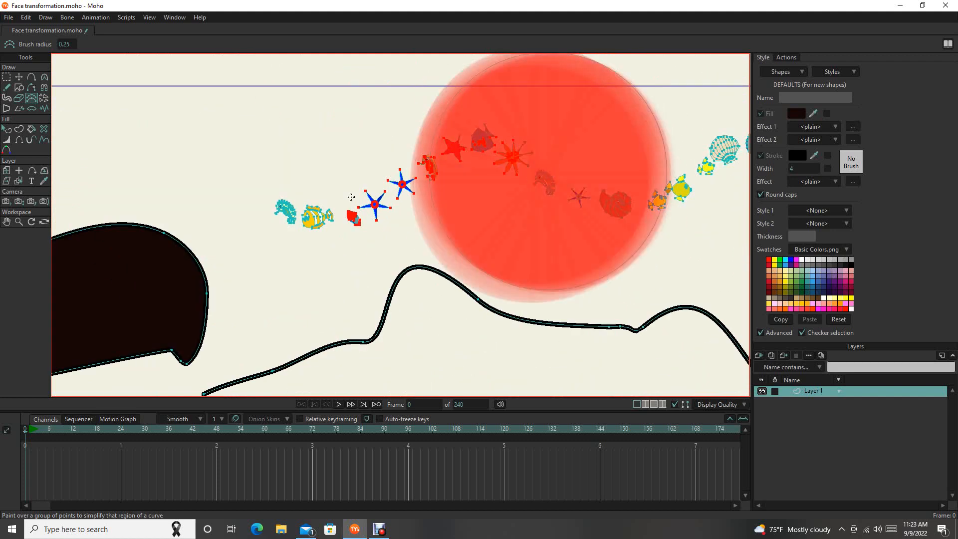
mouse_move(342, 172)
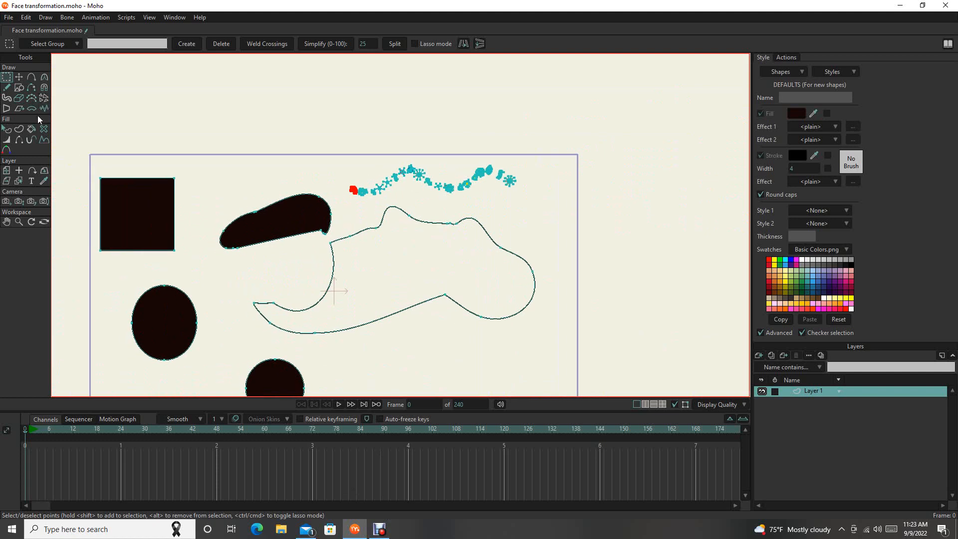
mouse_move(31, 109)
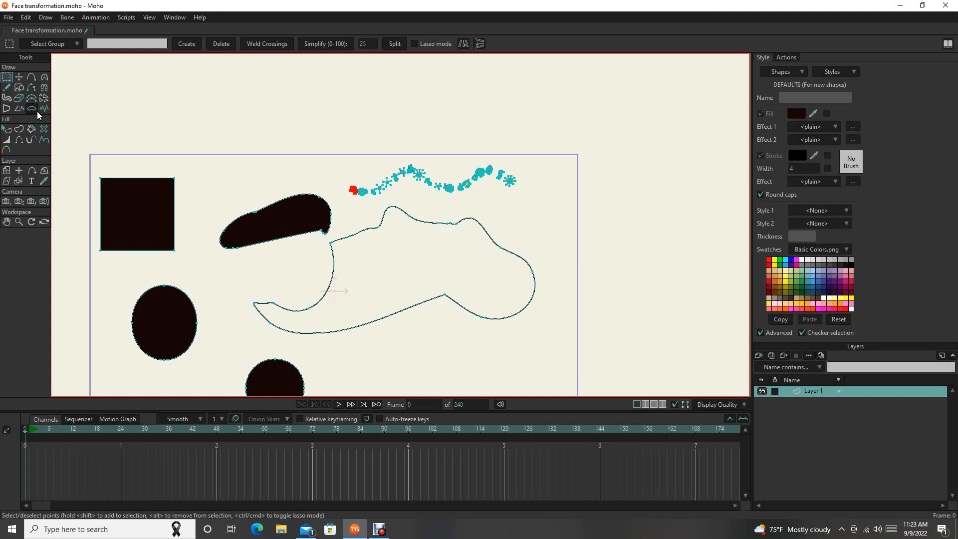
mouse_move(31, 109)
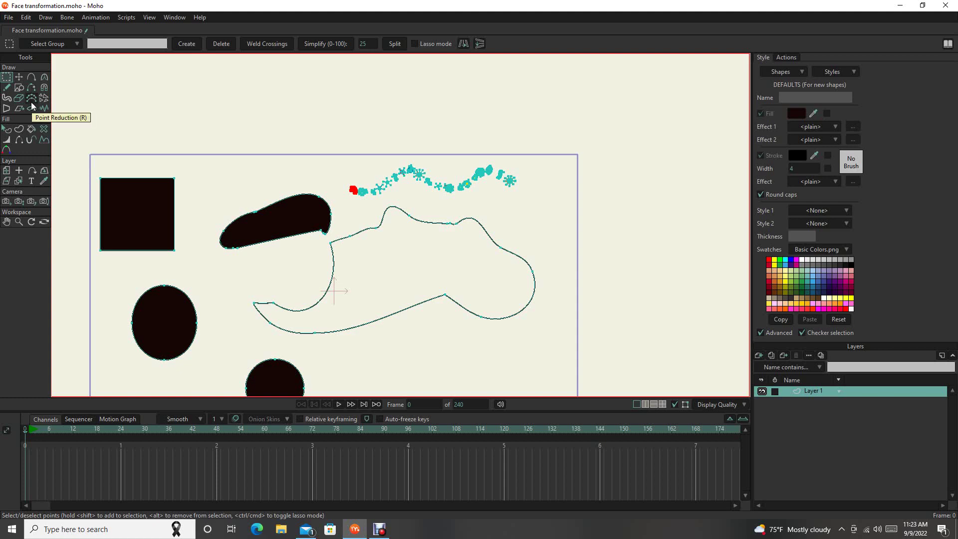
mouse_move(38, 103)
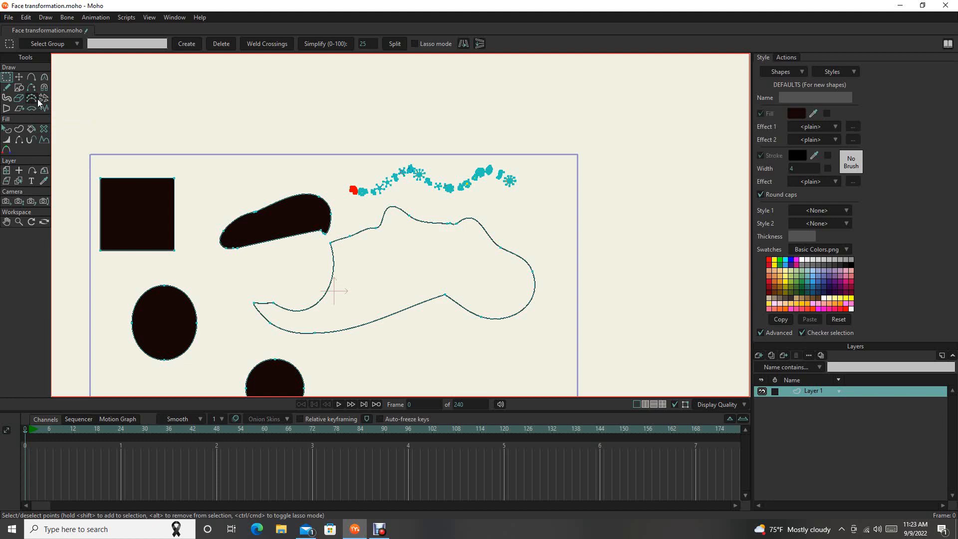
mouse_move(8, 109)
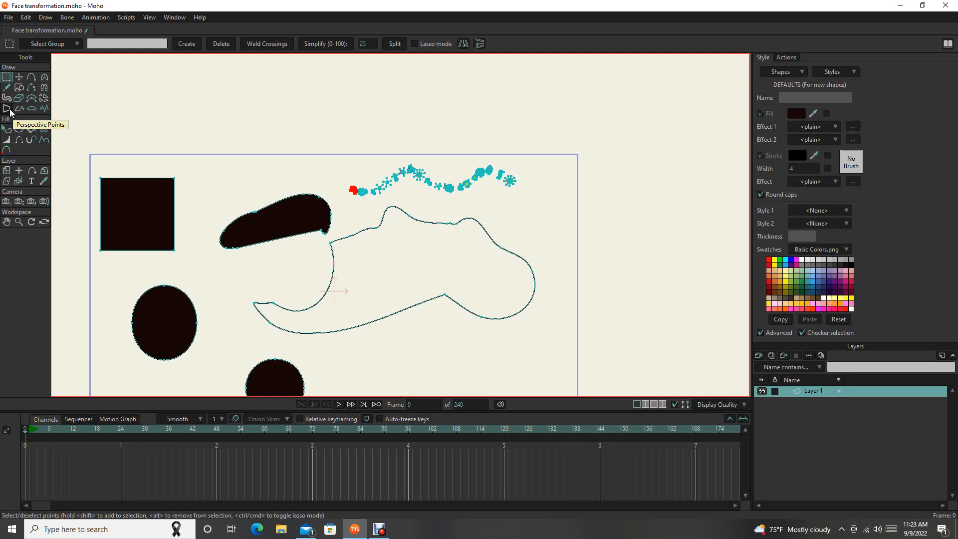
- Warp the stamp trail into jagged peaks with the Perspective and Skew tools
click(7, 108)
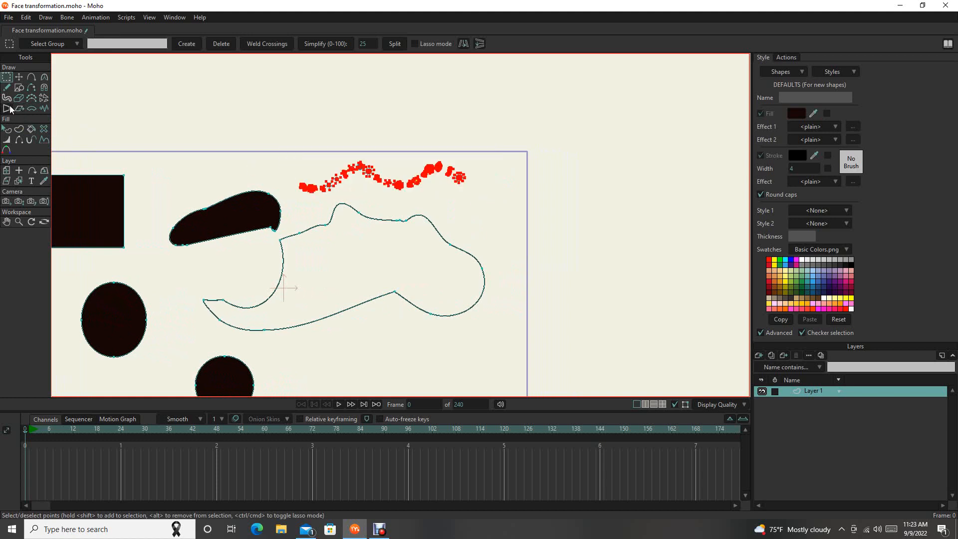
click(7, 108)
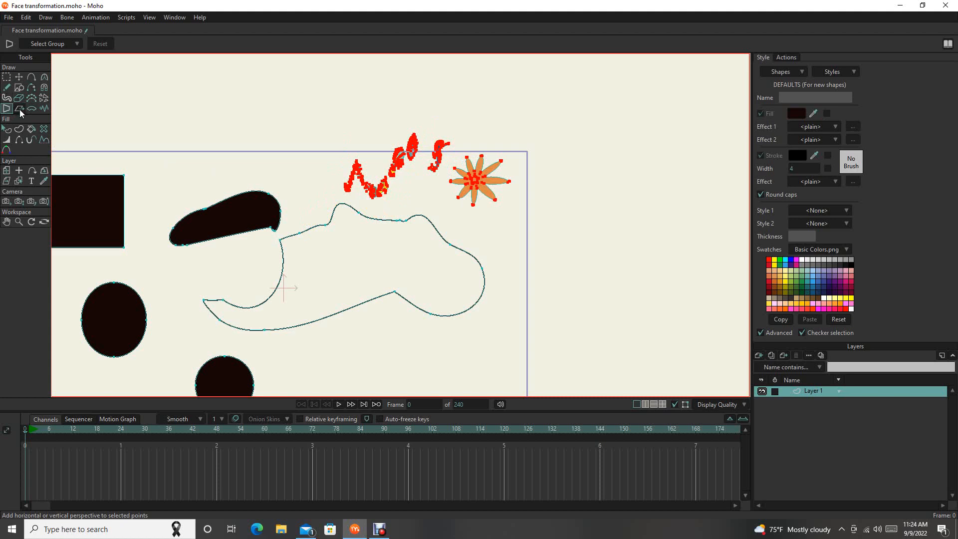
click(18, 108)
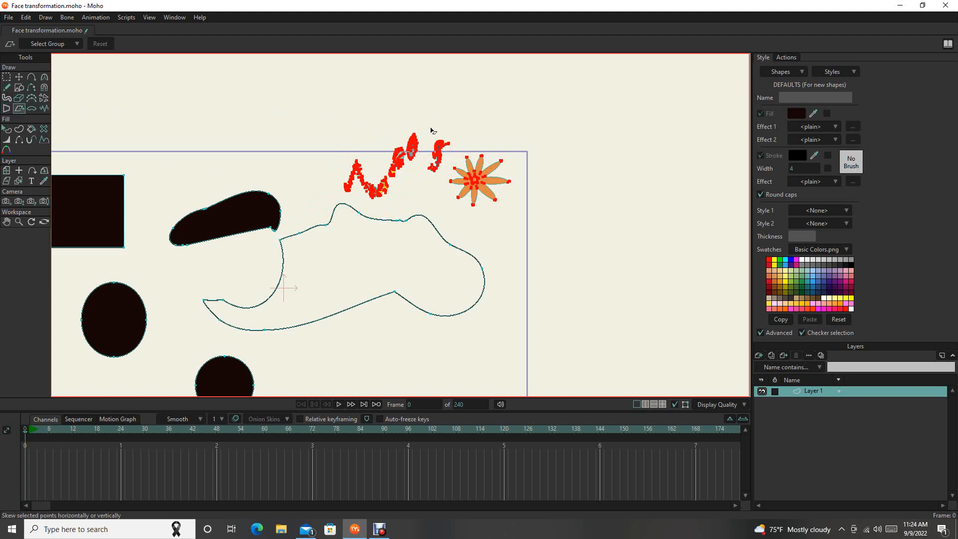
mouse_move(453, 136)
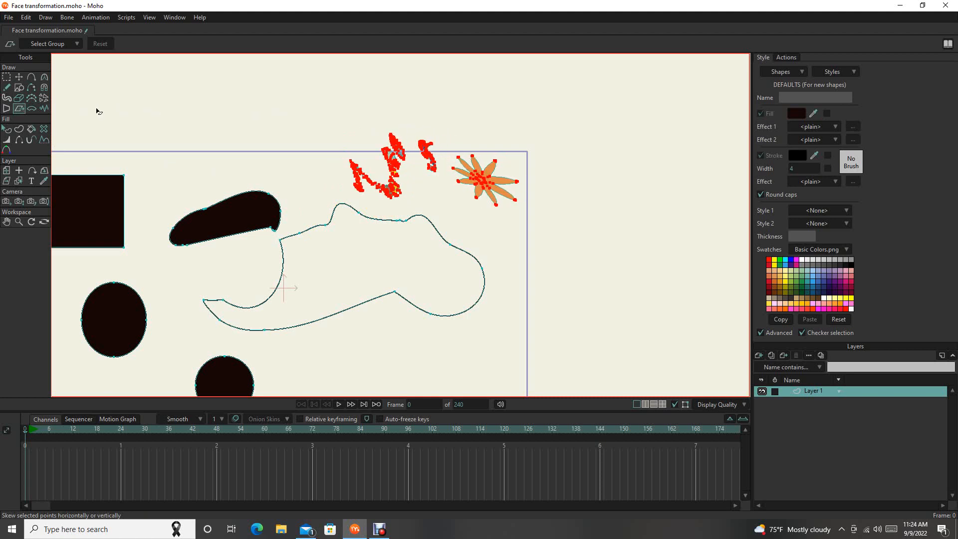
mouse_move(31, 109)
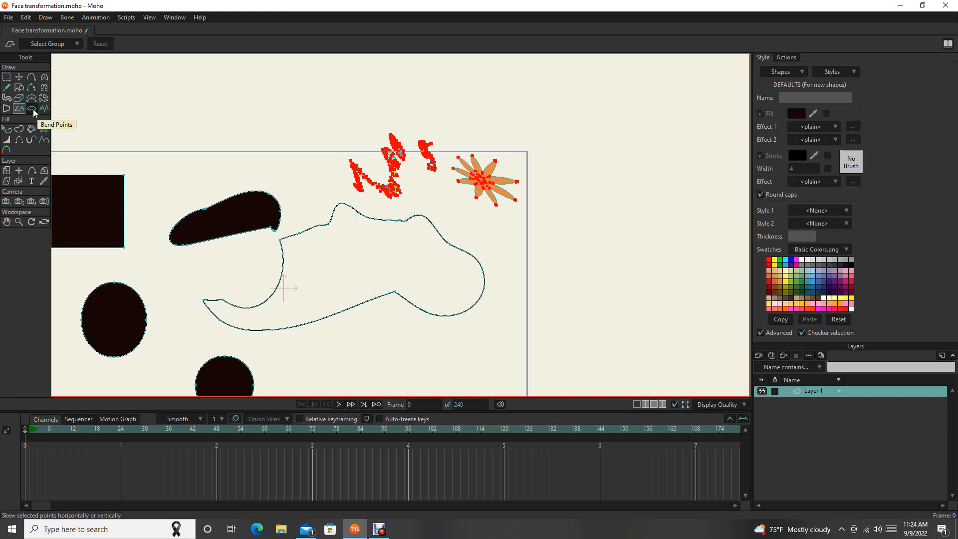
- Bend the trail and outline into sweeping arcs, then jitter their points with Noise
click(32, 109)
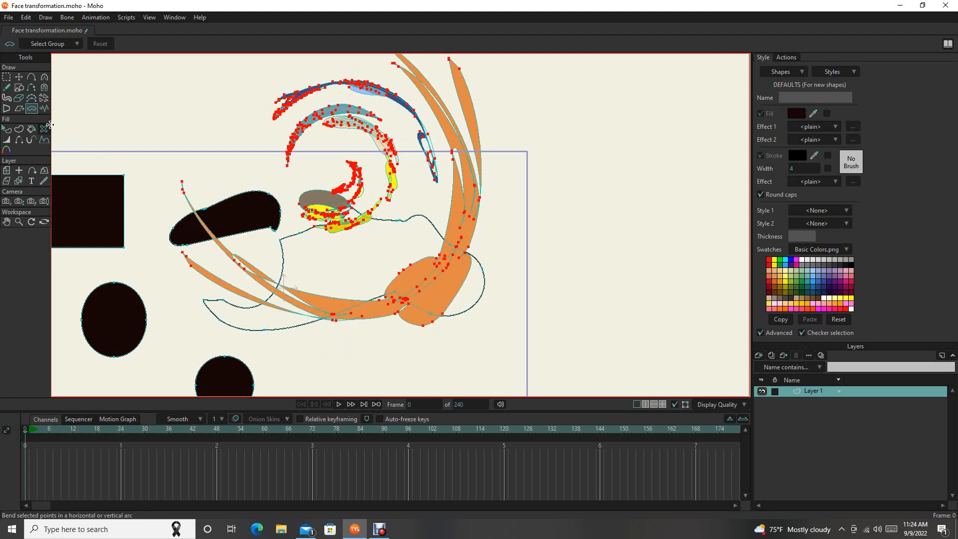
click(44, 108)
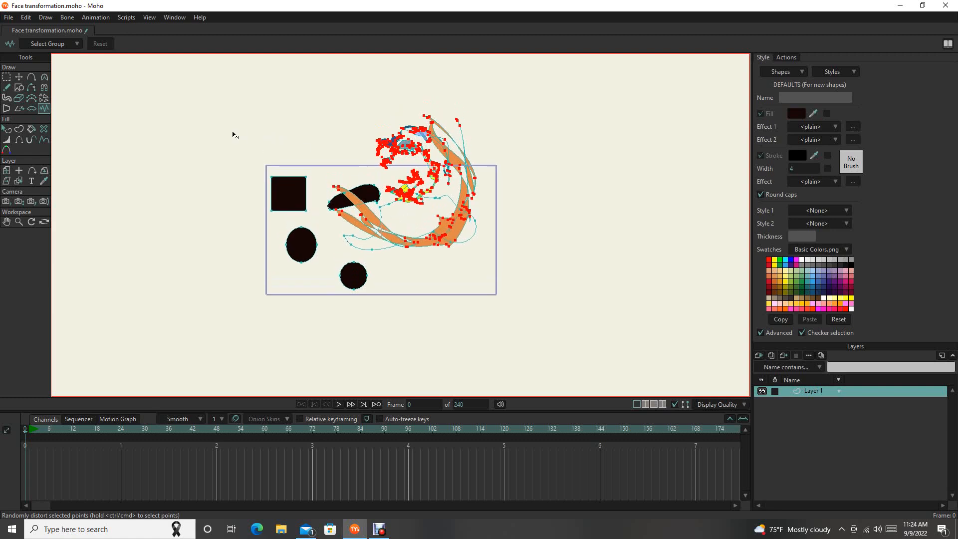
- Clear the test artwork and import Young-Man-PNG-Image as a new image layer
click(7, 76)
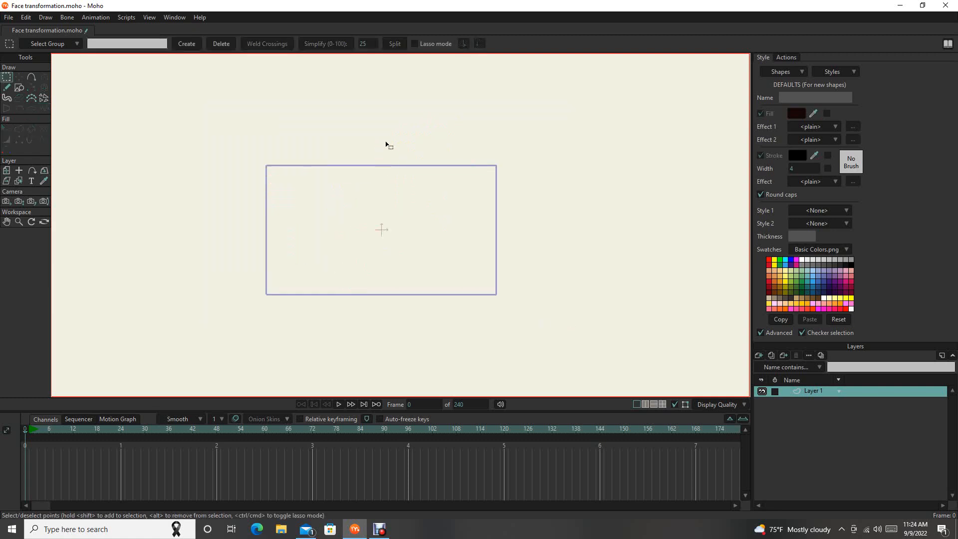
click(126, 44)
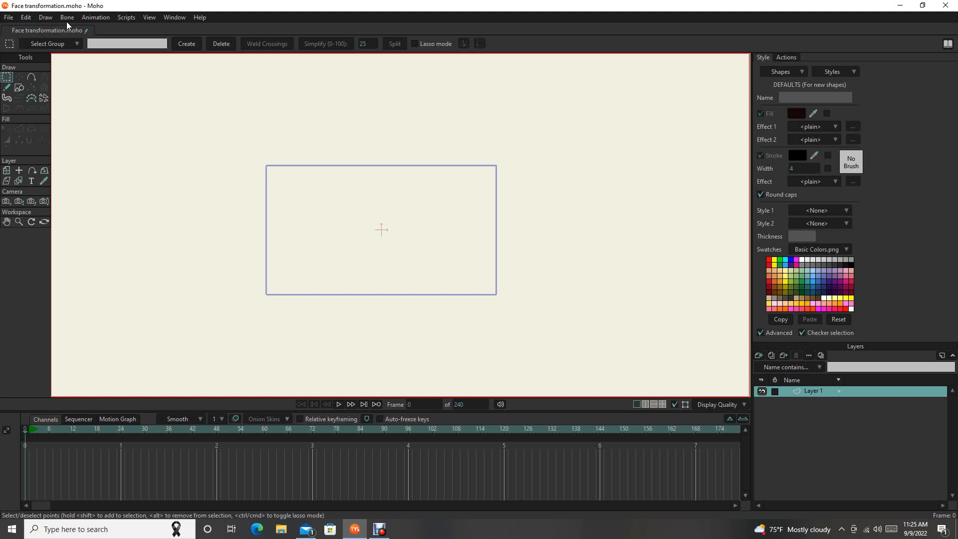
click(9, 16)
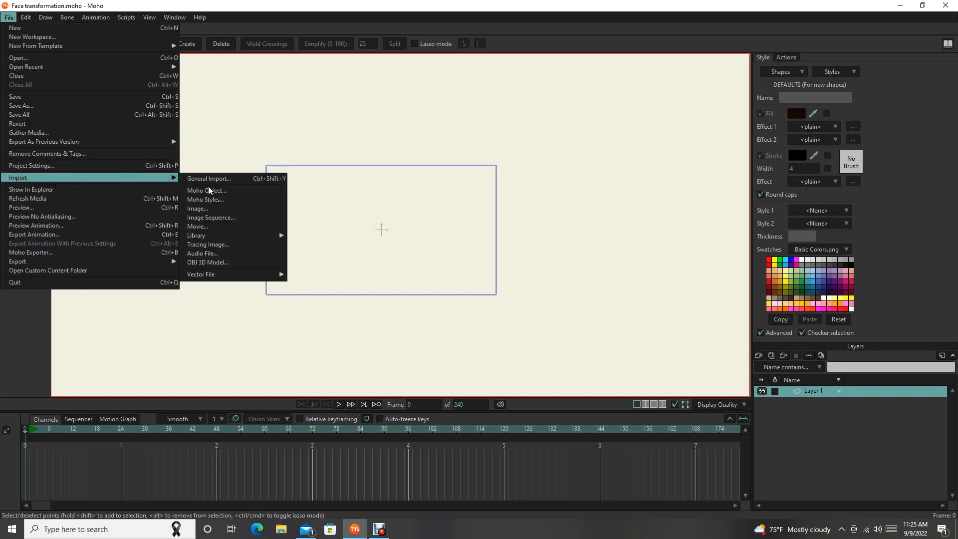
mouse_move(212, 209)
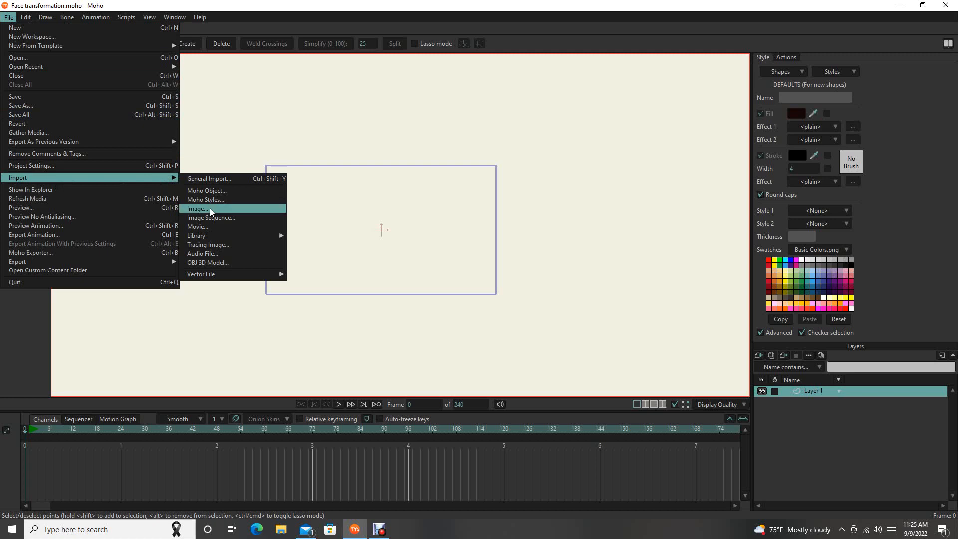
click(197, 209)
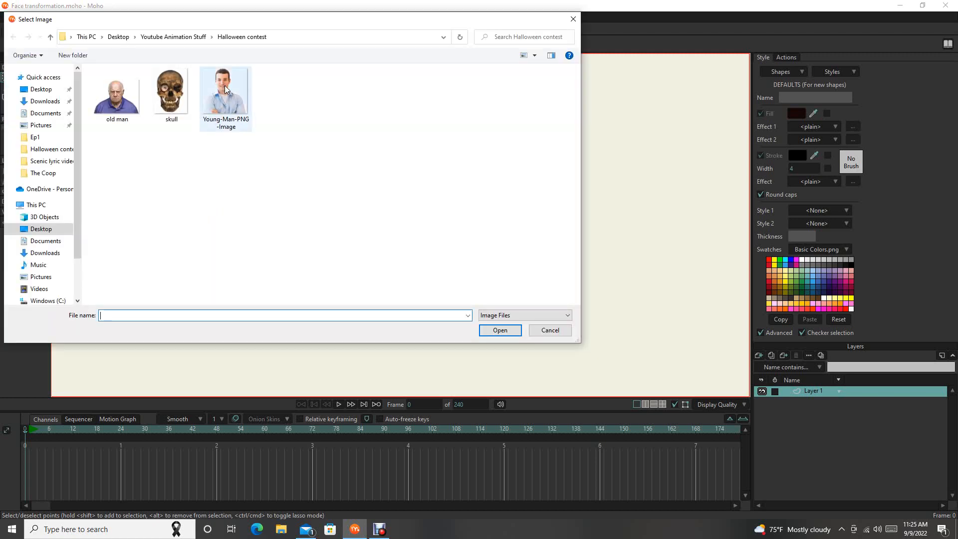
double_click(225, 82)
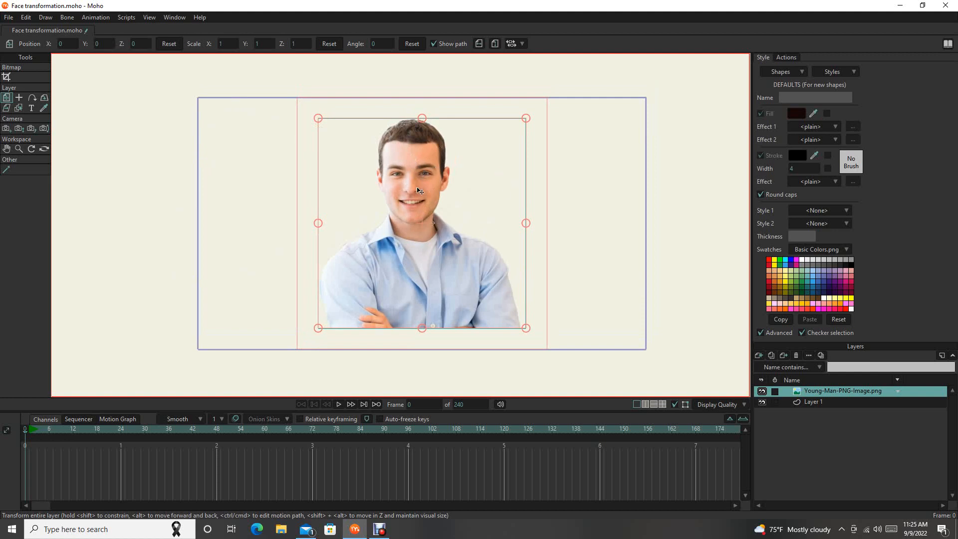
mouse_move(365, 206)
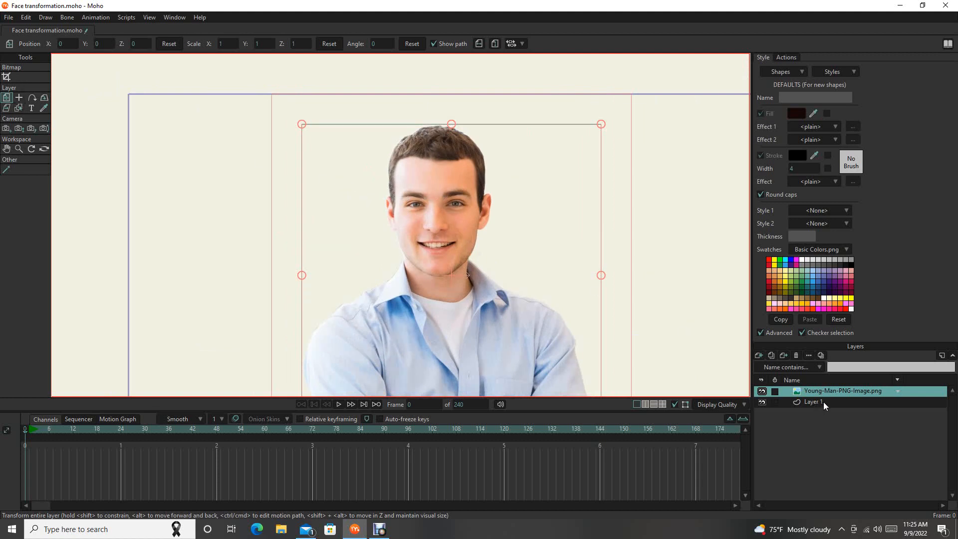
- Reactivate Layer 1 after briefly selecting the photo layer, and pick the rectangle tool
click(812, 401)
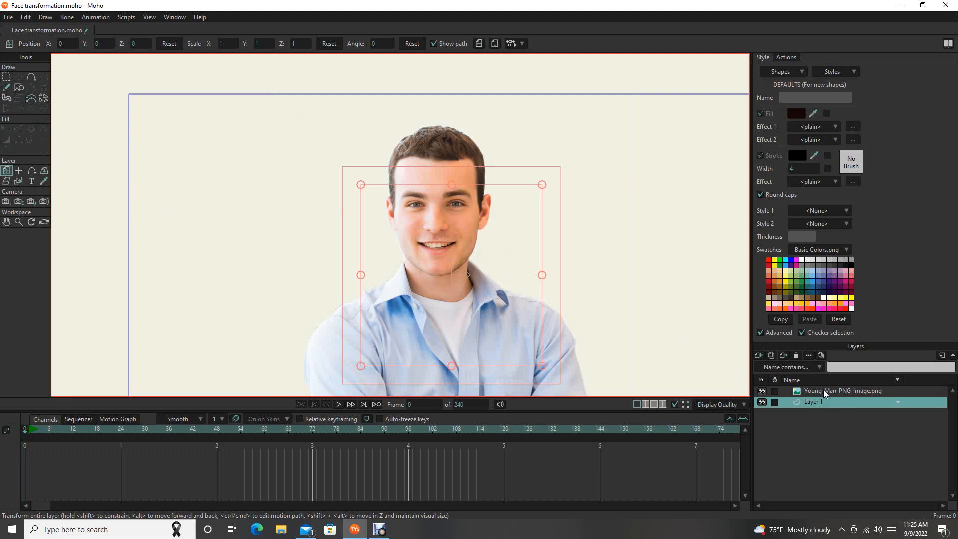
click(845, 390)
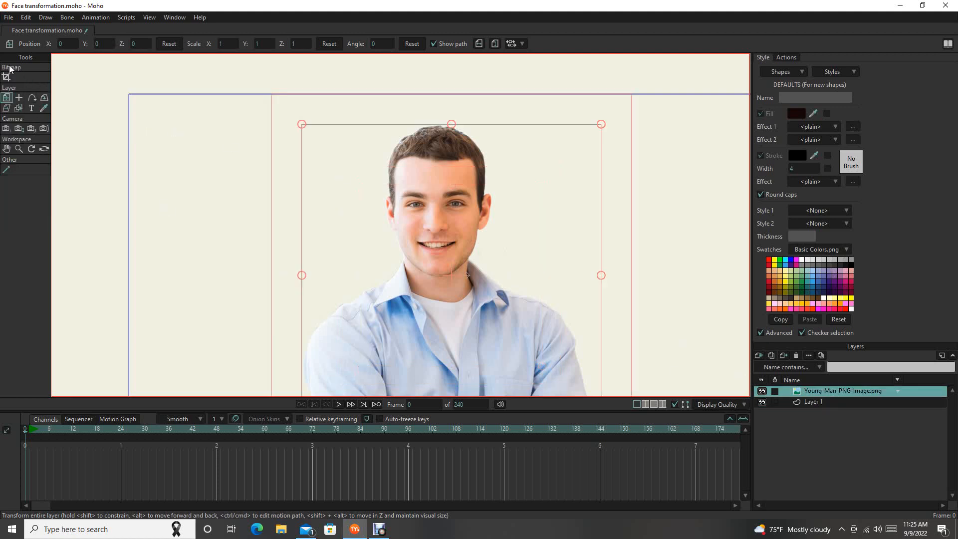
mouse_move(52, 145)
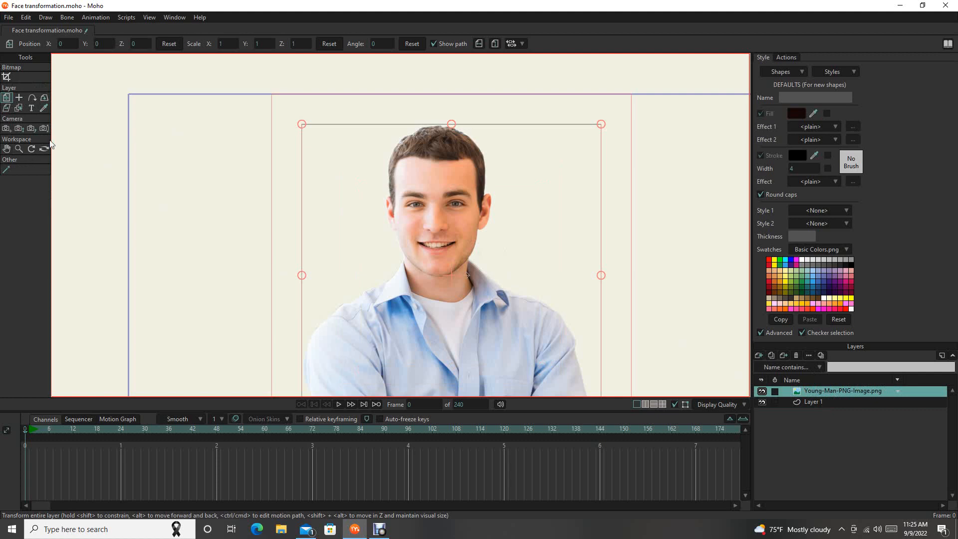
mouse_move(851, 408)
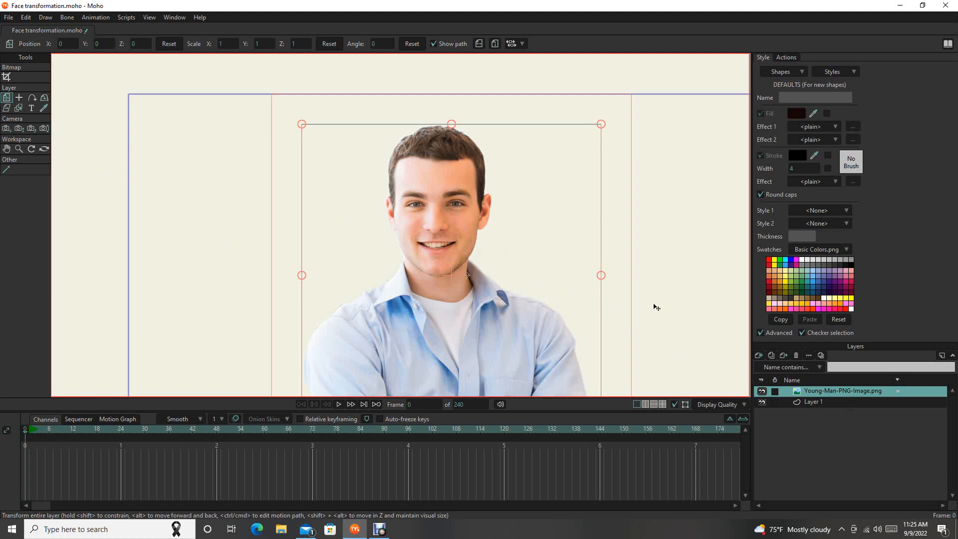
click(813, 402)
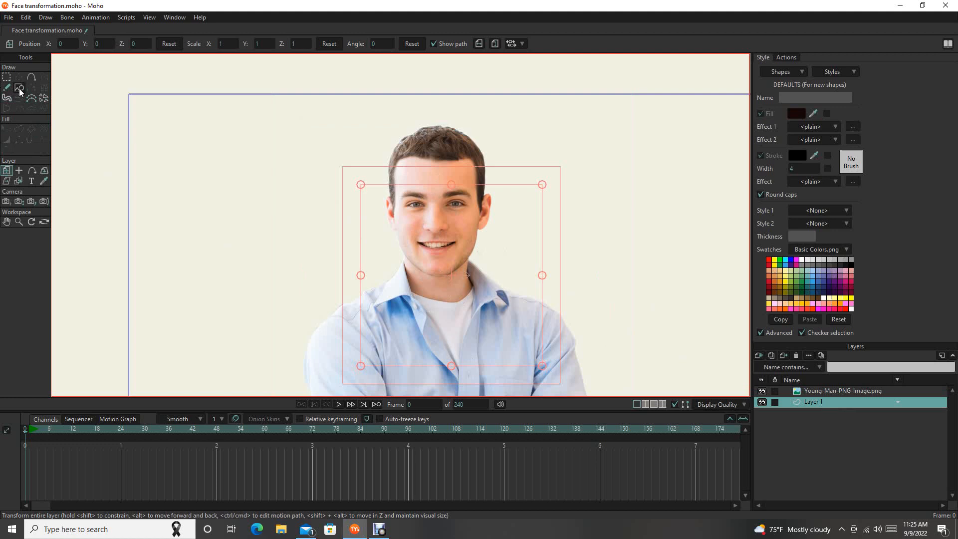
click(19, 87)
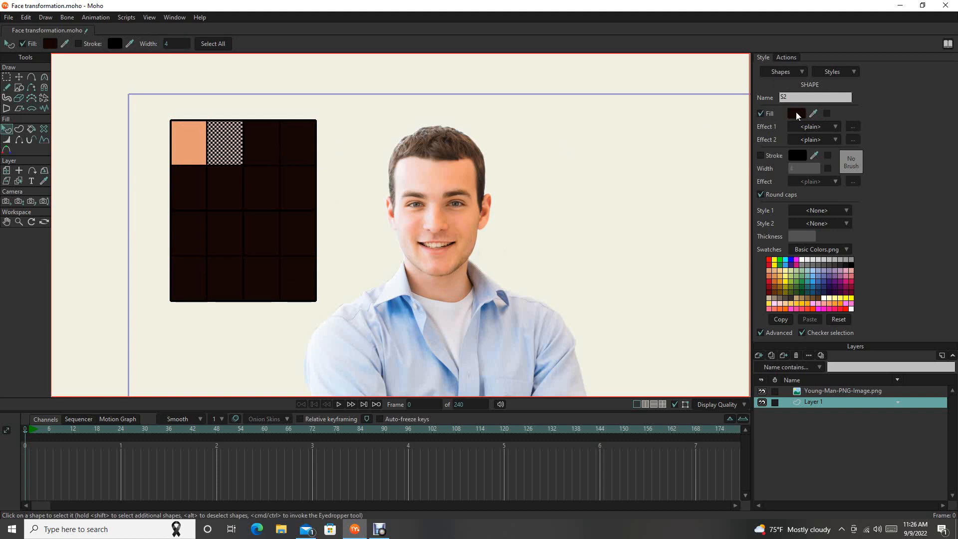
- Sample a pale pink skin tone into the second swatch and select further empty squares
click(796, 113)
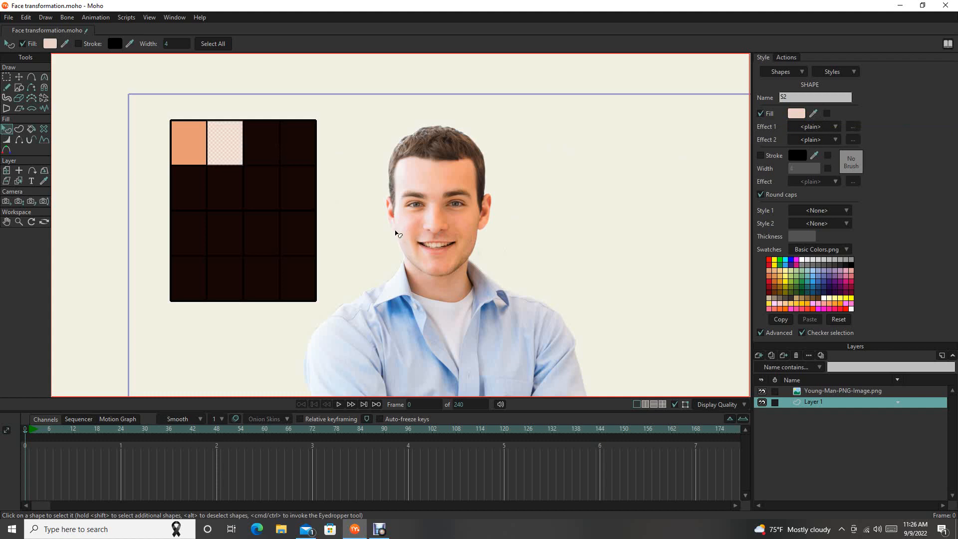
click(260, 144)
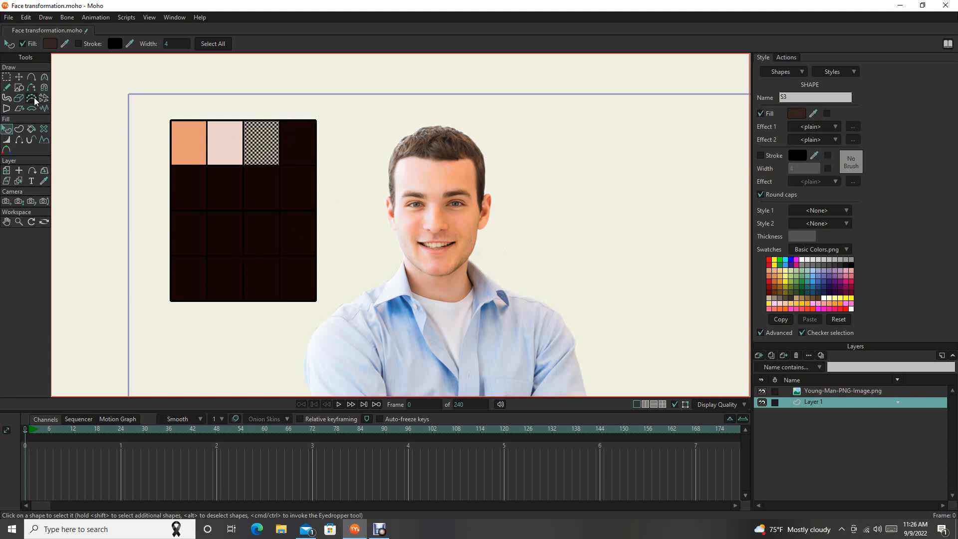
mouse_move(8, 129)
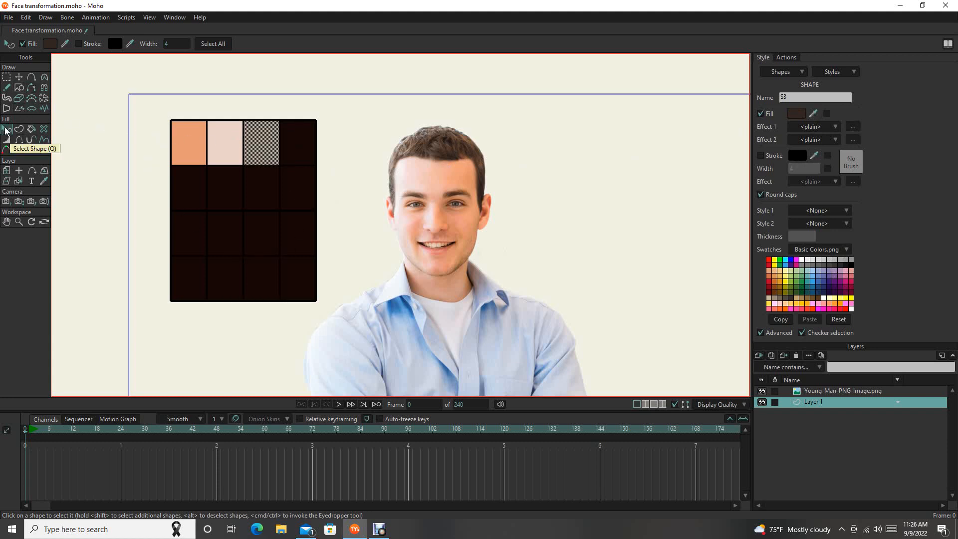
click(298, 142)
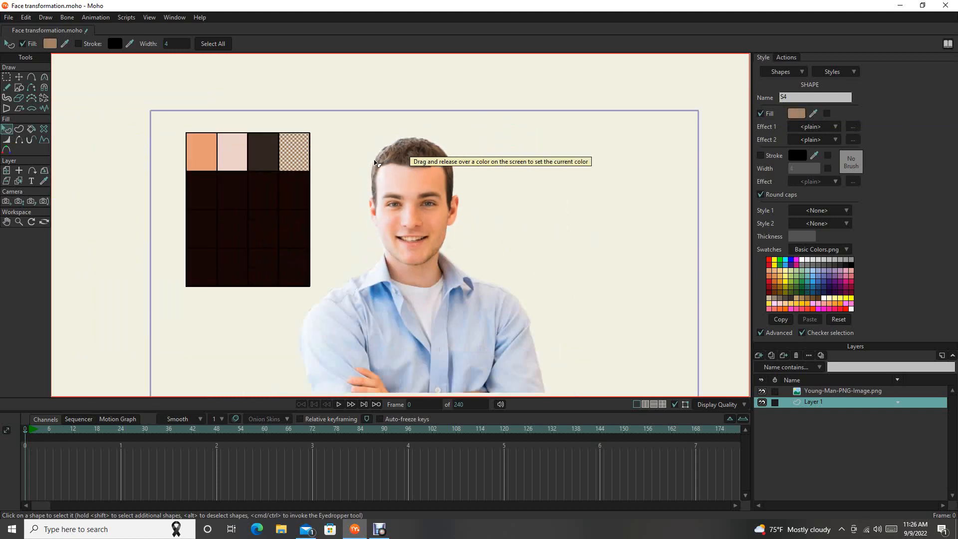
click(294, 152)
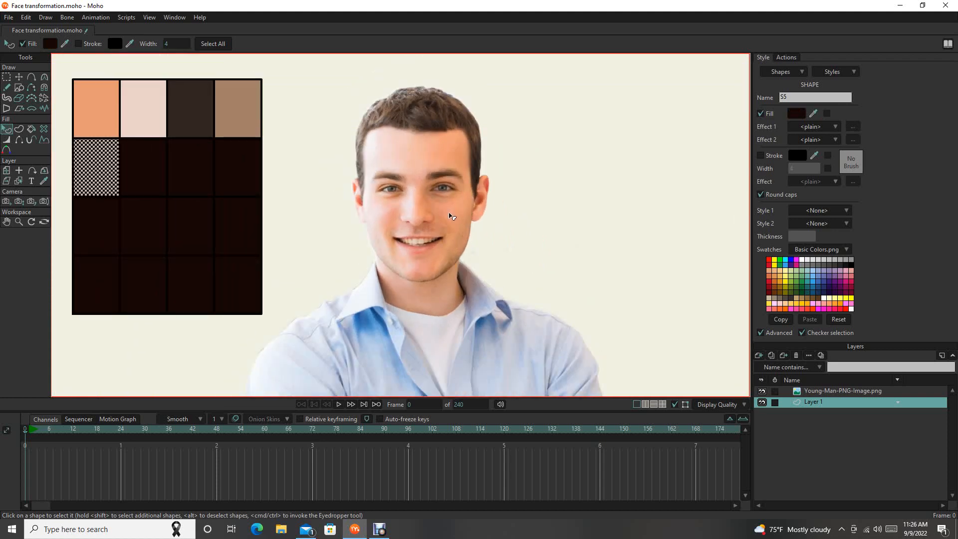
mouse_move(449, 239)
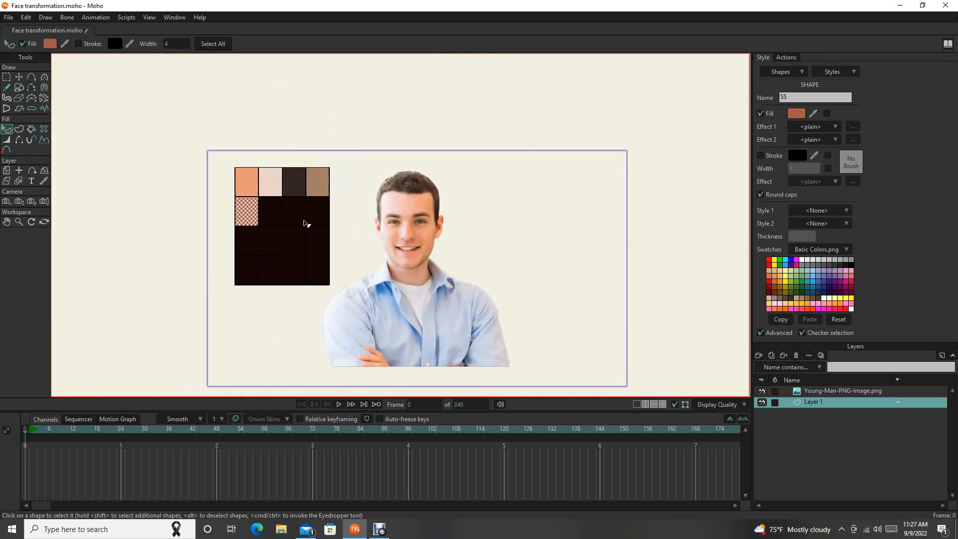
- Scroll the view and select the next empty swatch square to fill with a photo tone
scroll(up, 3)
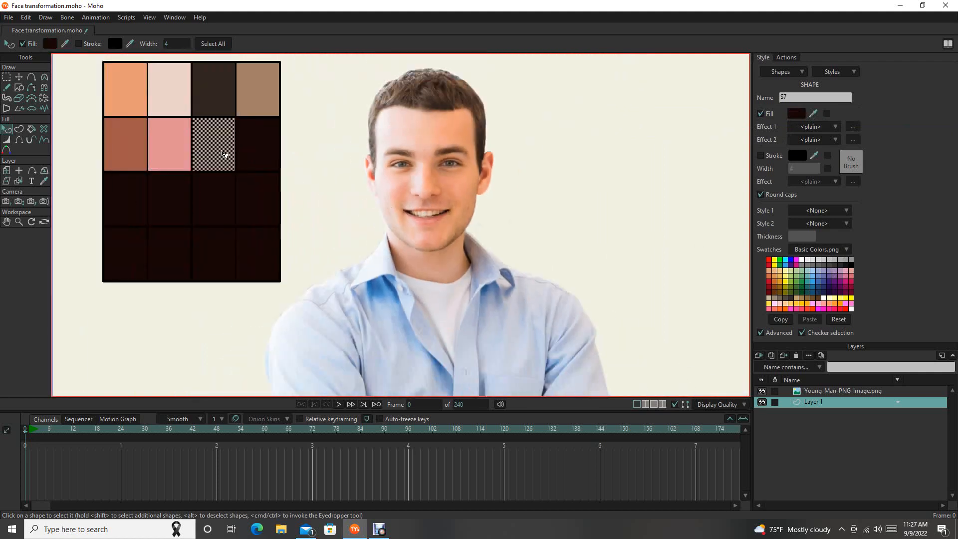
mouse_move(537, 170)
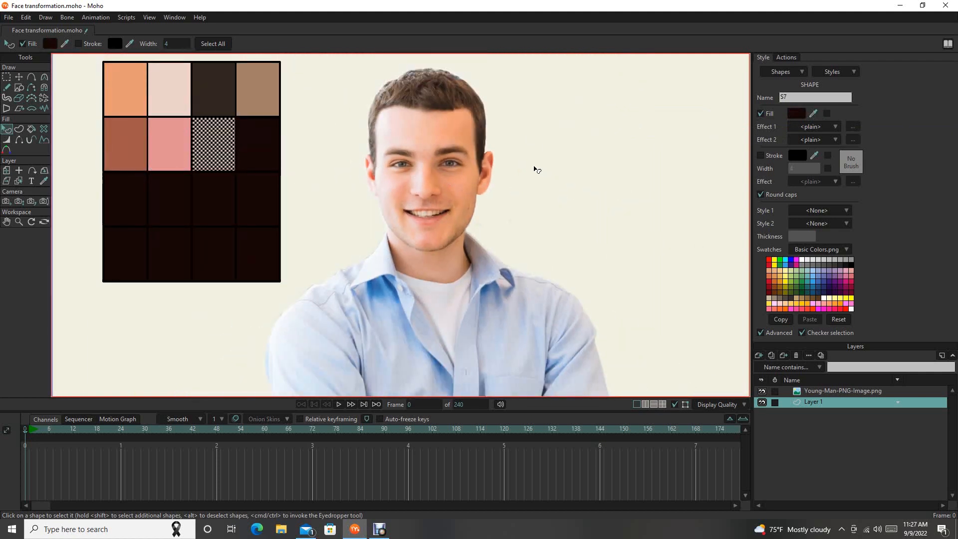
mouse_move(454, 186)
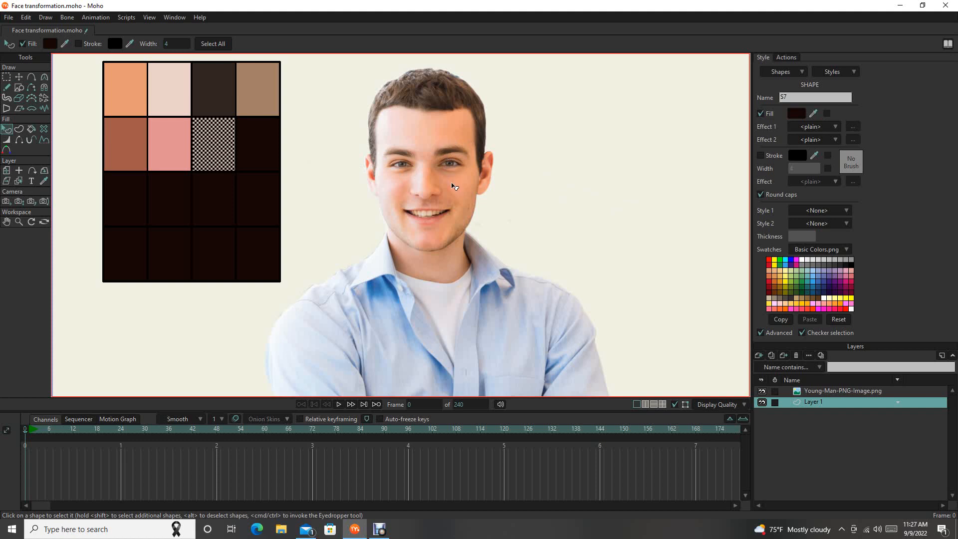
mouse_move(436, 160)
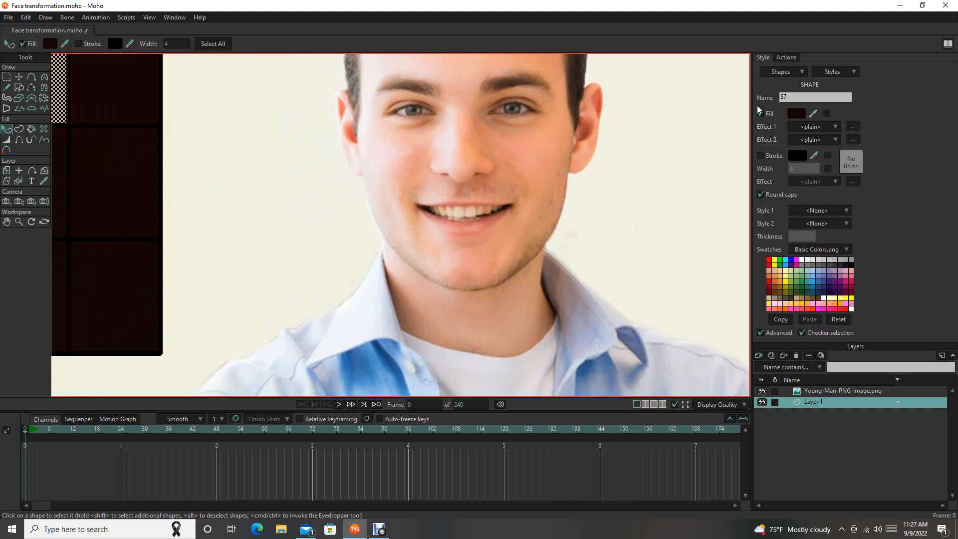
mouse_move(813, 114)
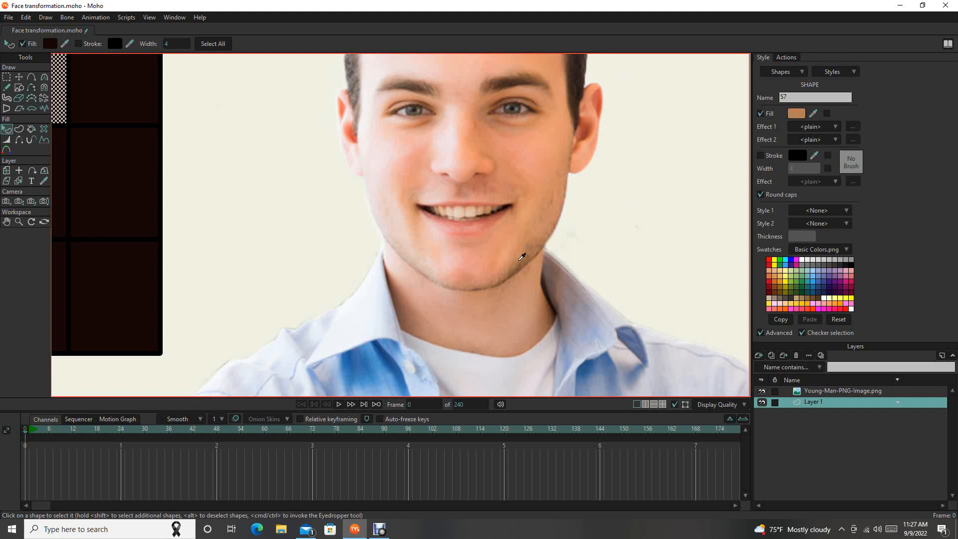
mouse_move(527, 262)
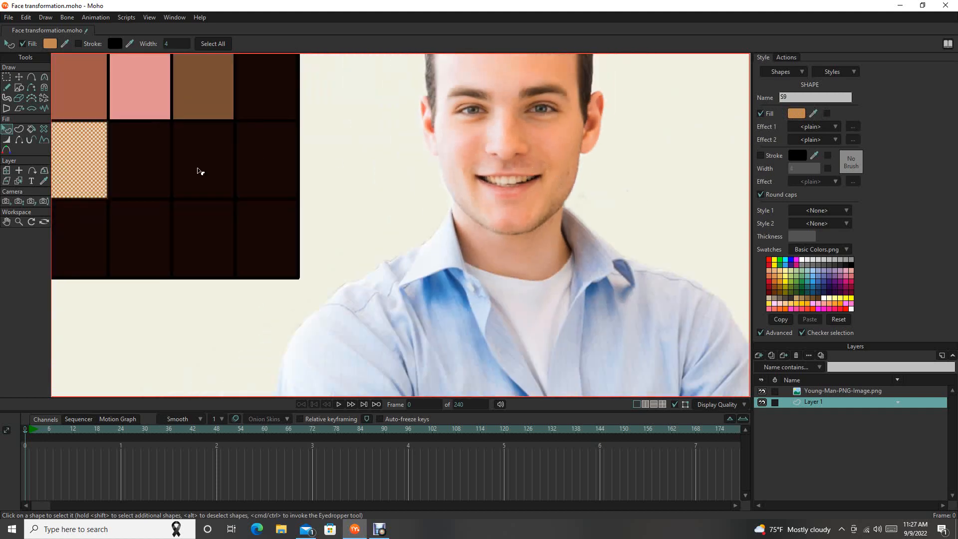
click(138, 158)
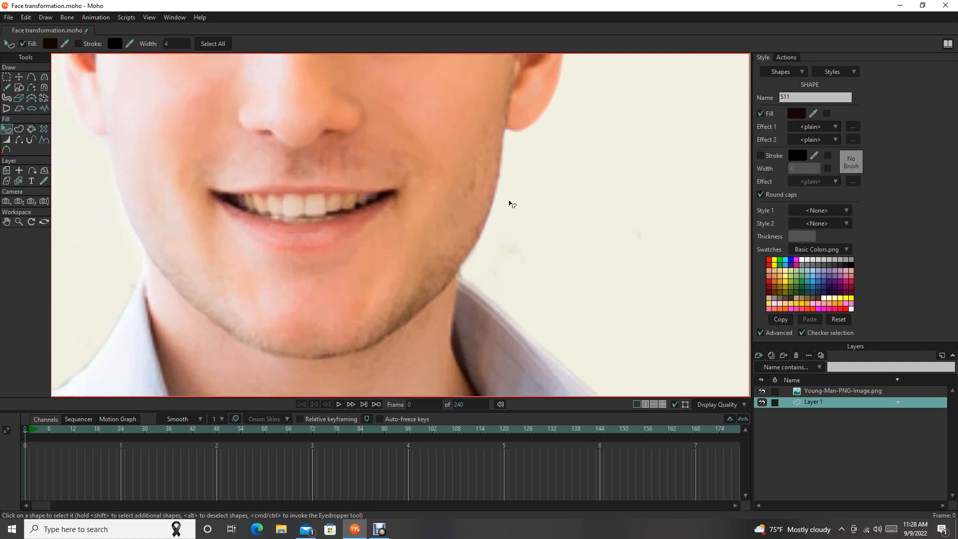
mouse_move(813, 157)
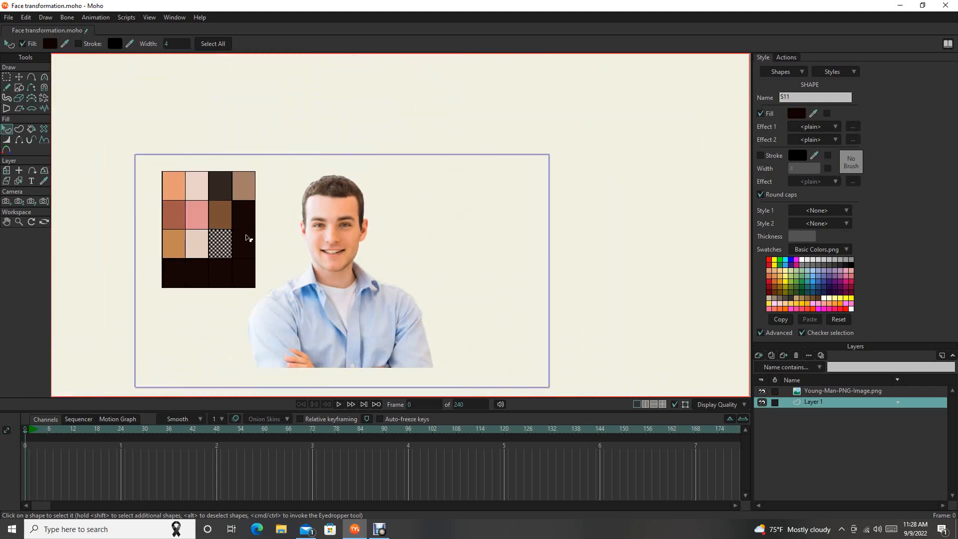
mouse_move(153, 196)
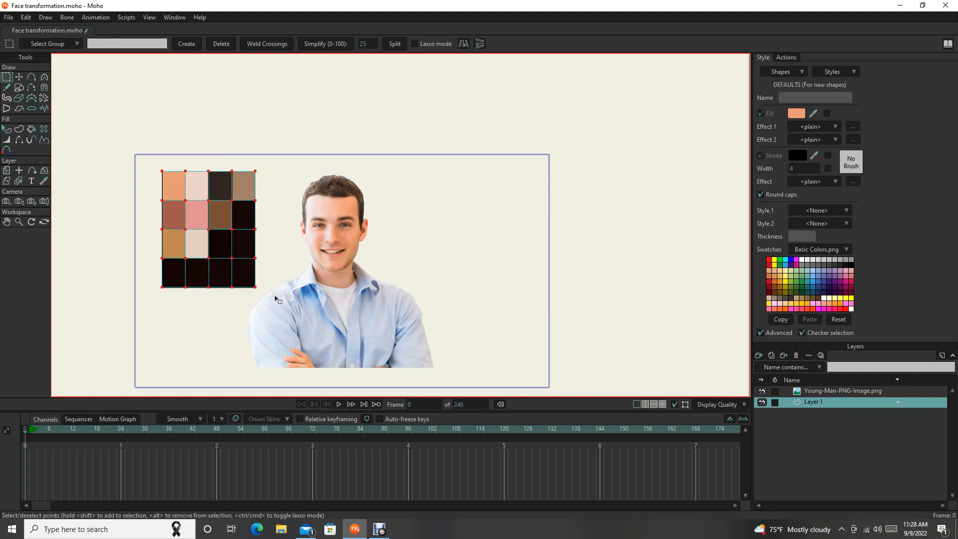
mouse_move(65, 90)
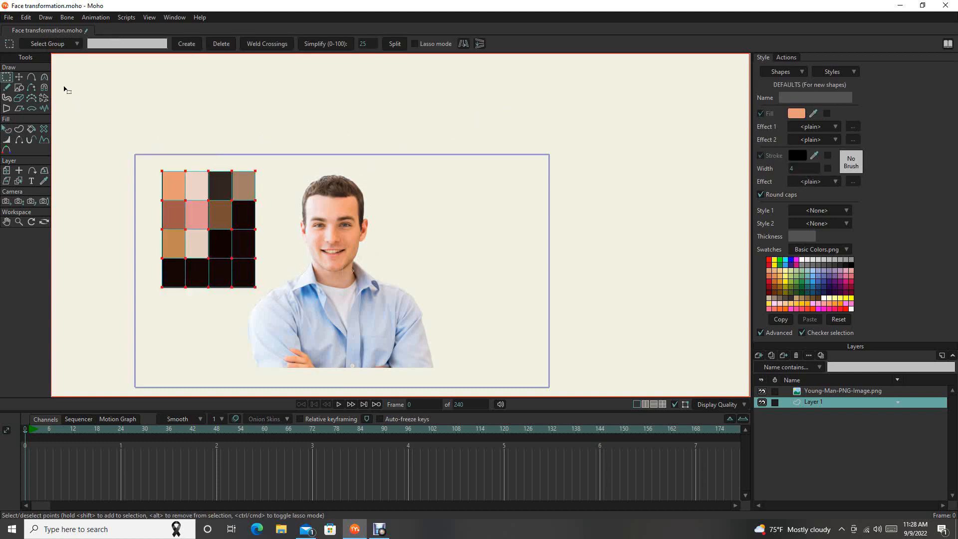
- With Select Shape, select several swatch squares across the grid
click(6, 128)
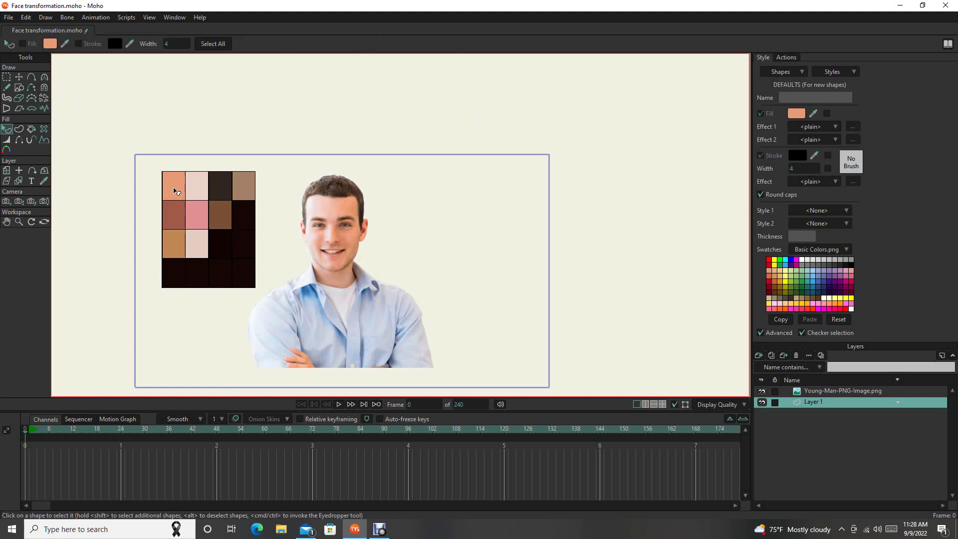
click(175, 186)
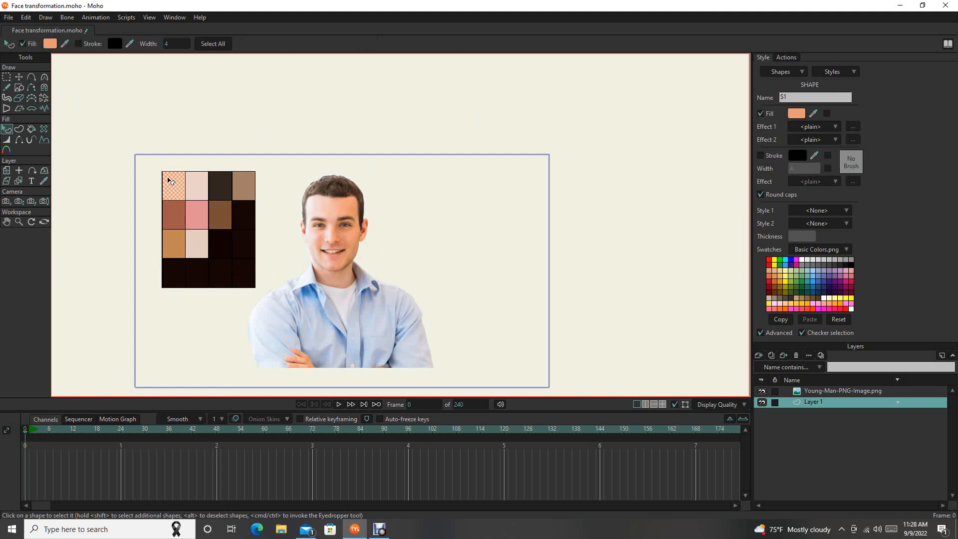
mouse_move(203, 185)
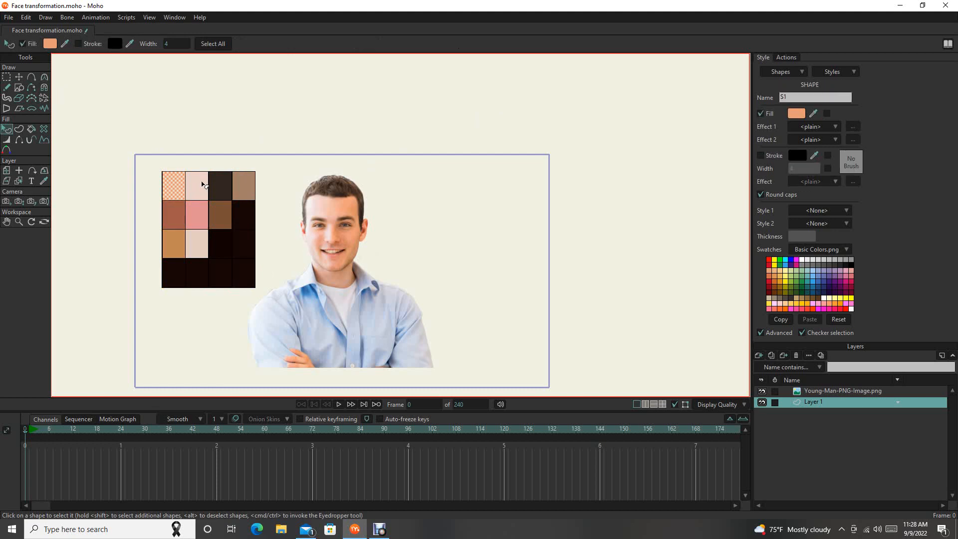
click(197, 215)
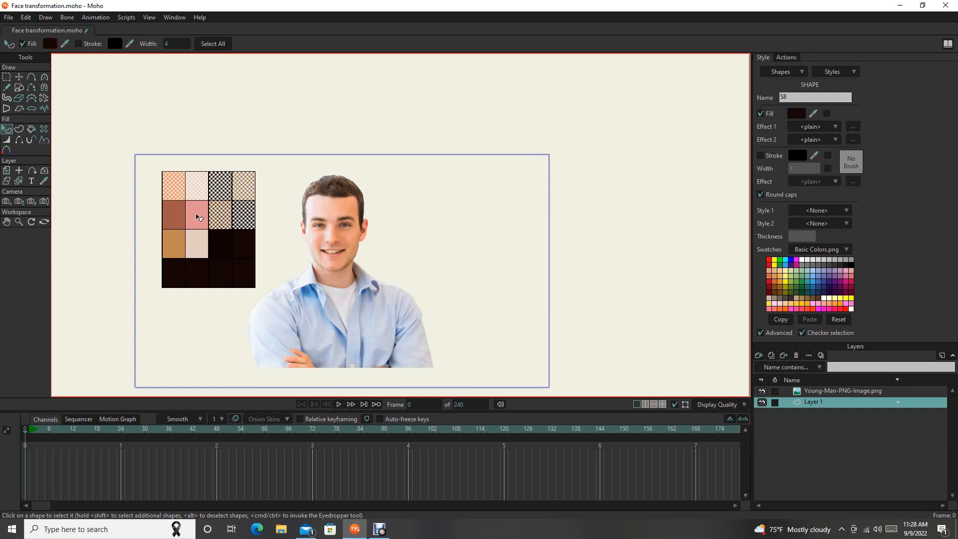
click(224, 275)
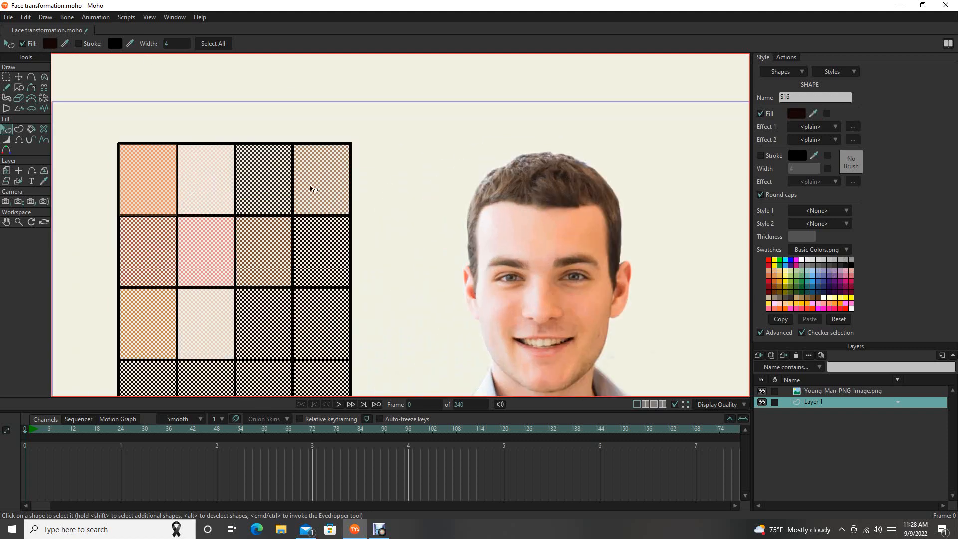
click(761, 155)
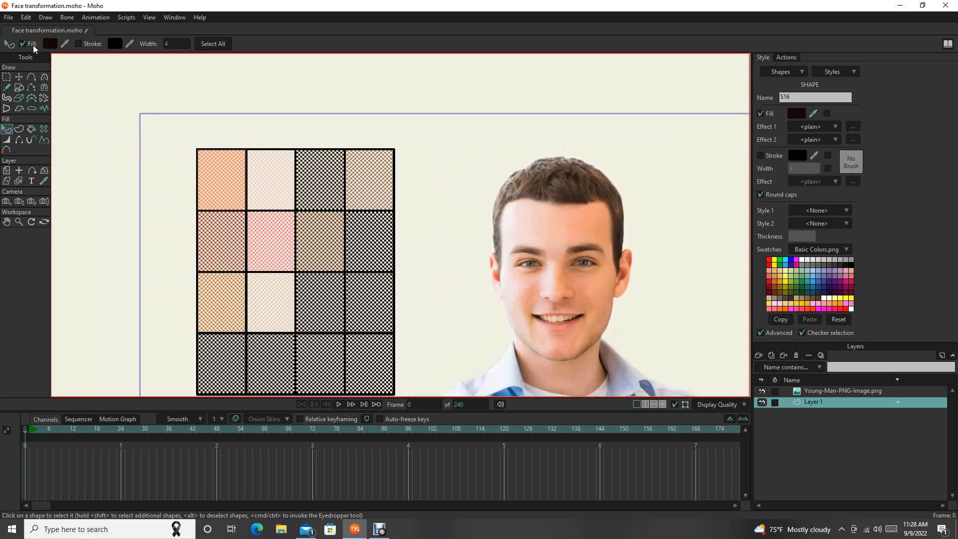
- Select the leftover dark swatch squares and set their fill to white
click(78, 44)
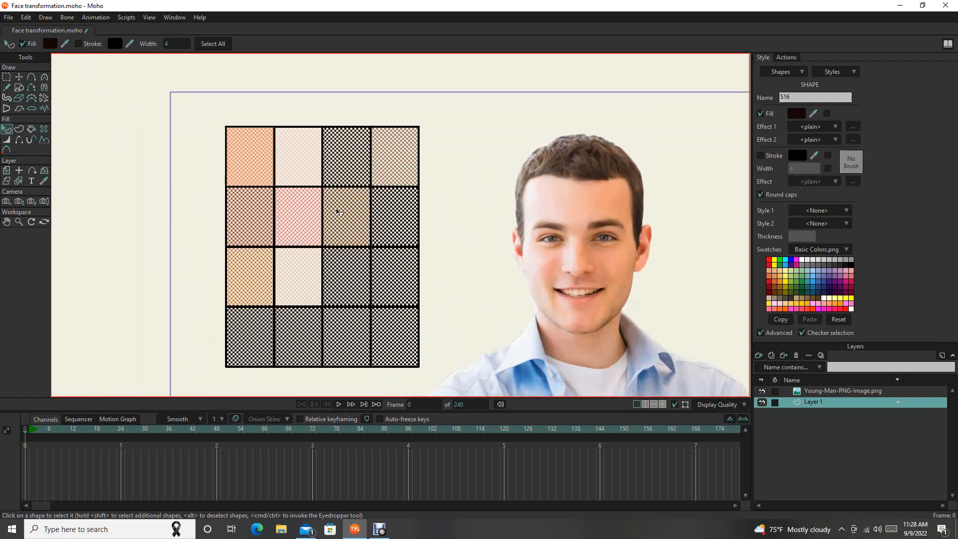
click(449, 208)
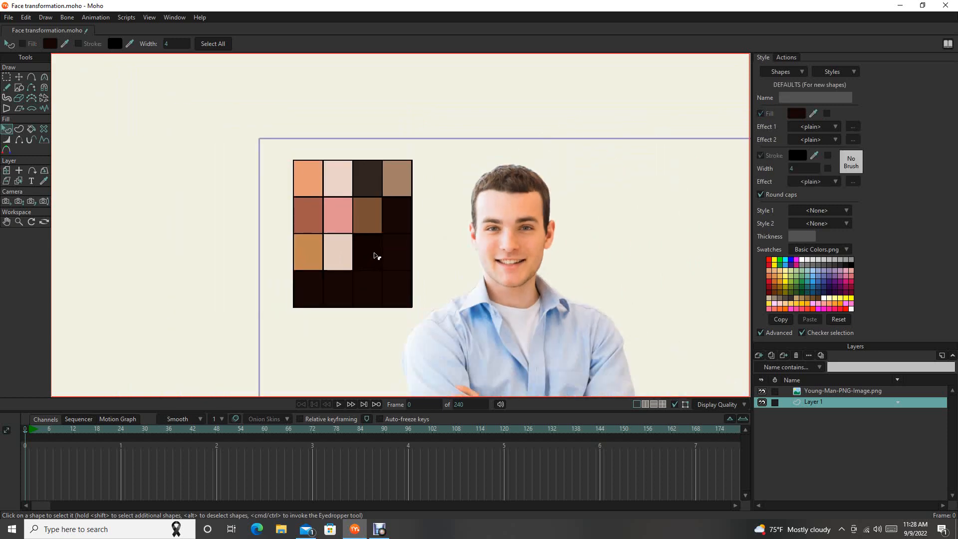
click(366, 253)
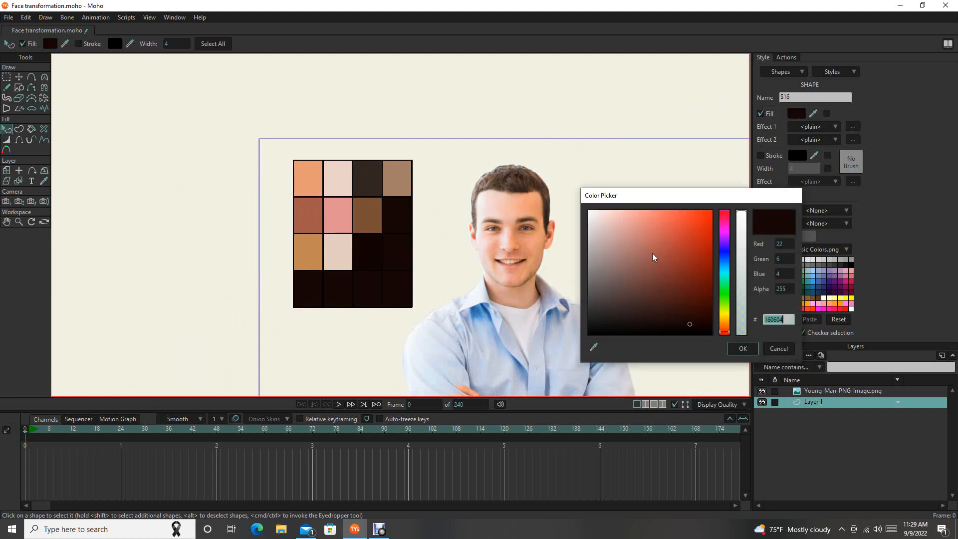
click(743, 348)
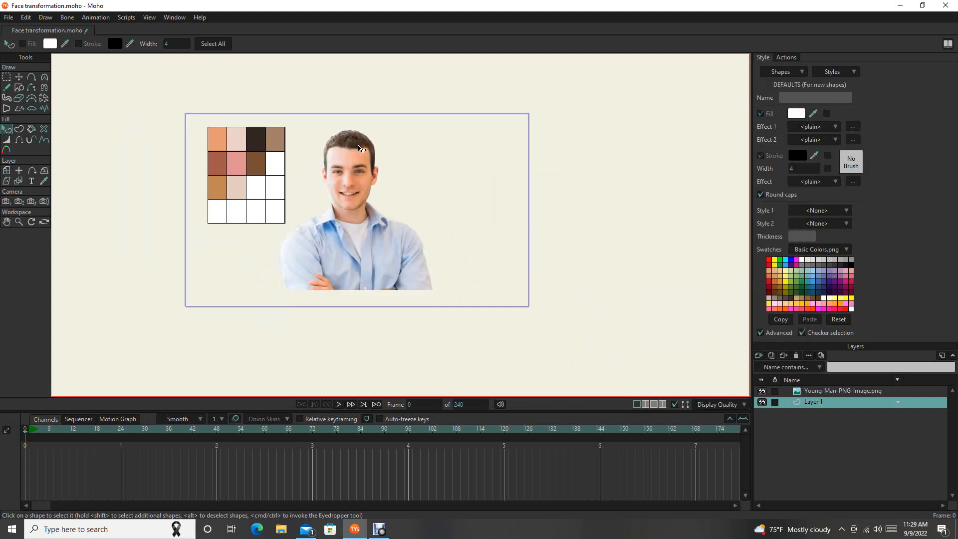
mouse_move(378, 148)
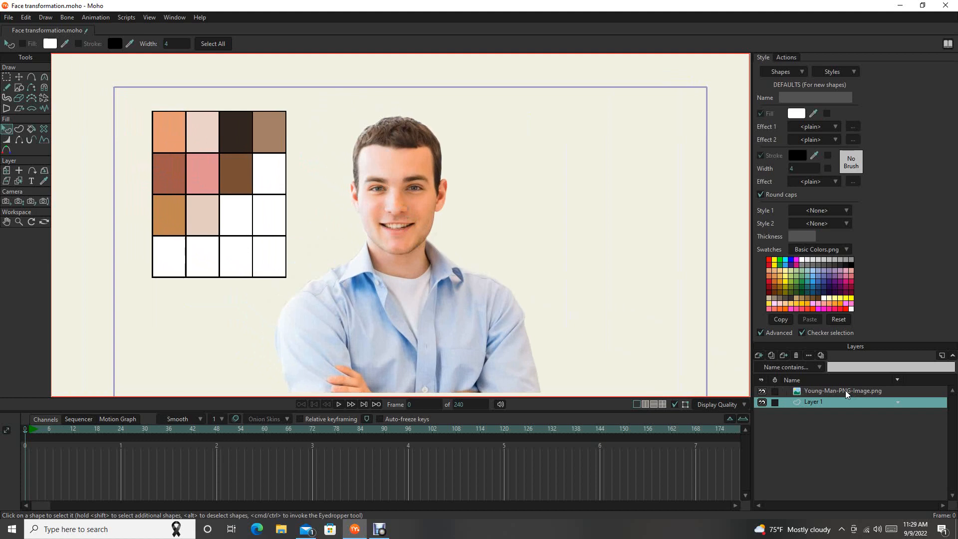
- Remove the photo layer and load Young-Man-PNG-Image as the tracing image
click(844, 390)
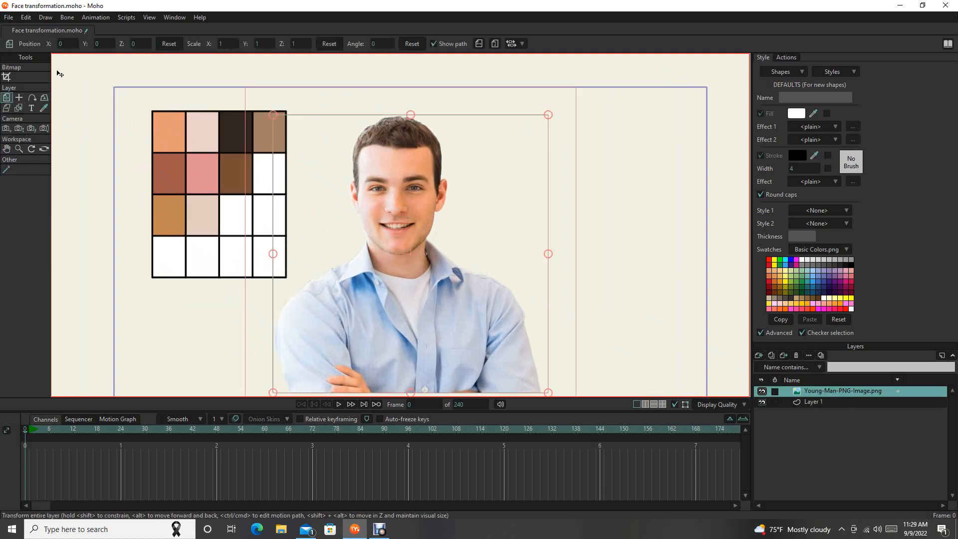
mouse_move(876, 298)
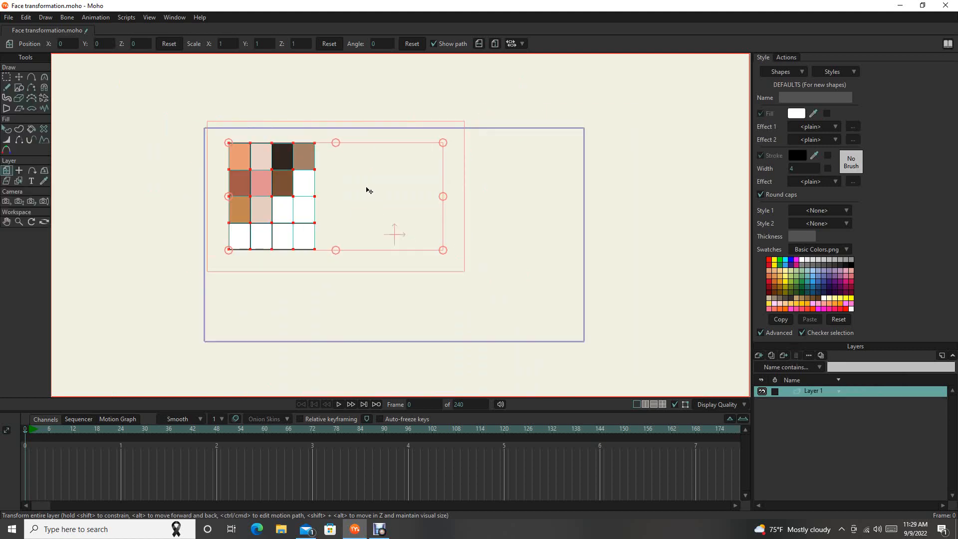
click(149, 17)
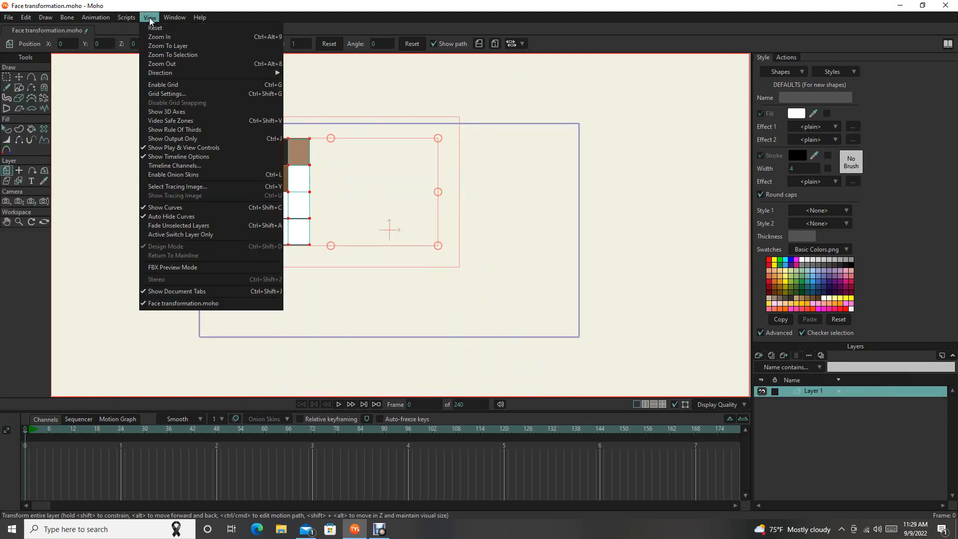
mouse_move(198, 187)
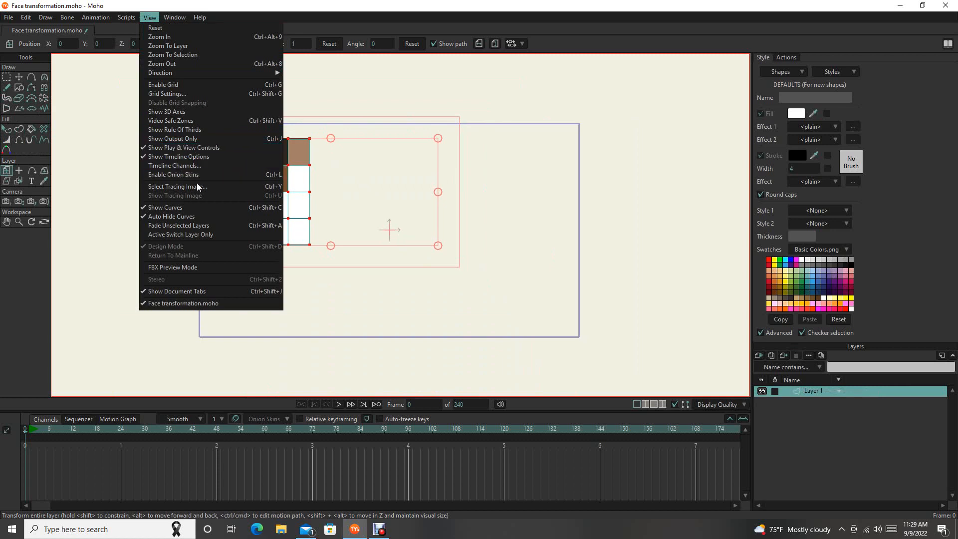
mouse_move(177, 186)
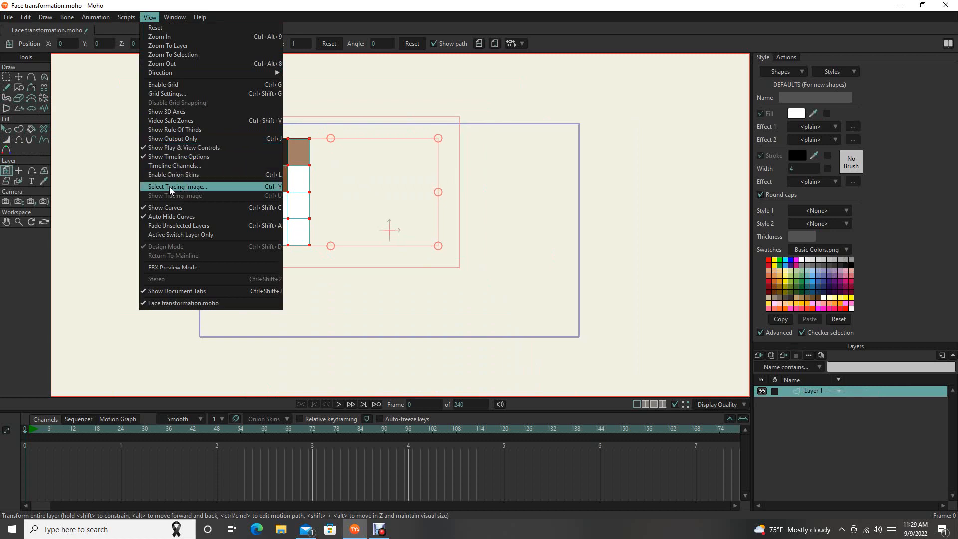
mouse_move(167, 112)
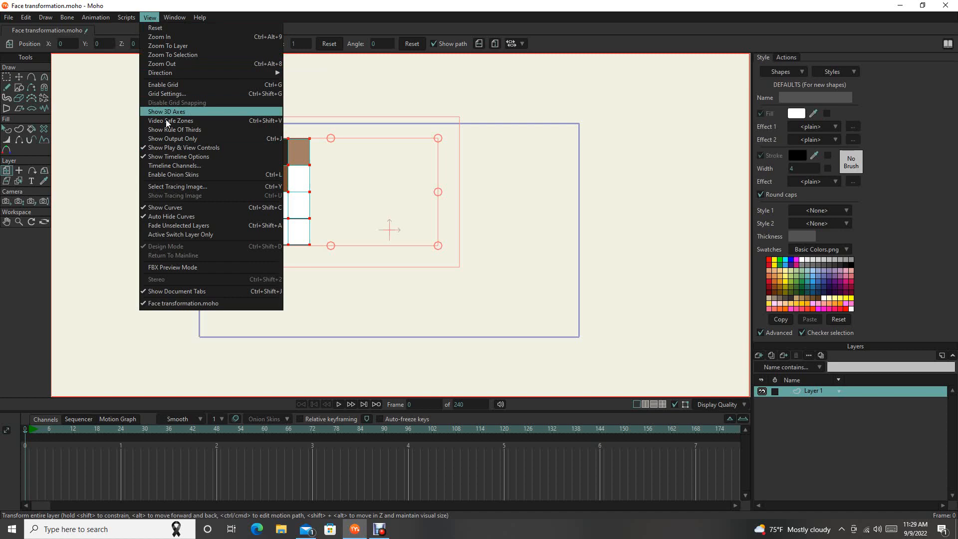
click(177, 185)
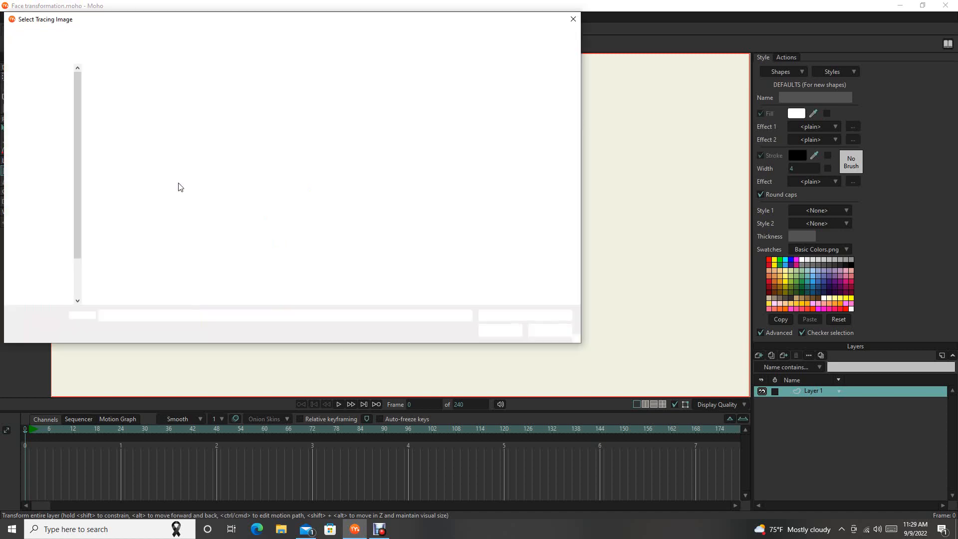
click(225, 85)
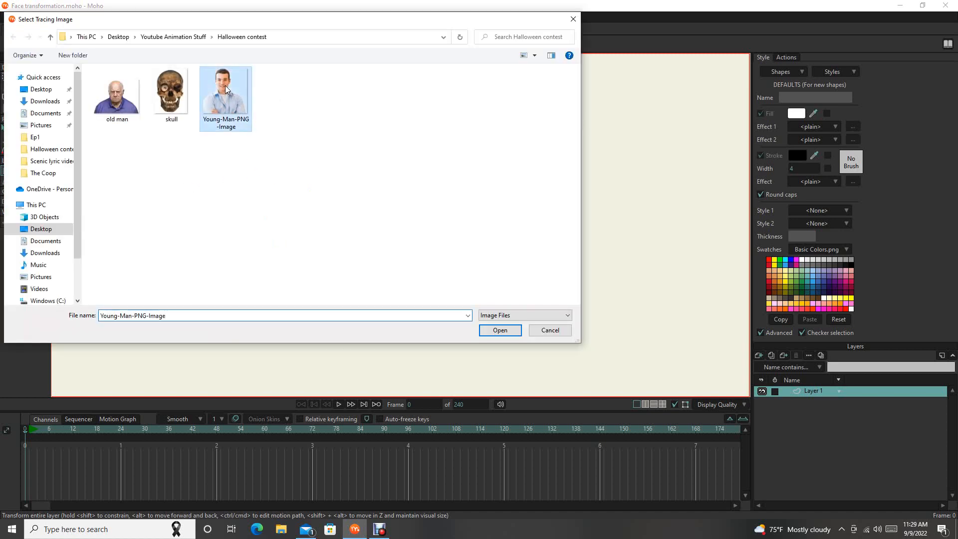
click(499, 330)
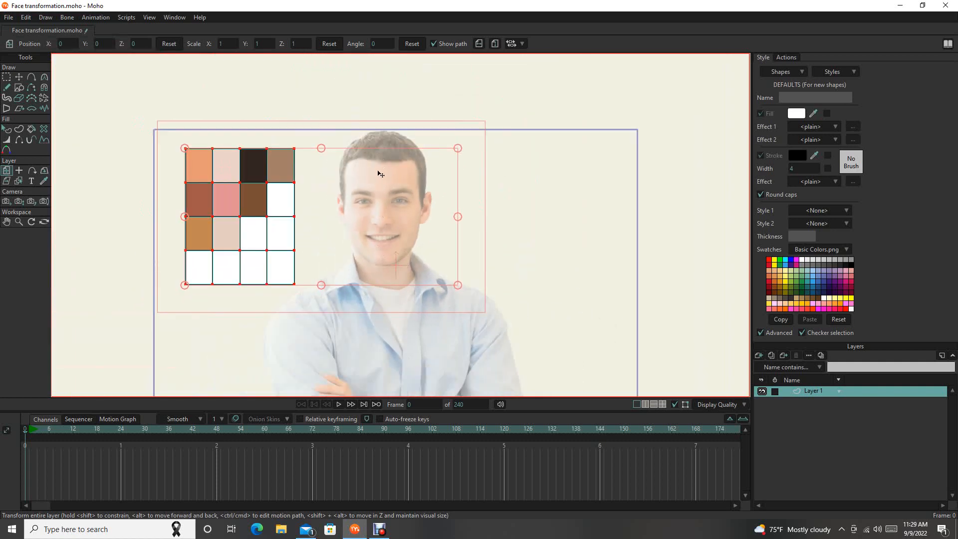
mouse_move(380, 158)
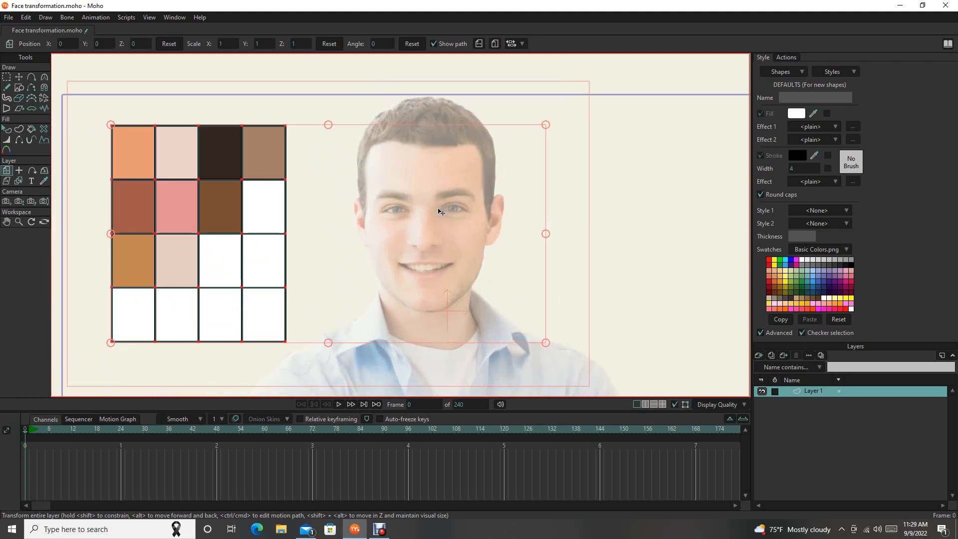
mouse_move(295, 173)
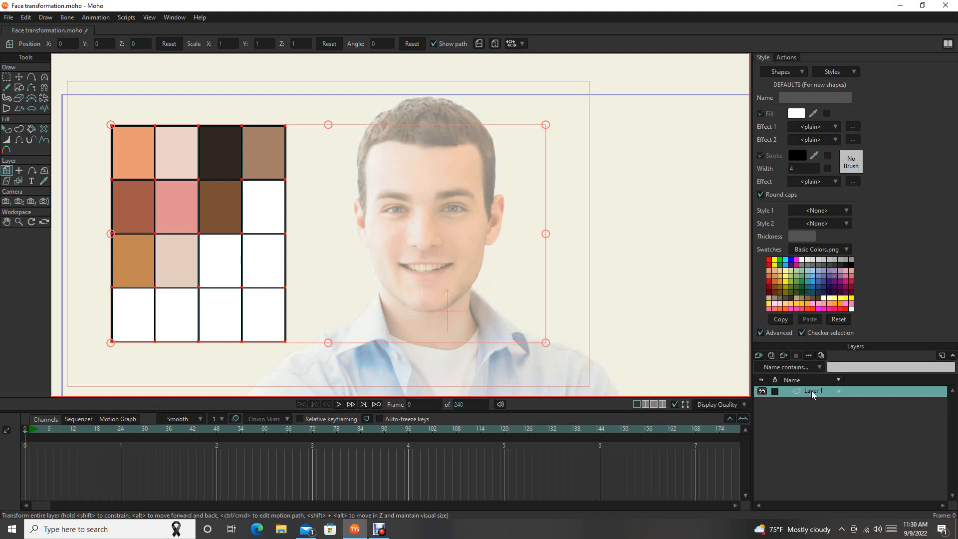
- Rename Layer 1 to 'Face' in the Layers panel
double_click(814, 391)
text(Face)
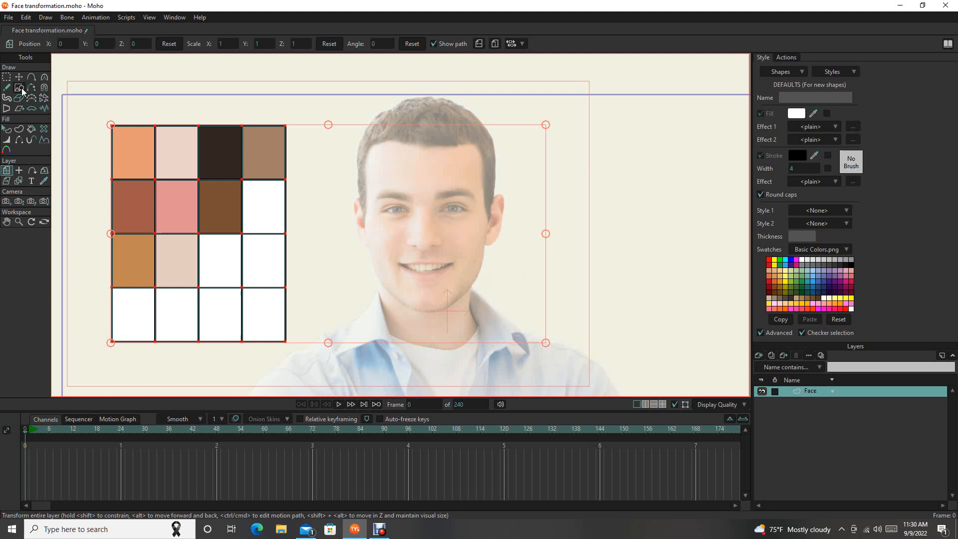
click(18, 87)
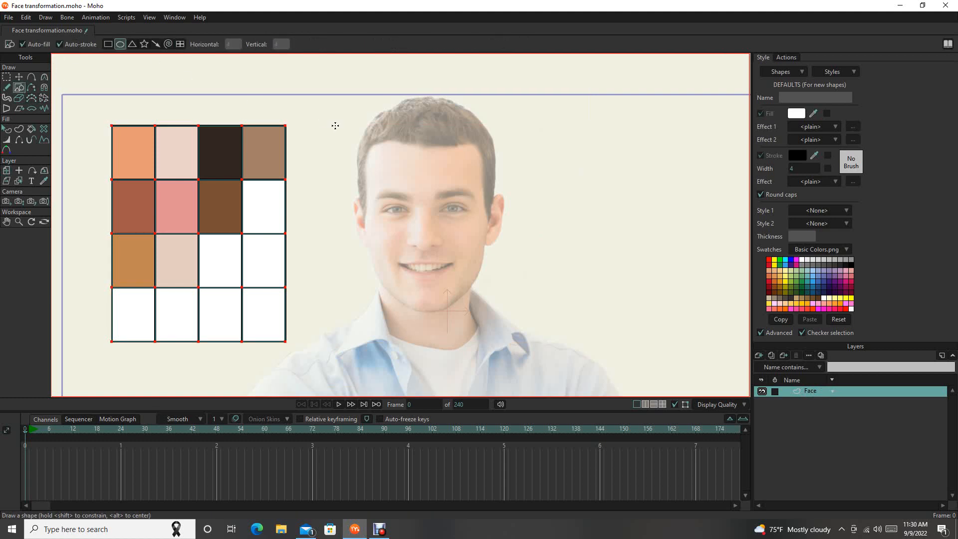
mouse_move(372, 114)
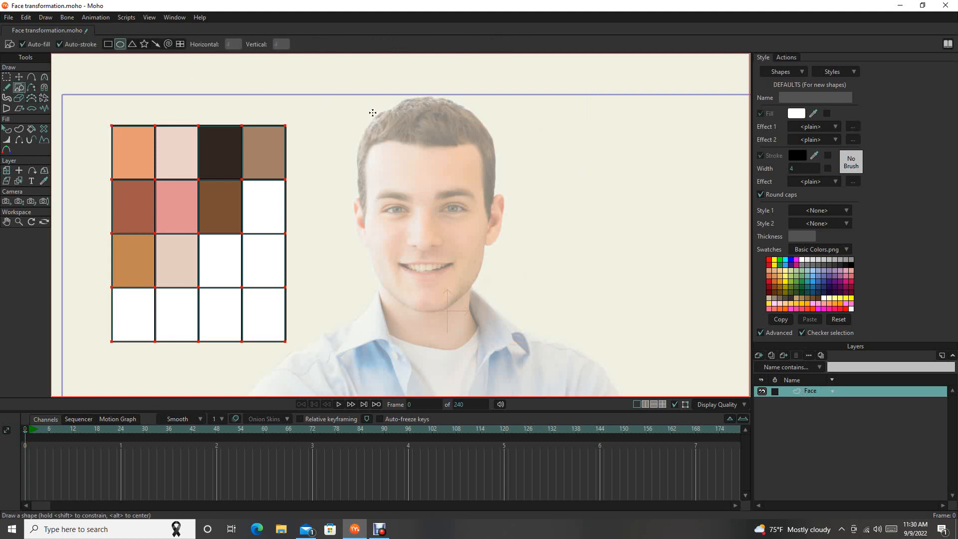
mouse_move(136, 138)
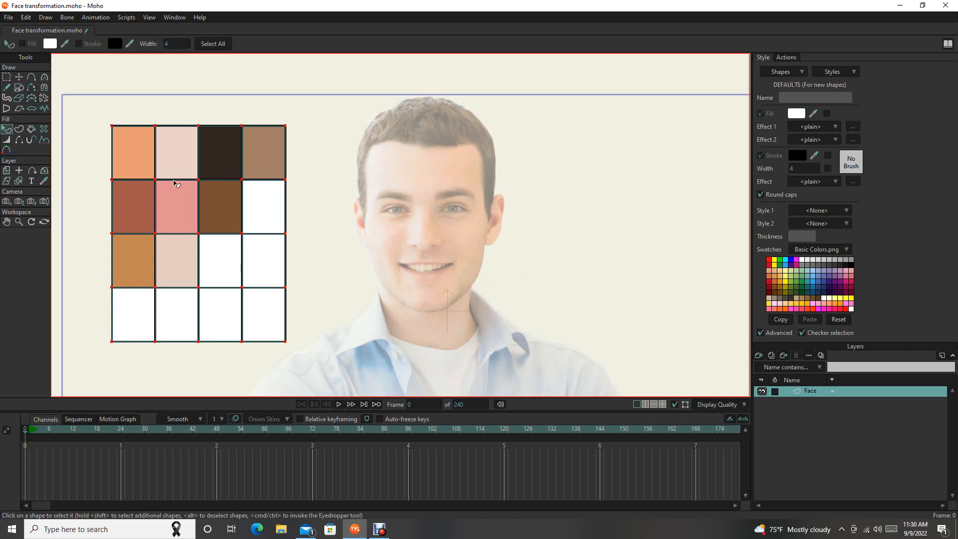
mouse_move(134, 154)
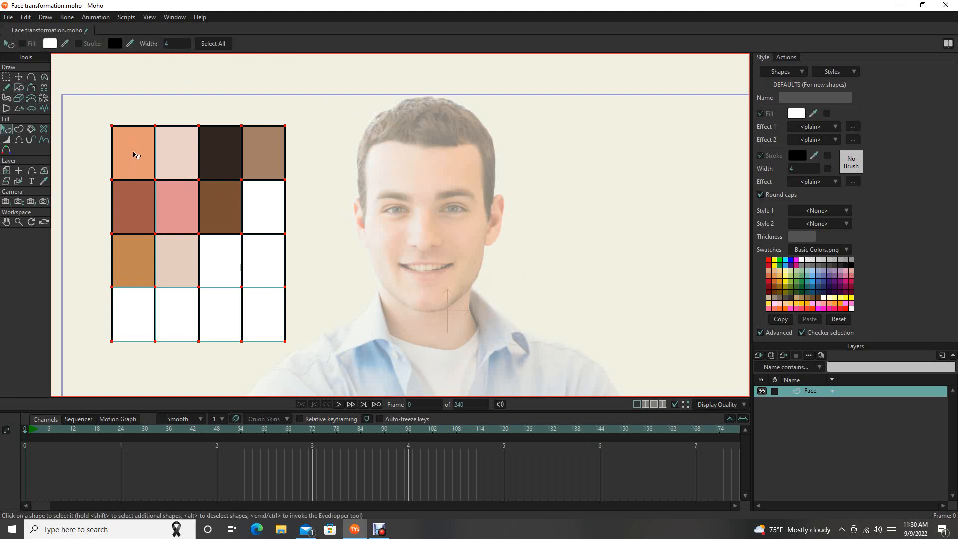
- Draw a pale skin oval over the photo's face and refine its outline with Curvature
click(176, 152)
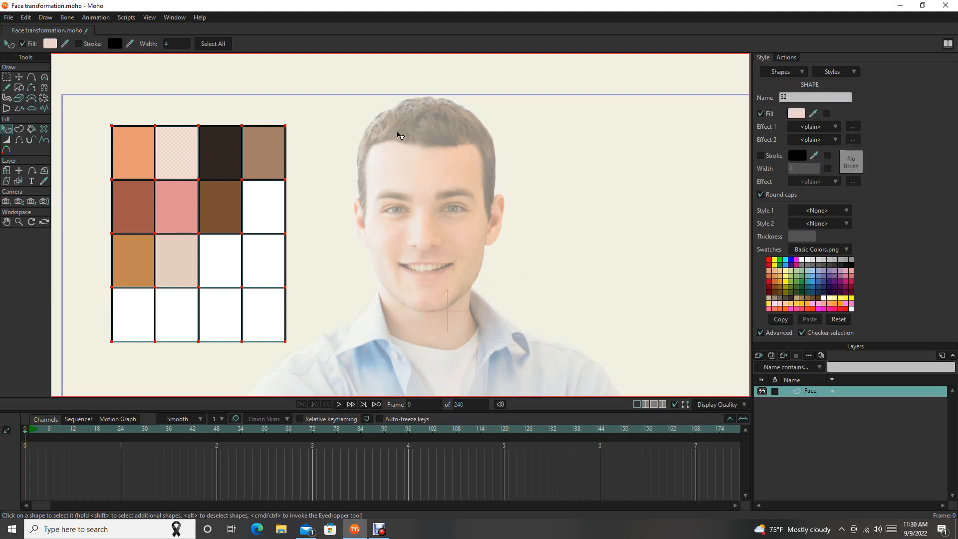
click(19, 87)
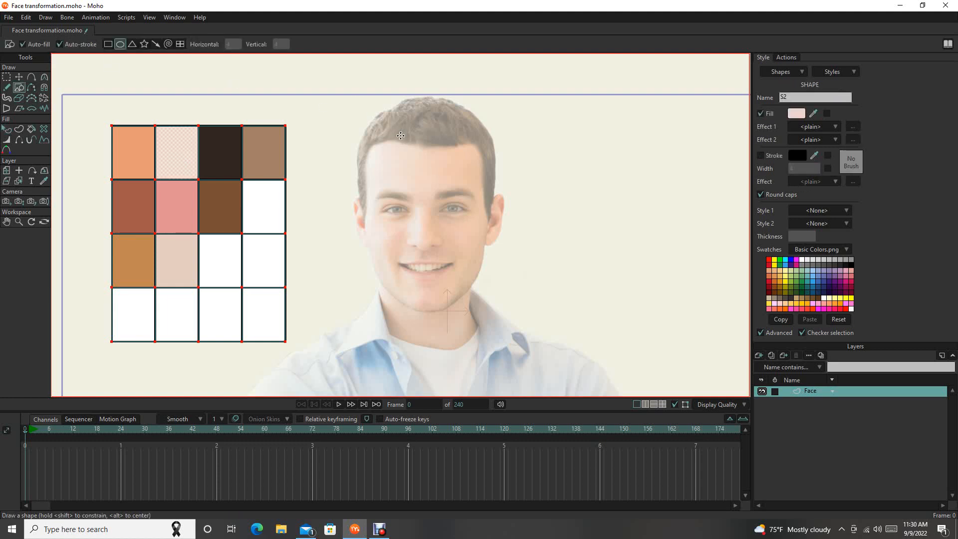
mouse_move(372, 112)
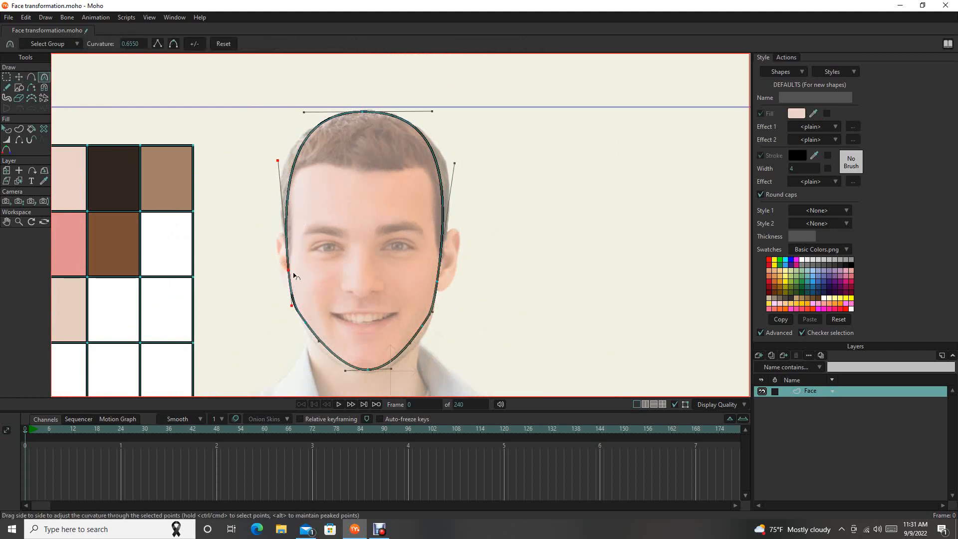
click(19, 77)
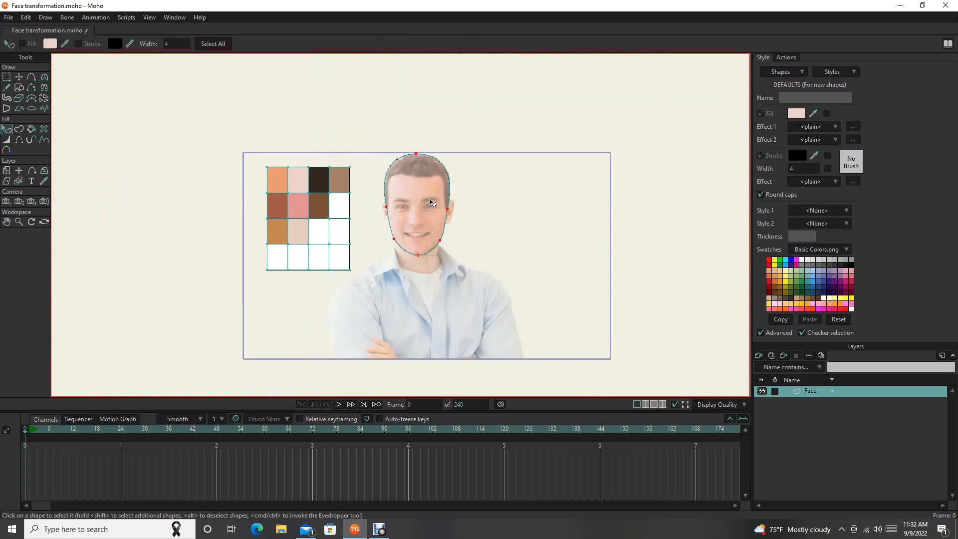
- Deselect the face shape and turn off Show Tracing Image in the View menu
click(418, 202)
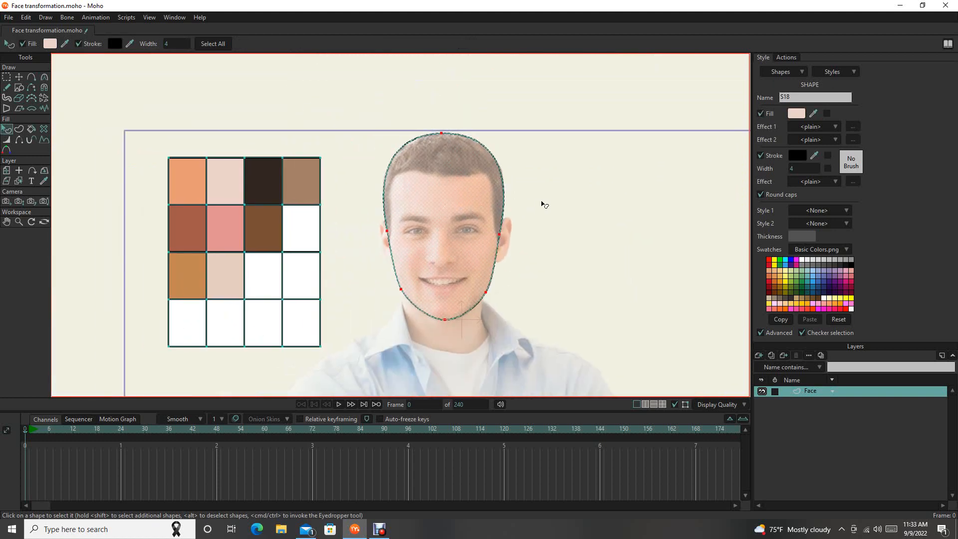
click(480, 188)
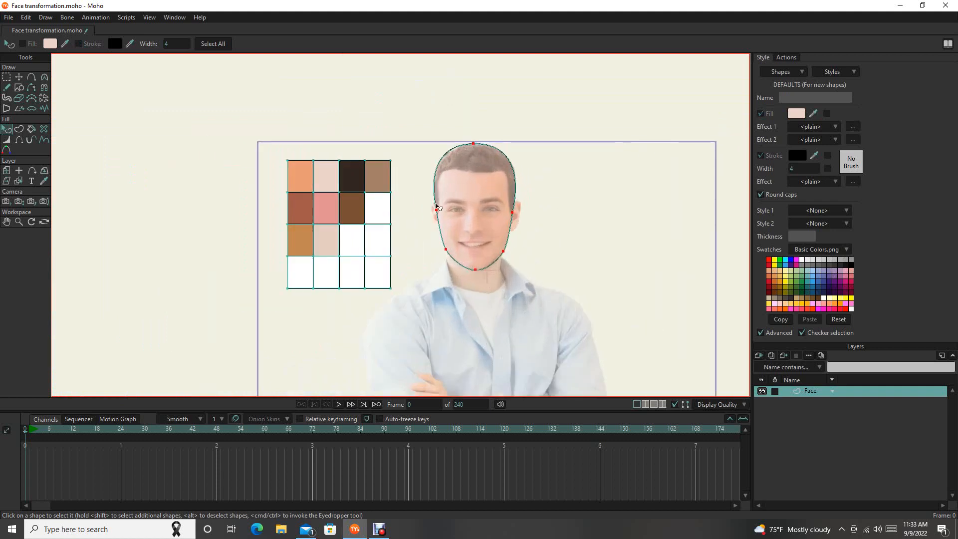
mouse_move(634, 240)
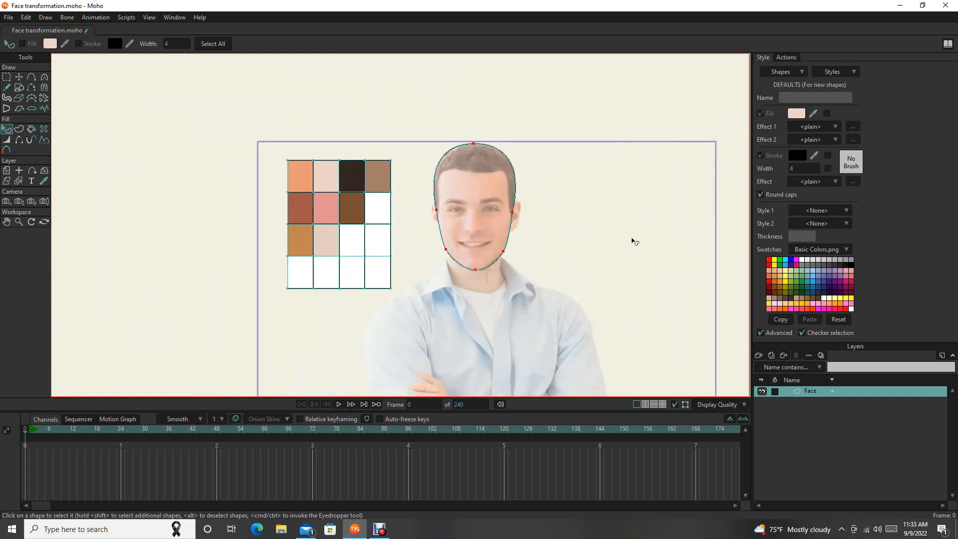
click(149, 17)
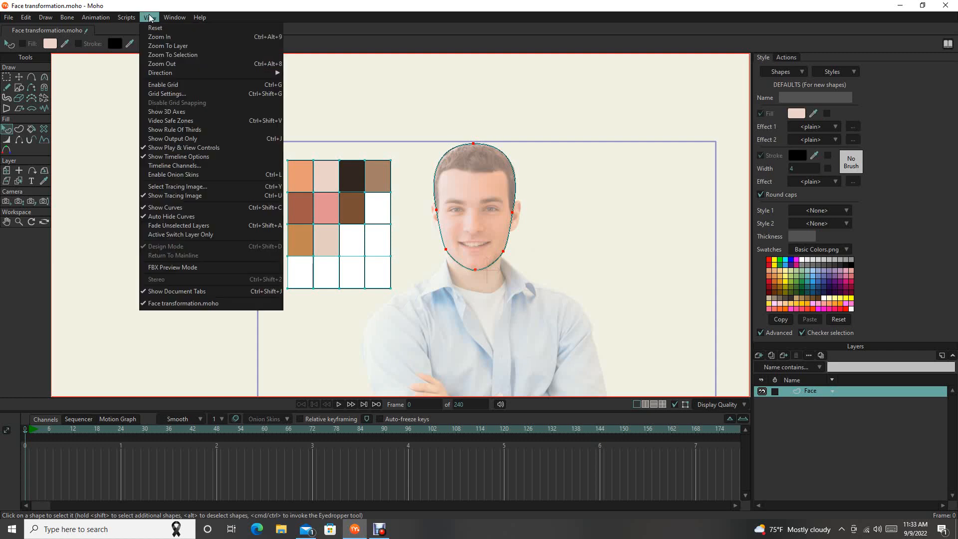
mouse_move(189, 174)
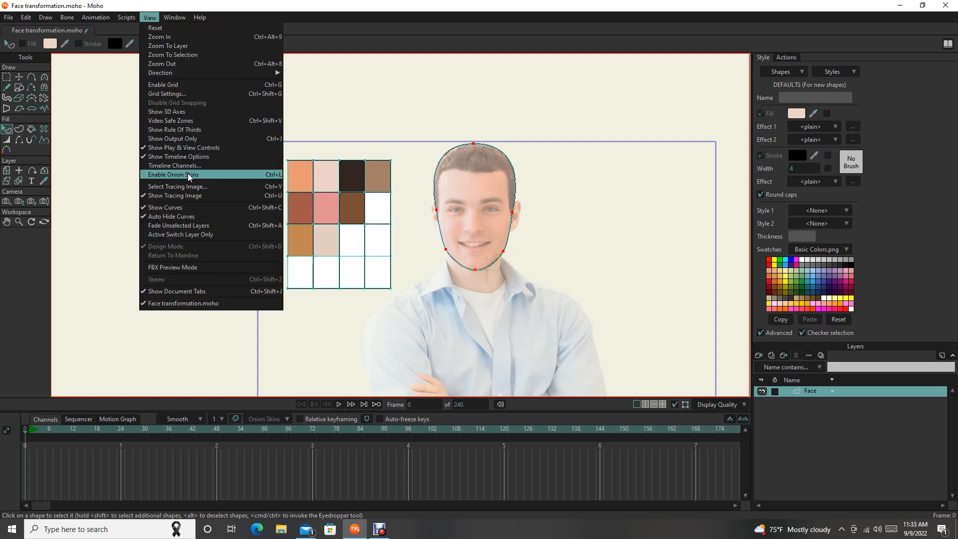
mouse_move(178, 195)
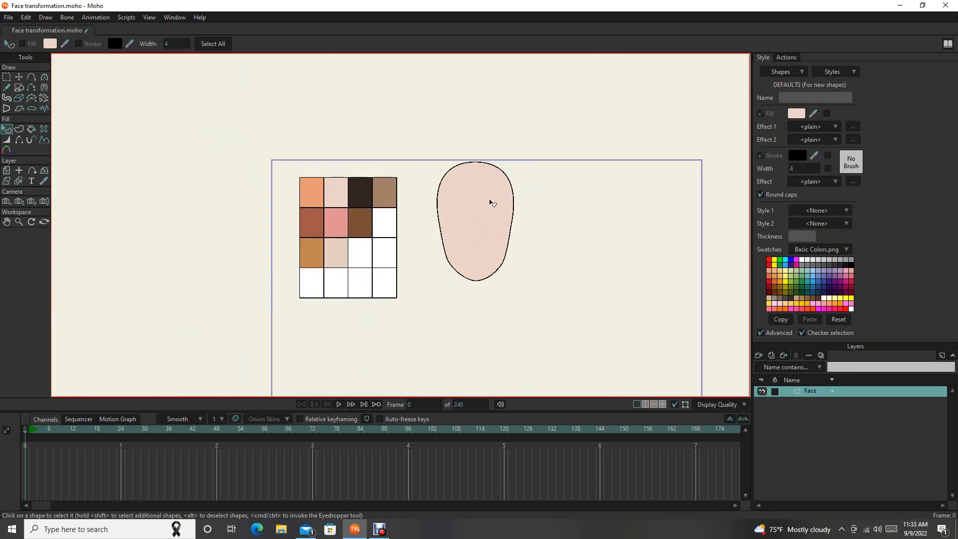
mouse_move(138, 22)
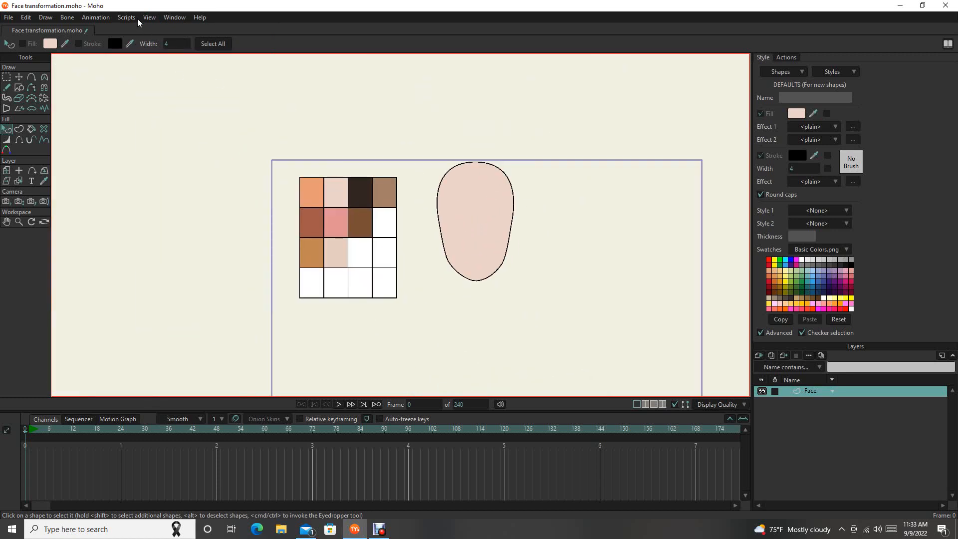
- Re-enable Show Tracing Image from the View menu
click(148, 17)
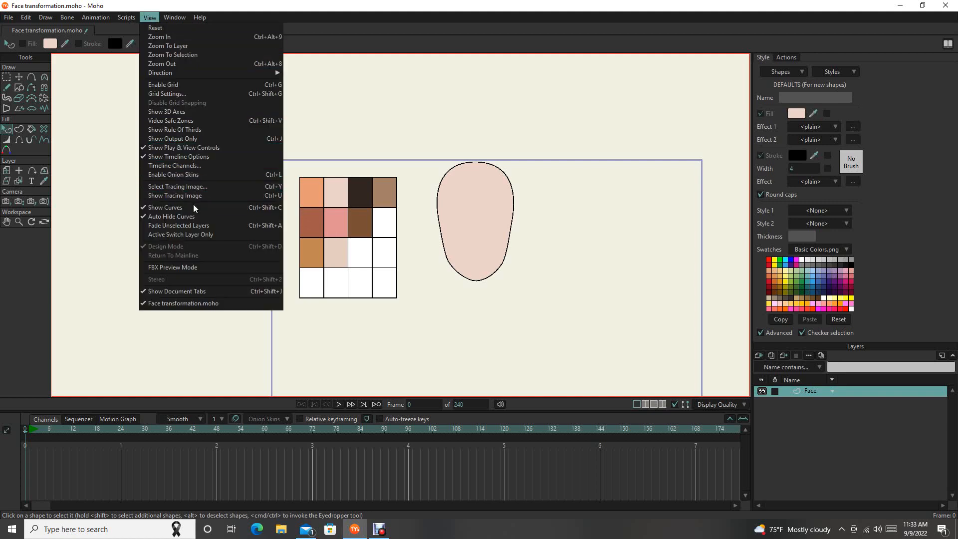
mouse_move(175, 196)
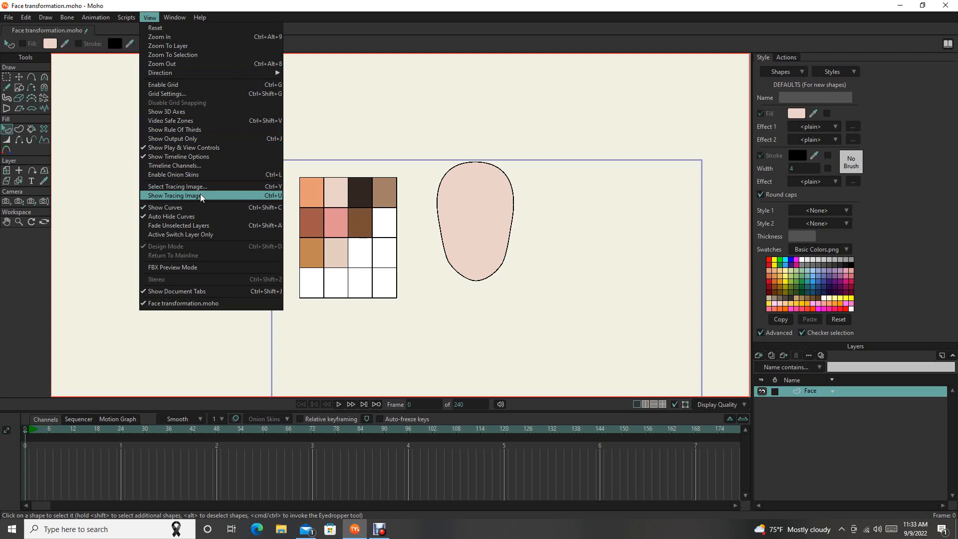
click(175, 195)
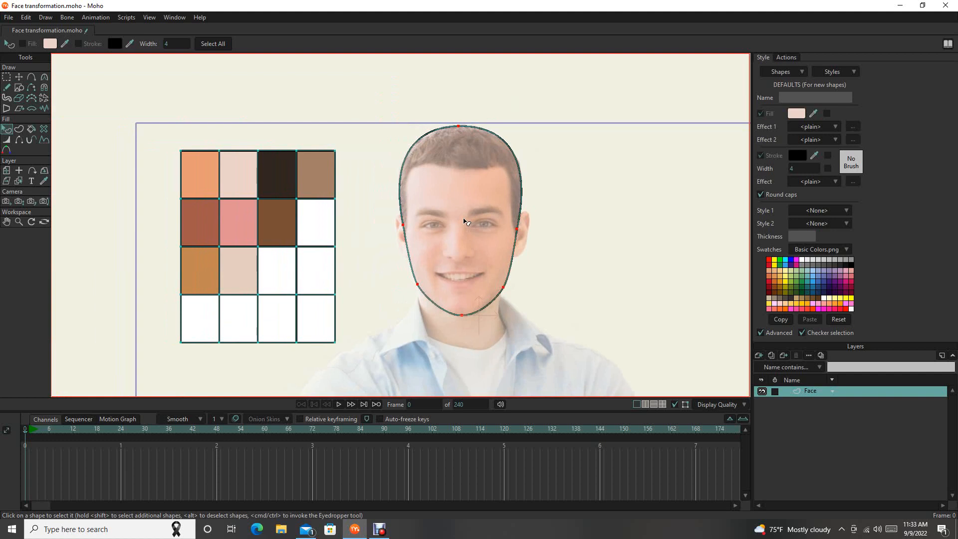
mouse_move(483, 224)
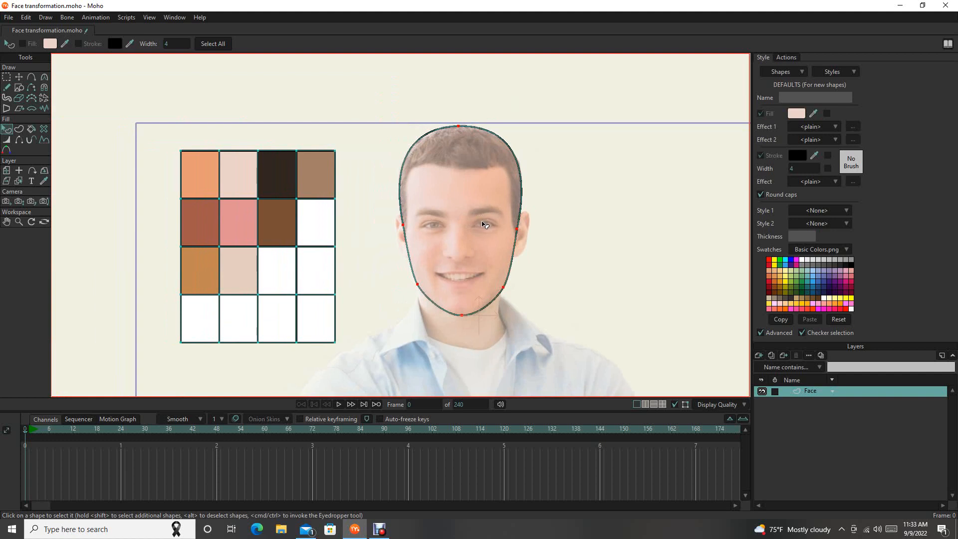
mouse_move(793, 138)
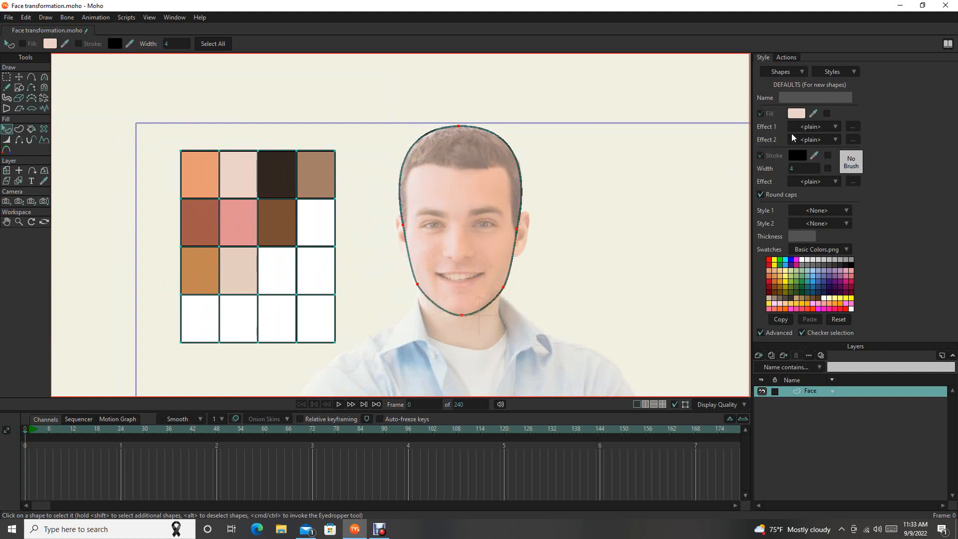
click(458, 220)
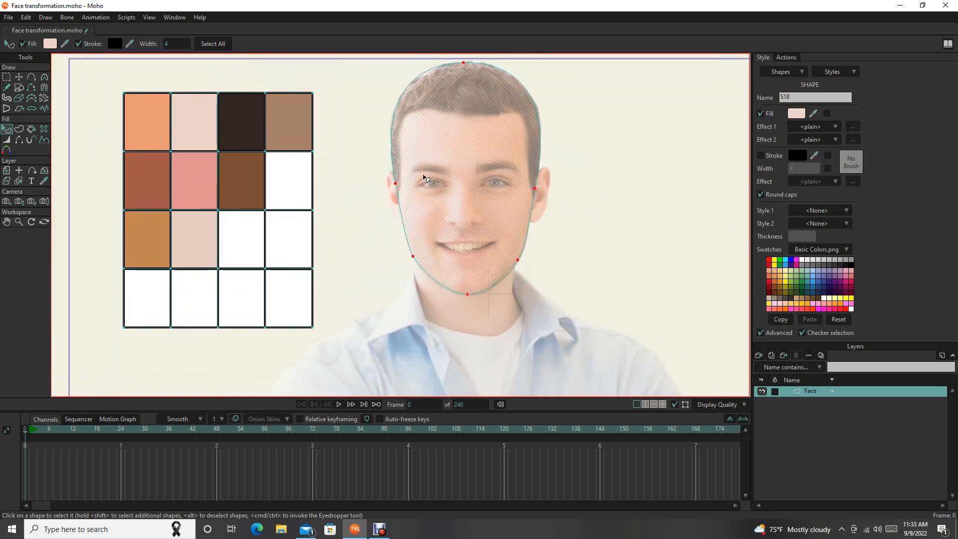
mouse_move(559, 171)
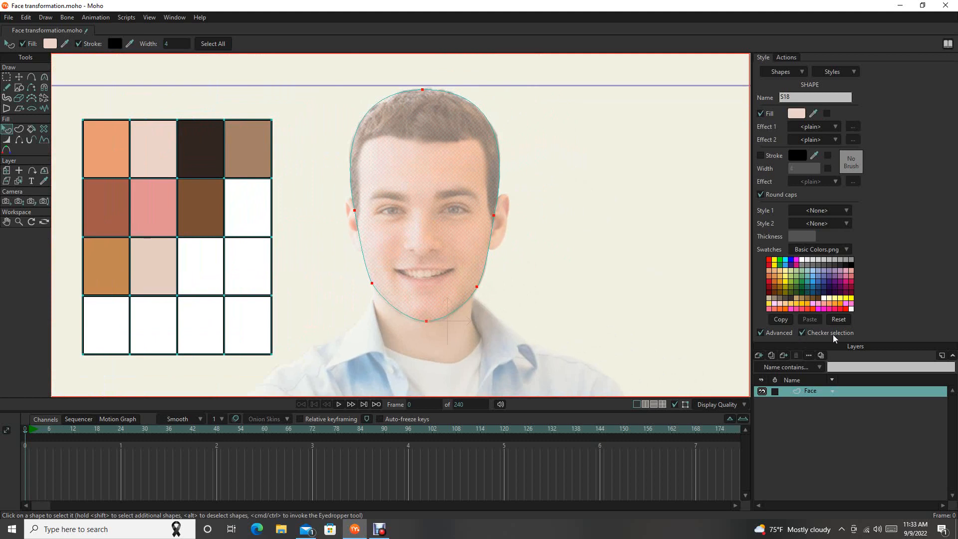
mouse_move(769, 375)
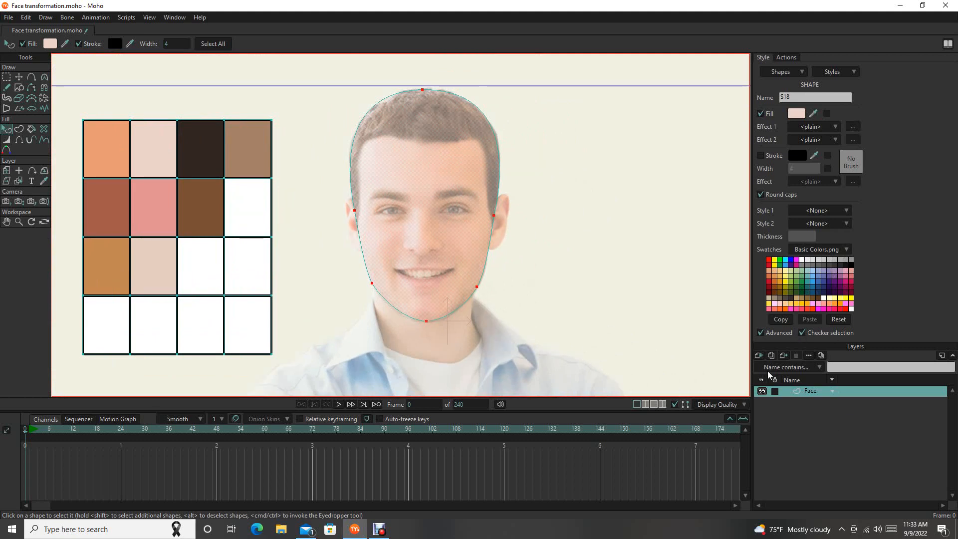
mouse_move(759, 356)
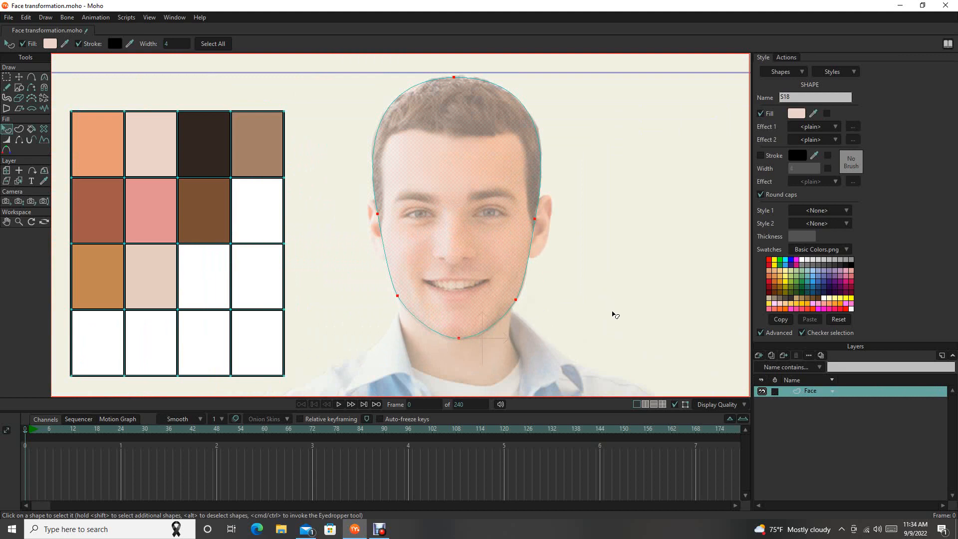
mouse_move(447, 204)
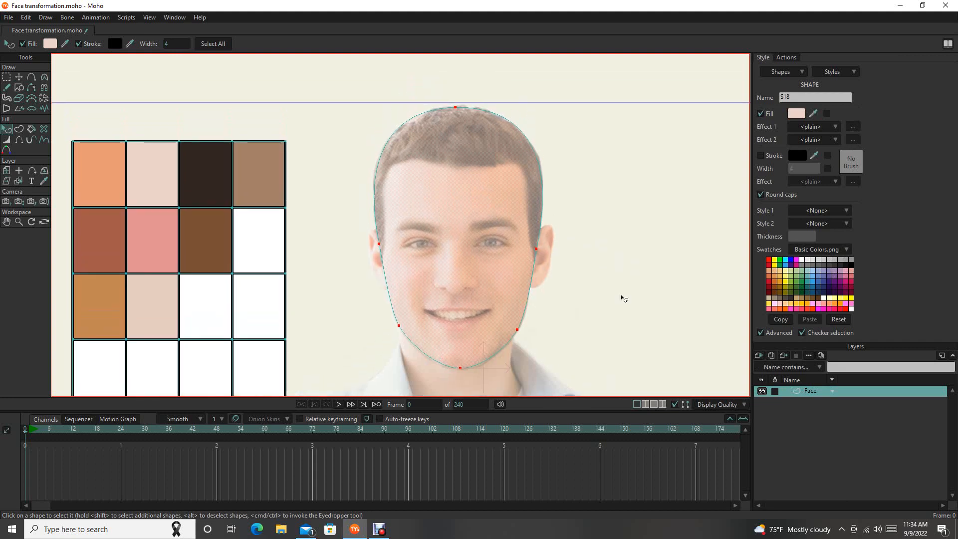
- Add a new vector layer and name it 'Hair'
click(758, 355)
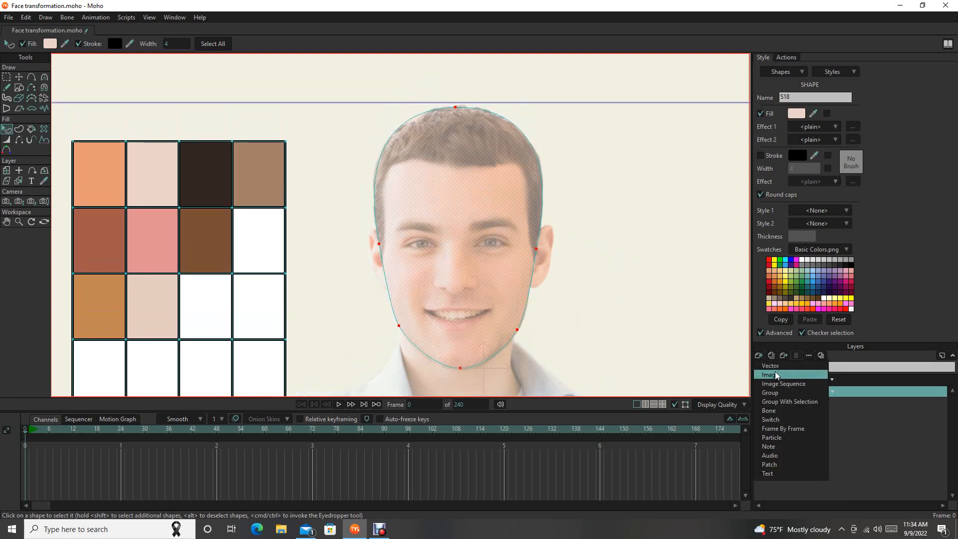
click(770, 366)
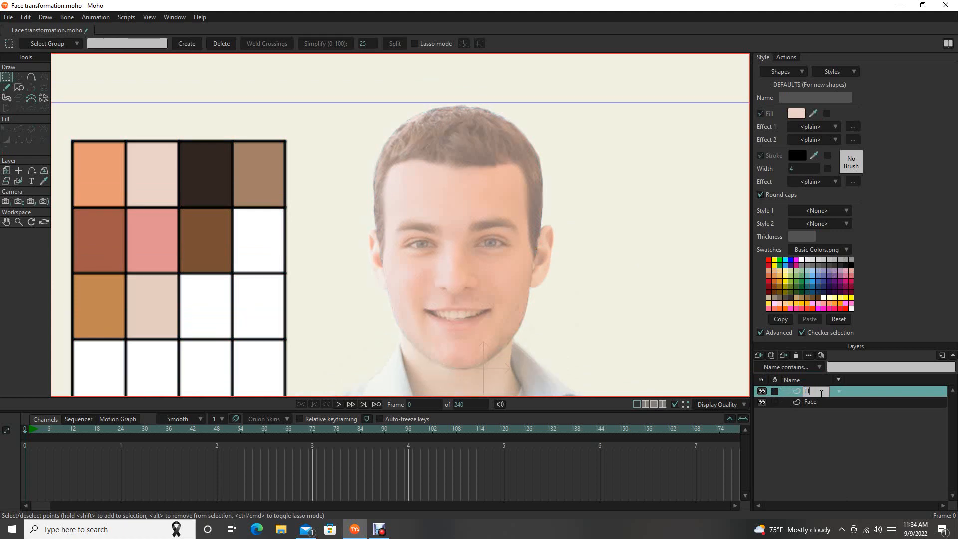
text(Hair)
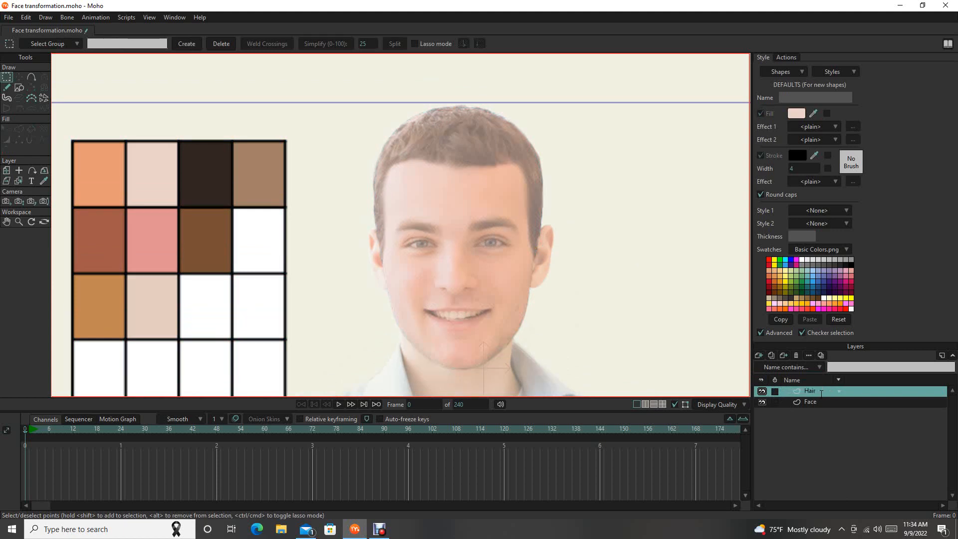
mouse_move(299, 167)
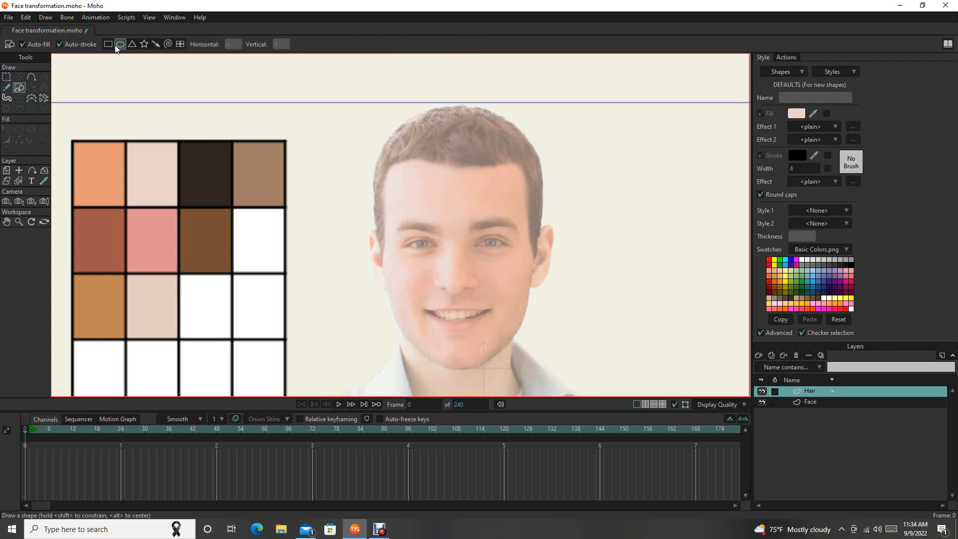
mouse_move(120, 44)
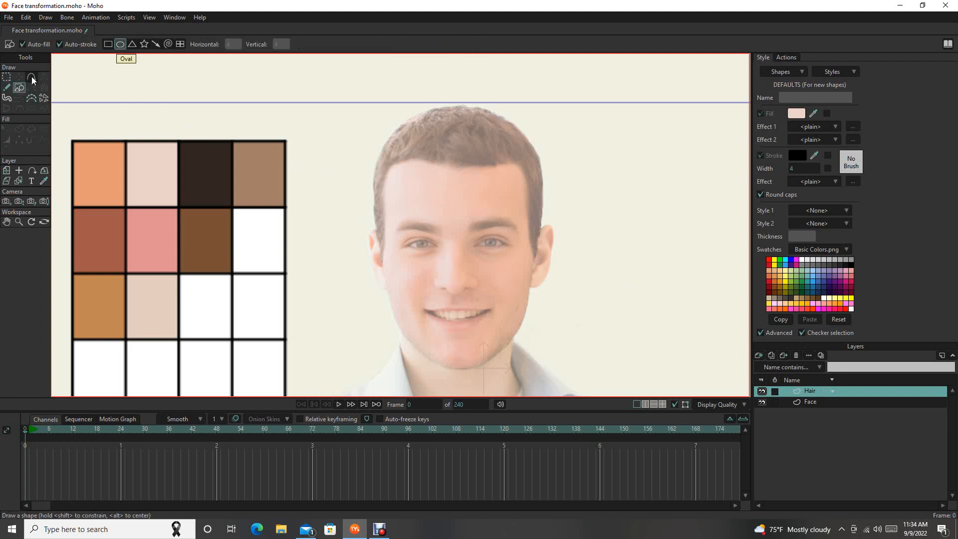
- Trace the hair outline point by point from the top of the hairline to beside the left ear
click(33, 88)
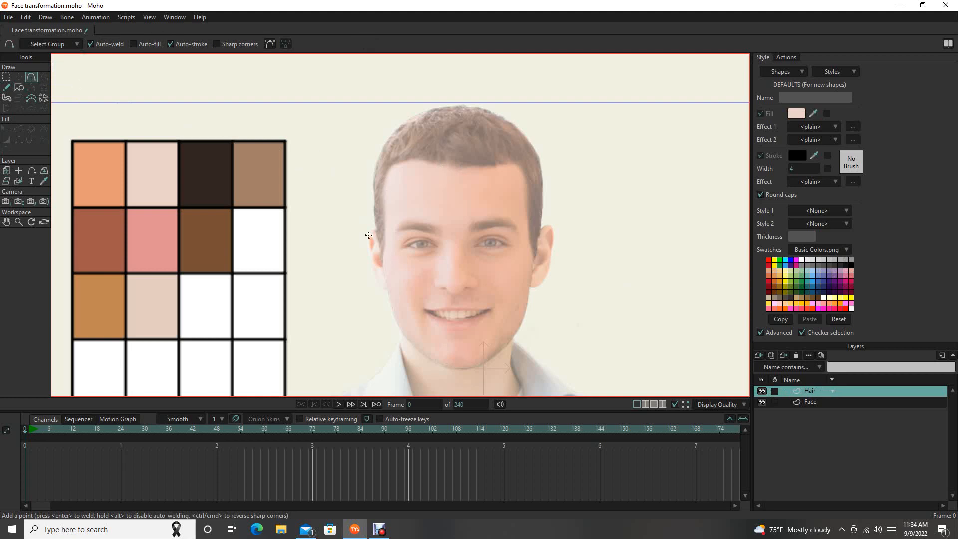
mouse_move(231, 167)
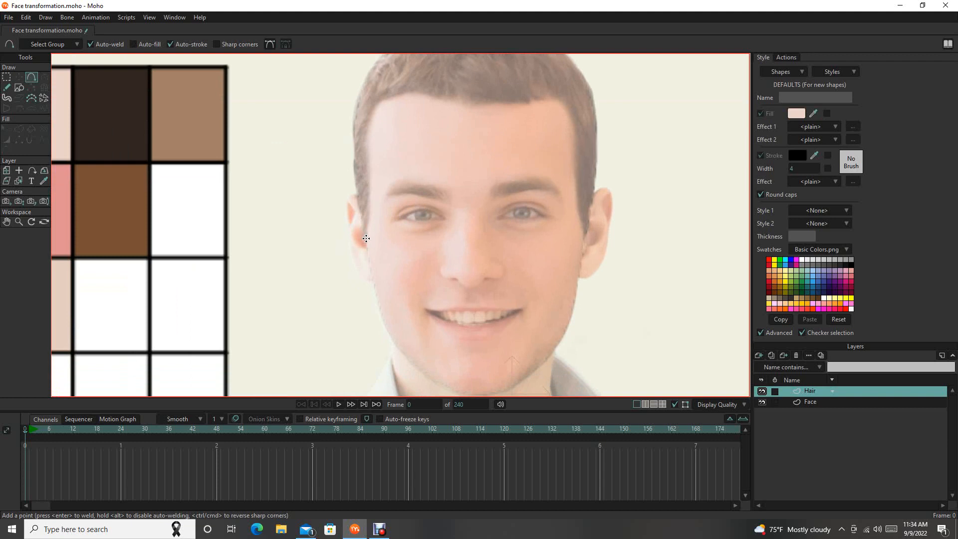
mouse_move(365, 235)
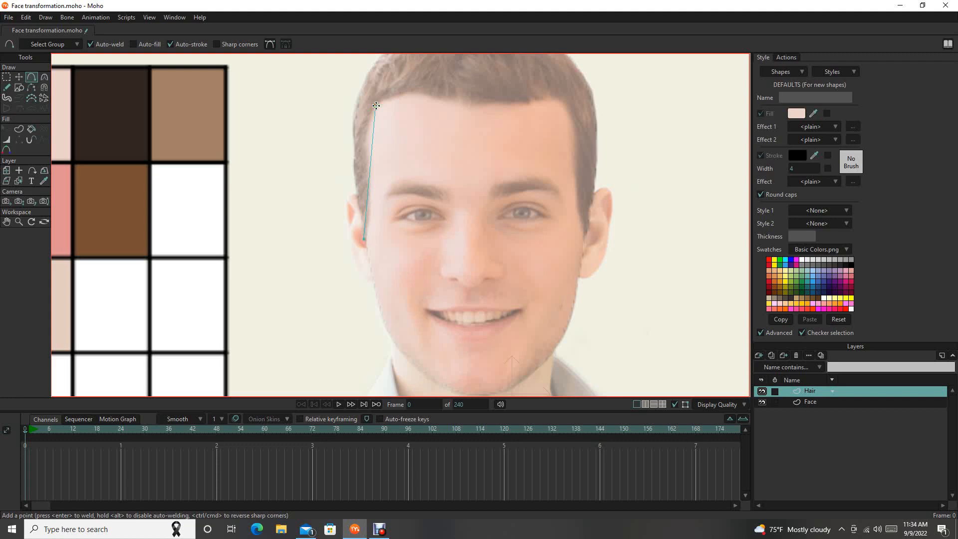
click(510, 108)
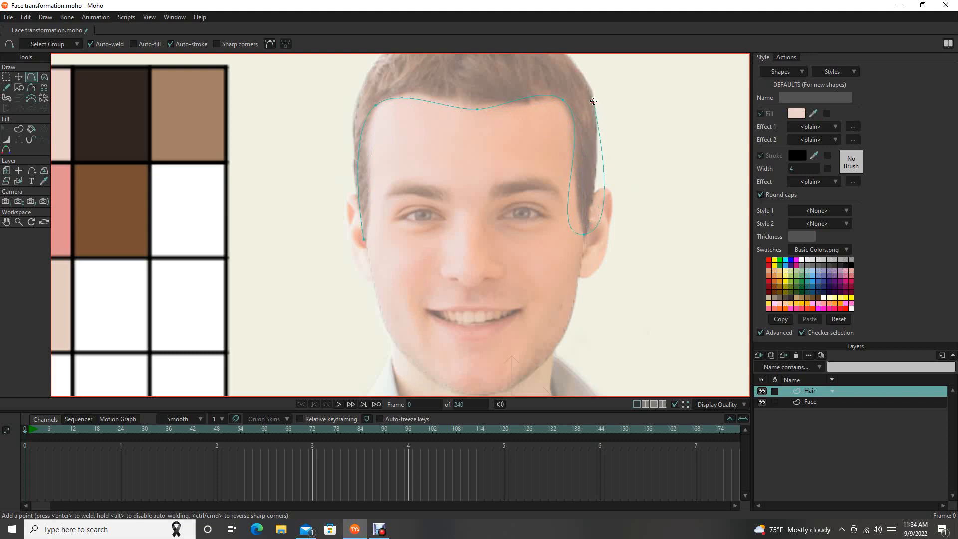
scroll(down, 3)
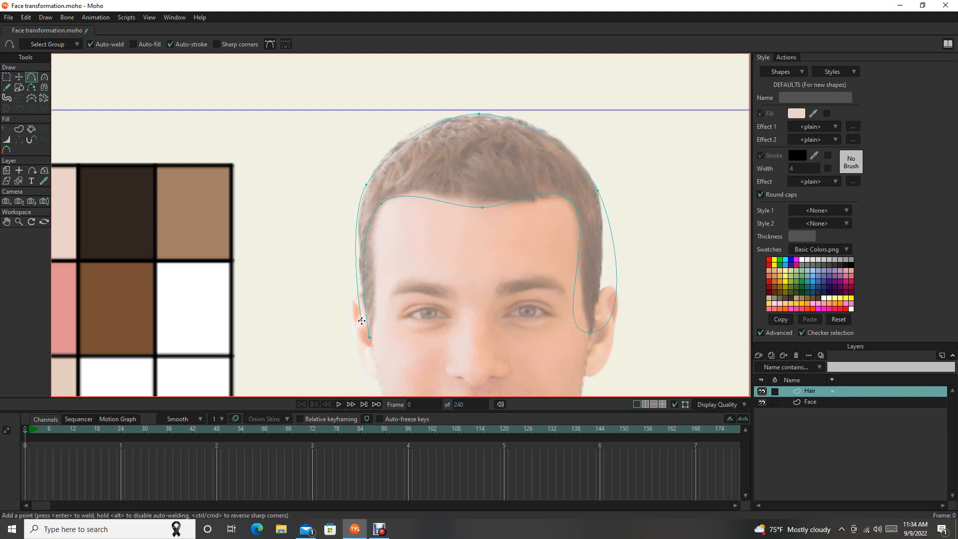
click(370, 336)
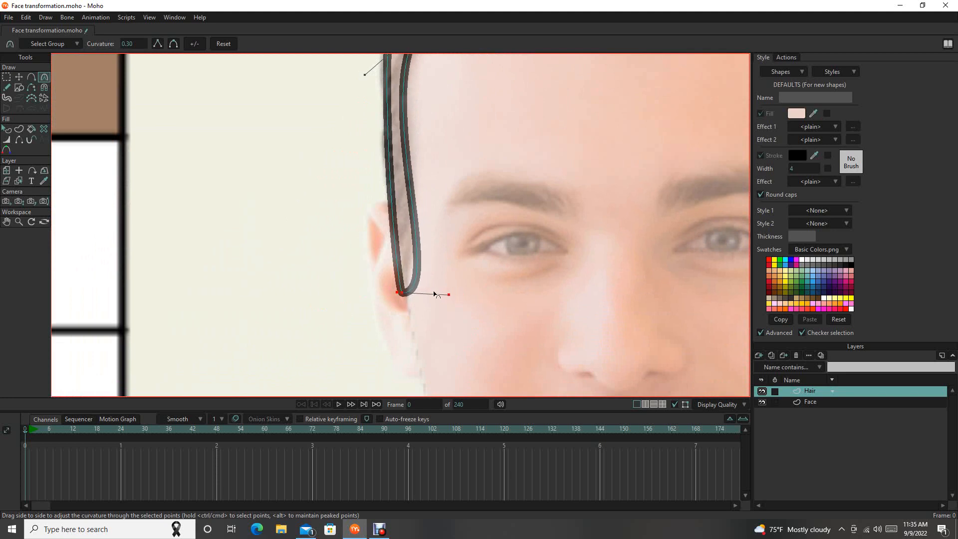
- Make the sideburn point a sharp corner and smooth the curve over the top of the head
click(7, 76)
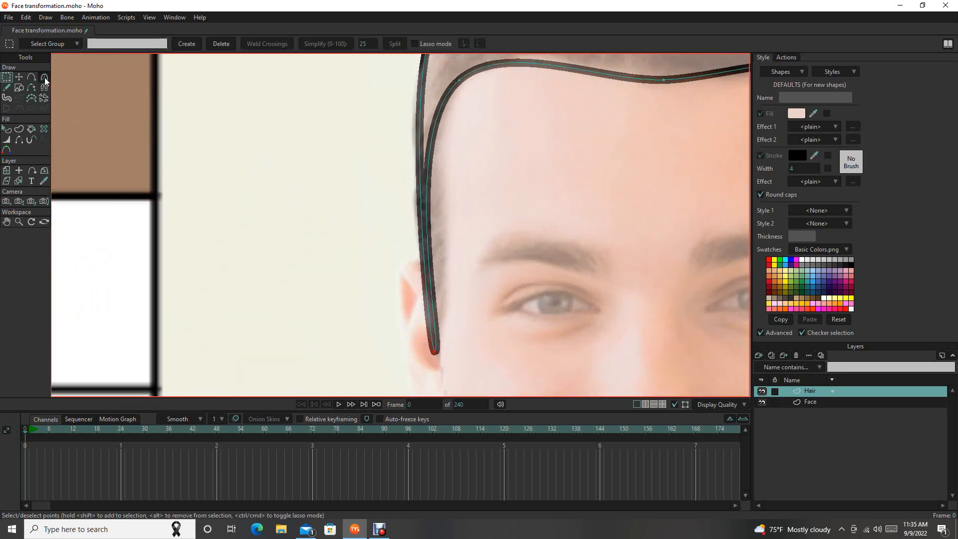
click(43, 88)
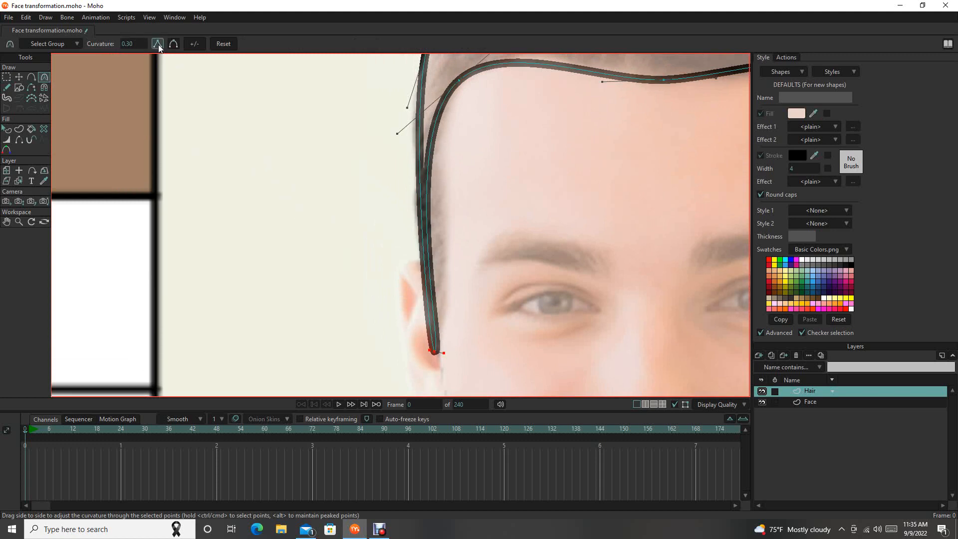
click(158, 43)
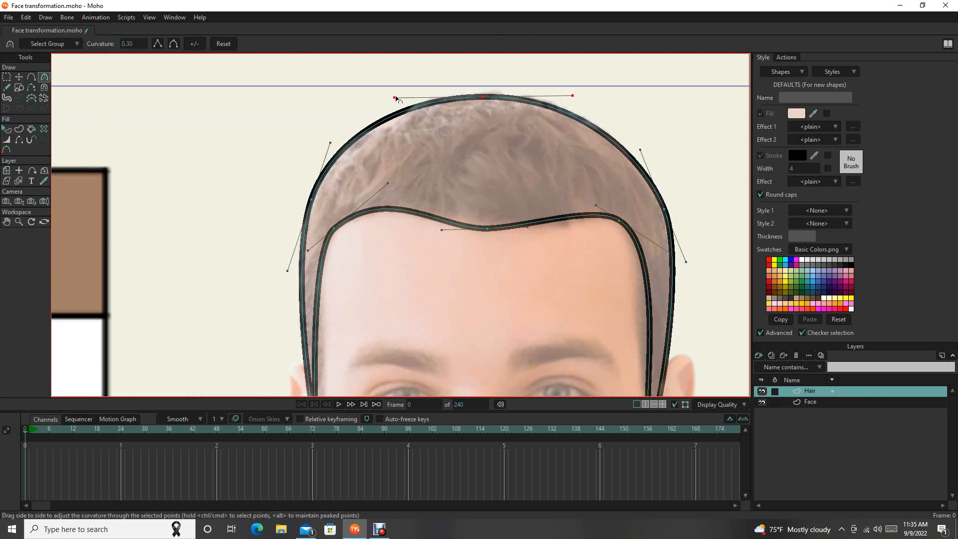
click(19, 77)
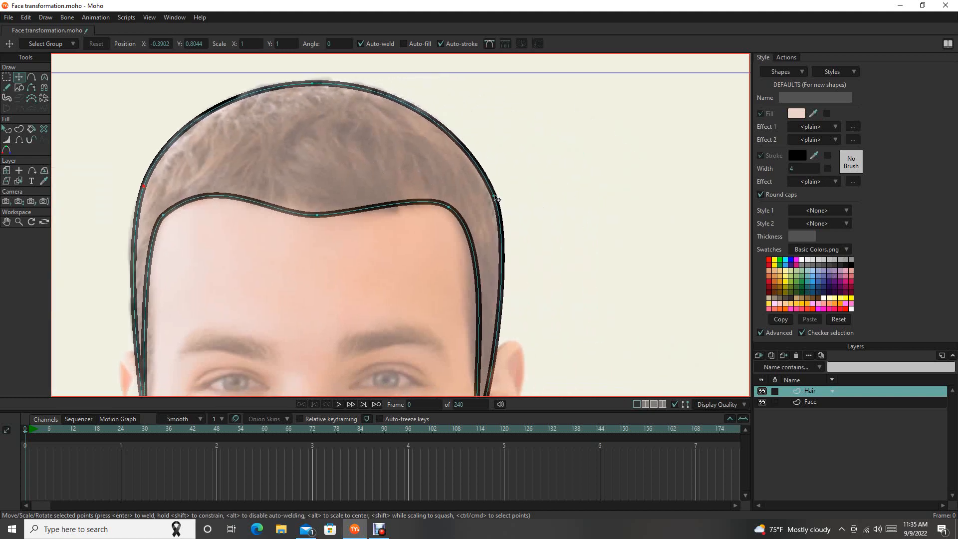
mouse_move(495, 199)
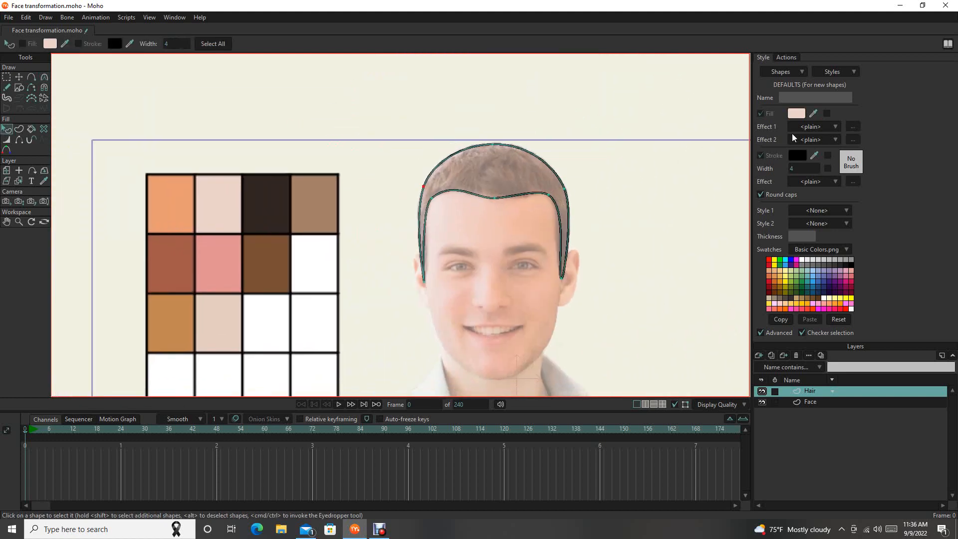
mouse_move(664, 150)
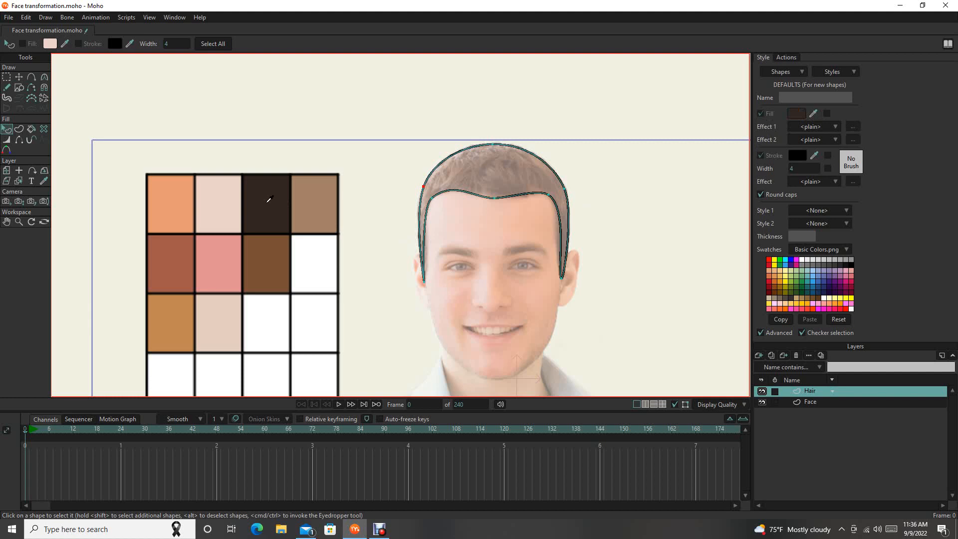
- Pick the dark brown swatch as fill colour and deselect the shapes
click(50, 43)
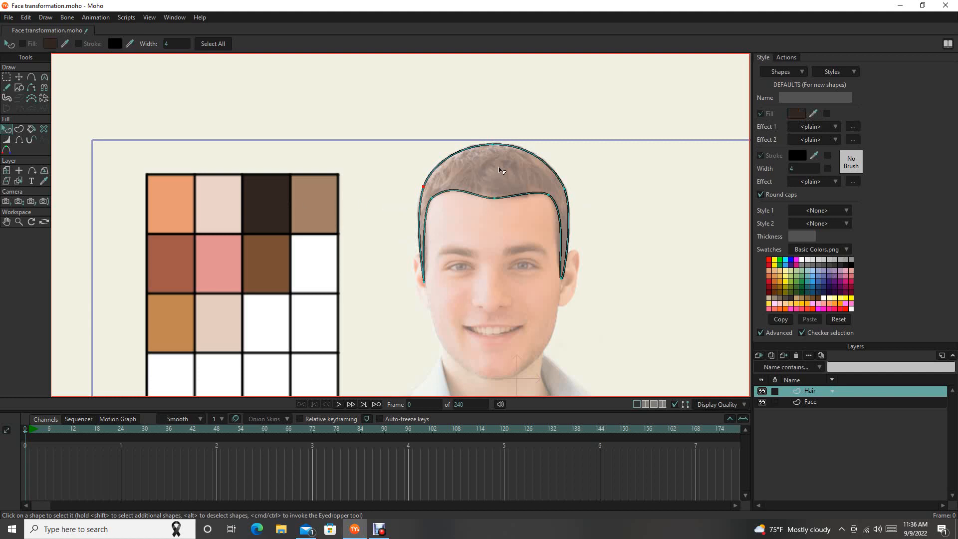
mouse_move(504, 166)
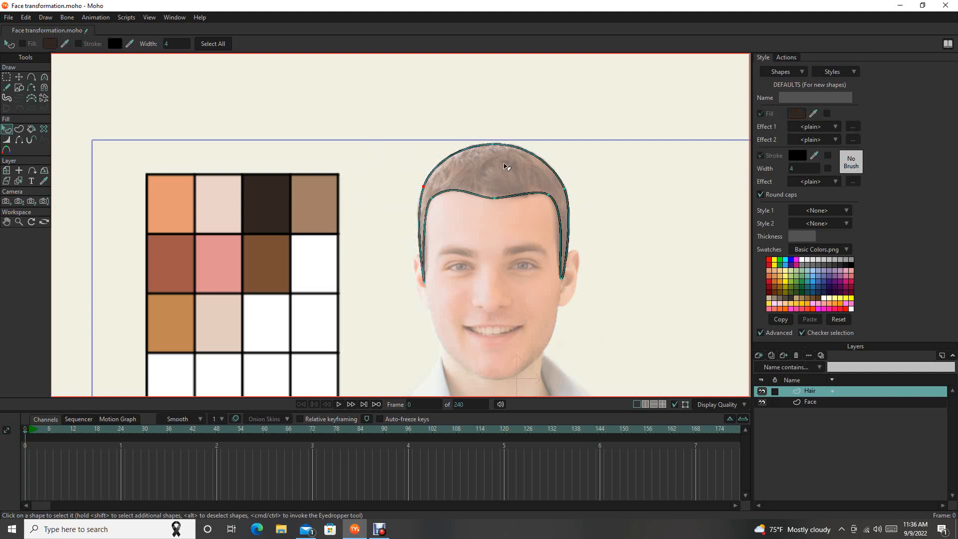
mouse_move(656, 177)
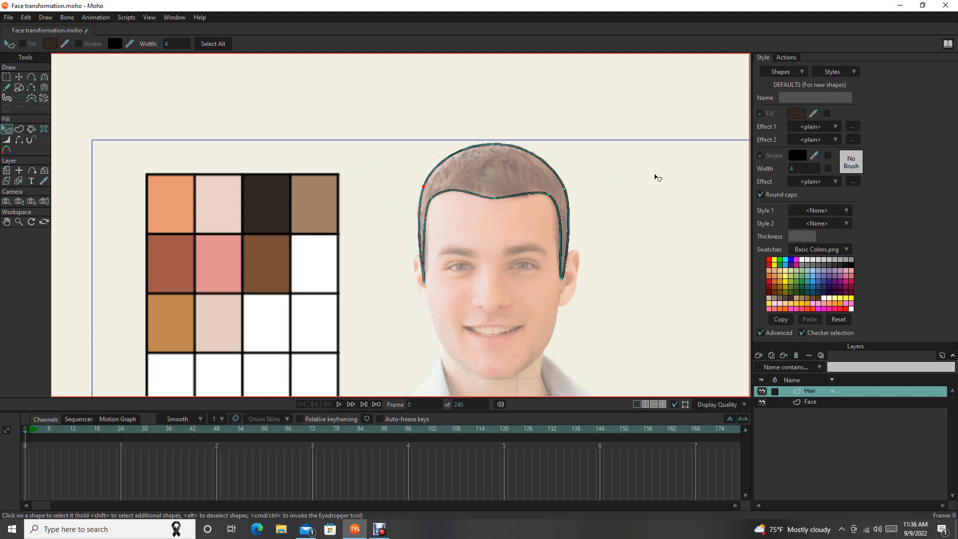
mouse_move(641, 185)
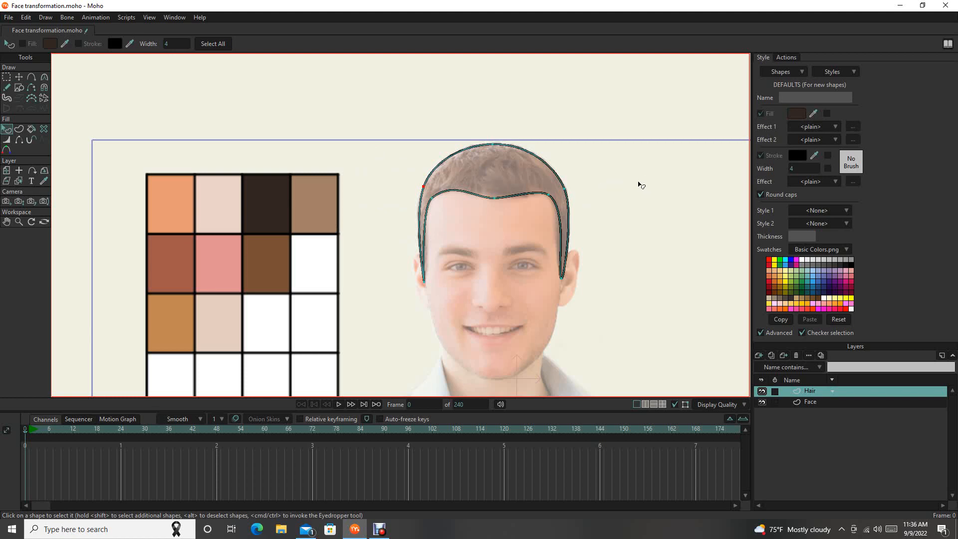
click(18, 76)
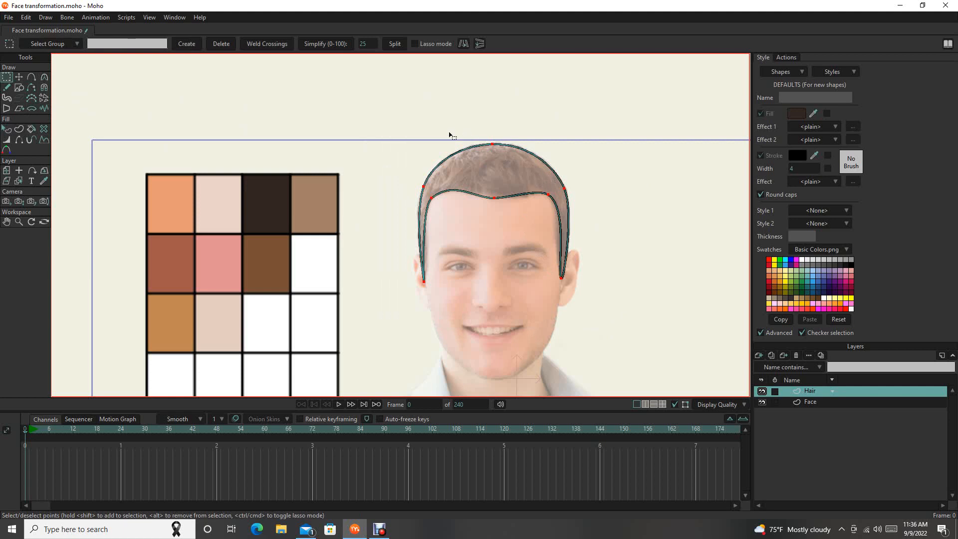
mouse_move(6, 128)
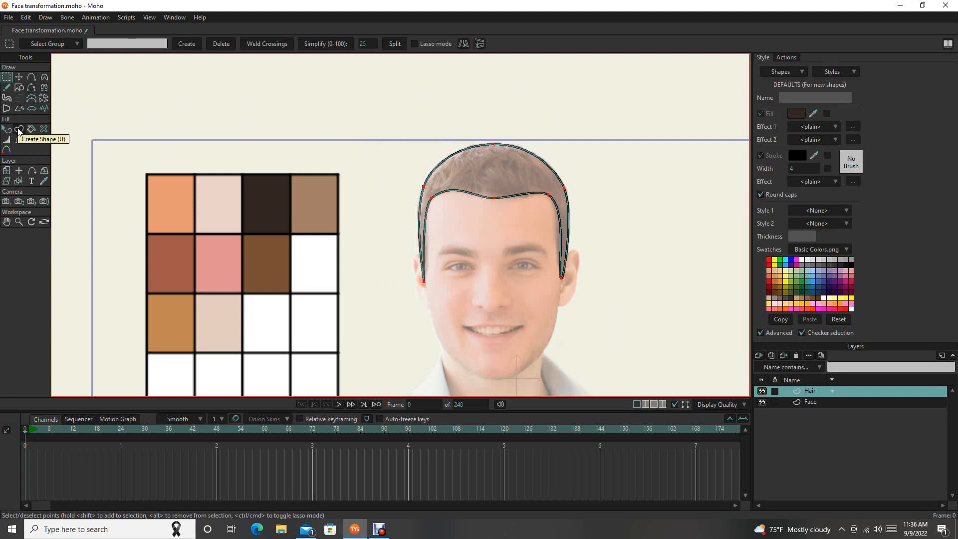
mouse_move(383, 223)
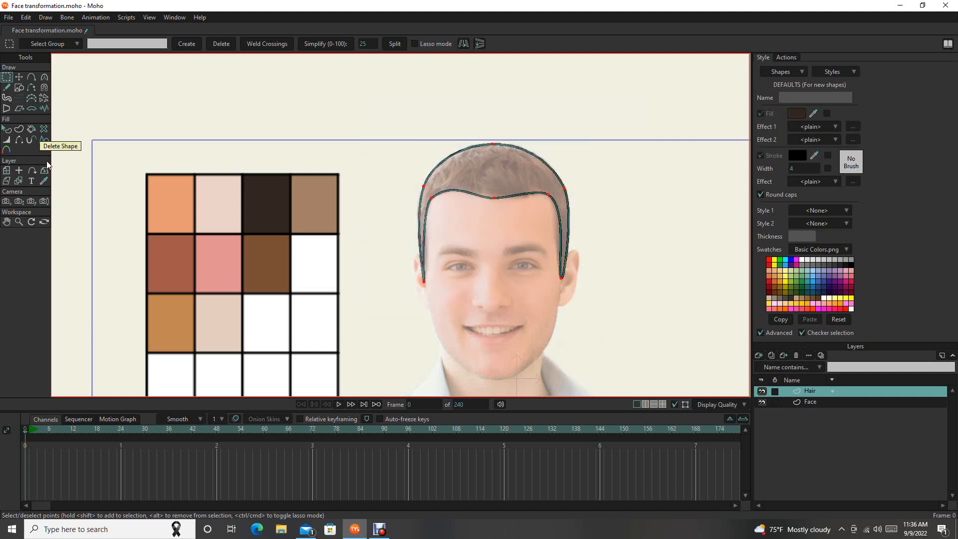
mouse_move(20, 128)
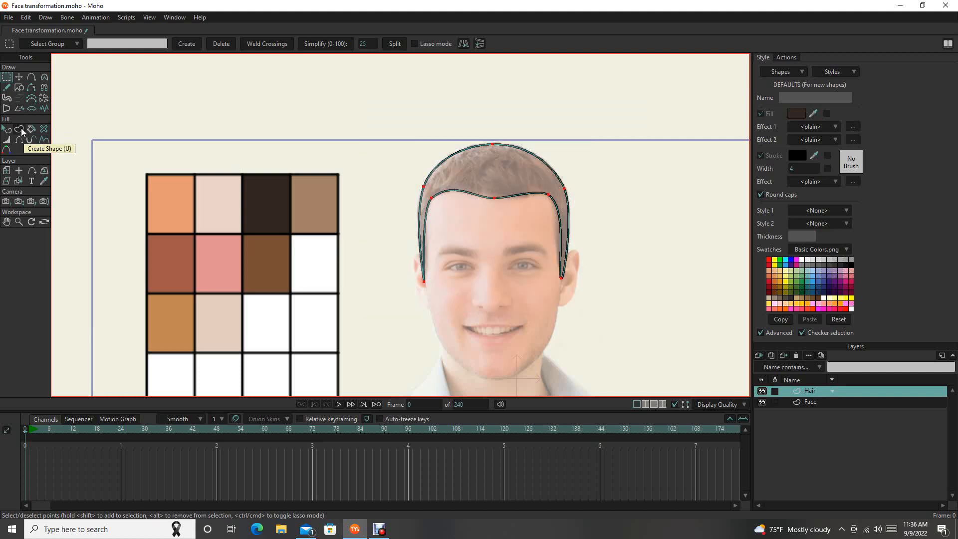
- Create a filled dark brown shape from the traced hair points
click(20, 129)
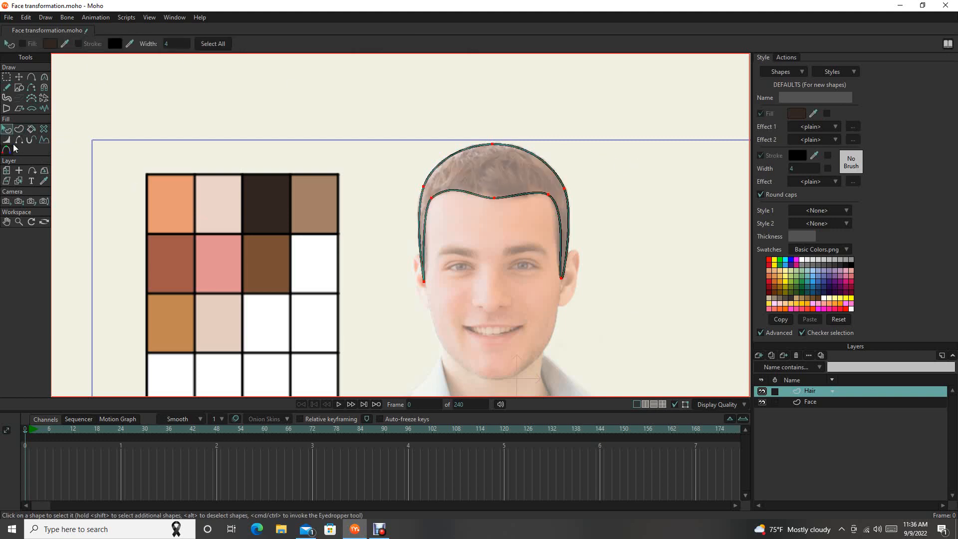
click(20, 129)
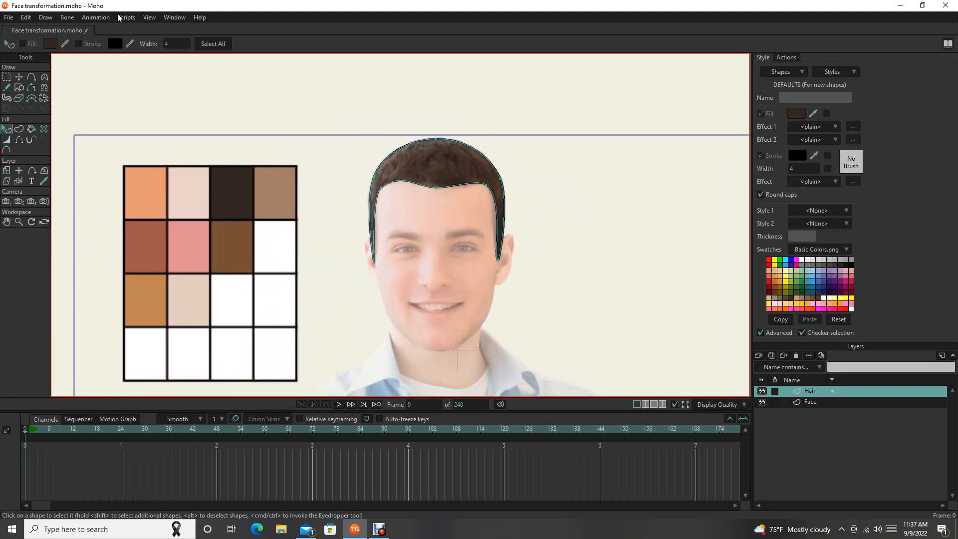
- Turn off Show Tracing Image from the View menu
click(149, 17)
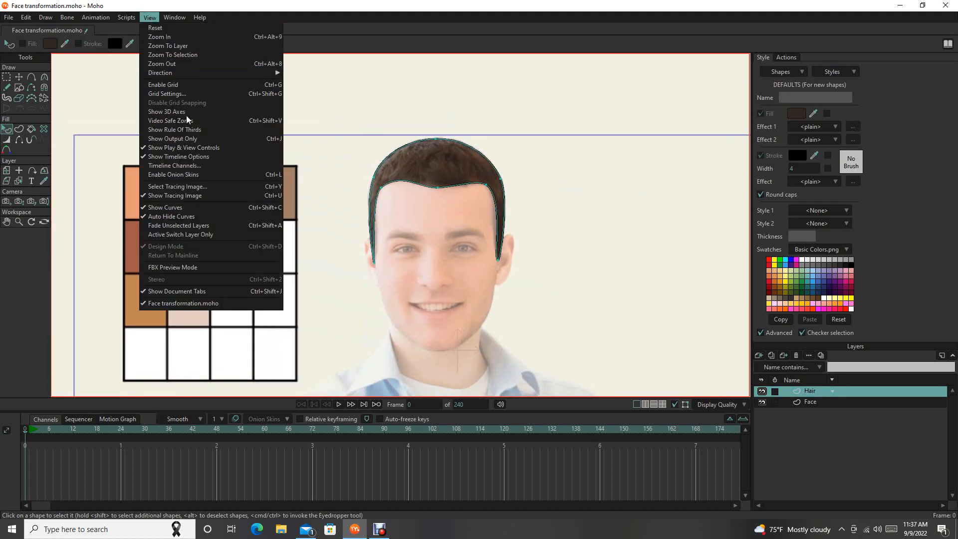
mouse_move(181, 186)
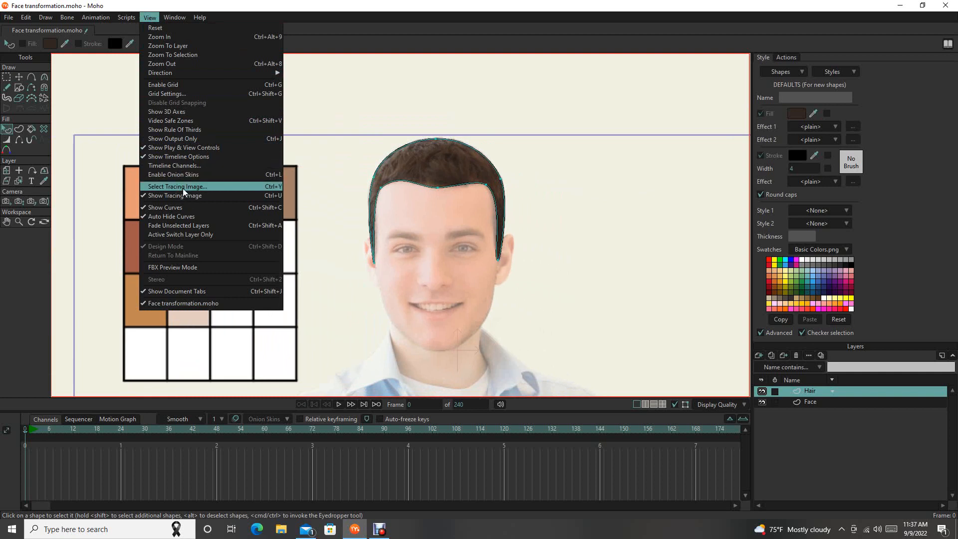
mouse_move(174, 195)
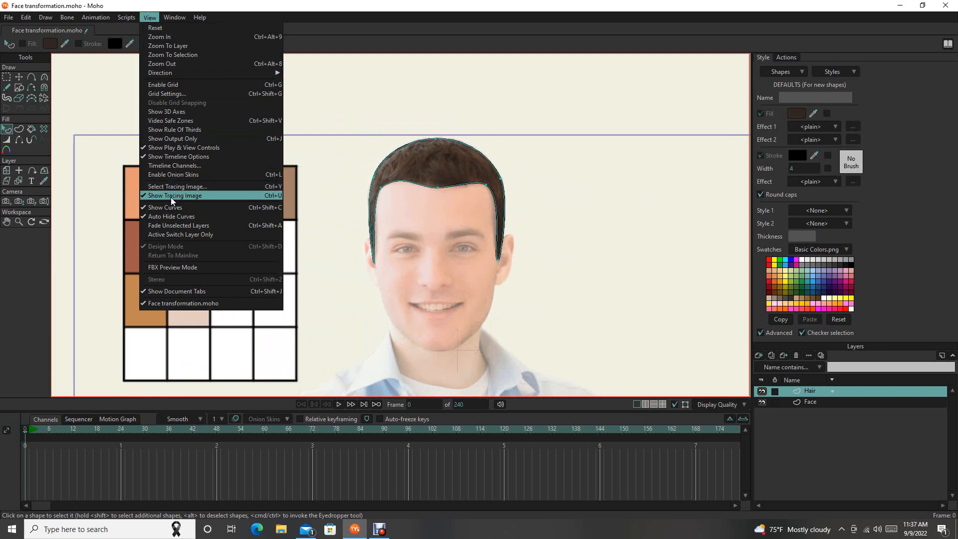
click(177, 195)
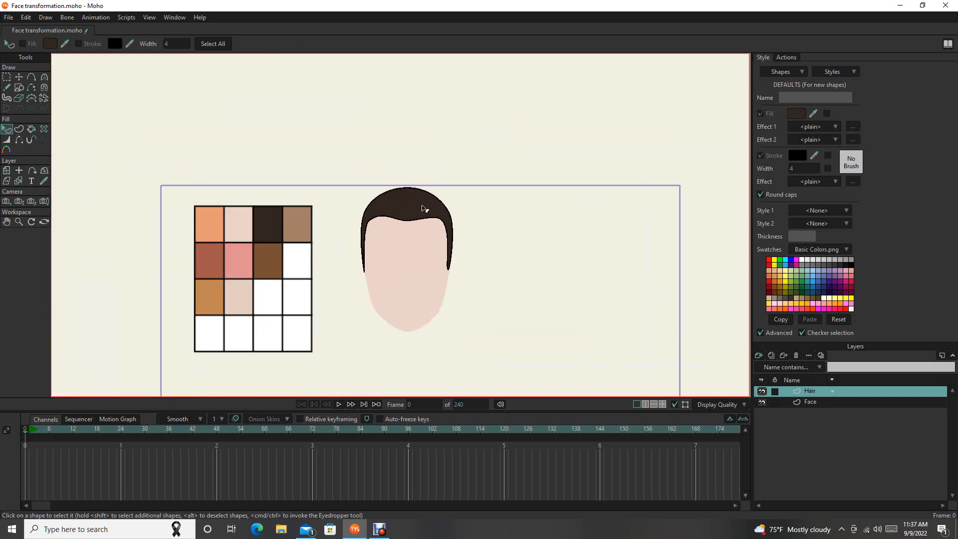
mouse_move(420, 212)
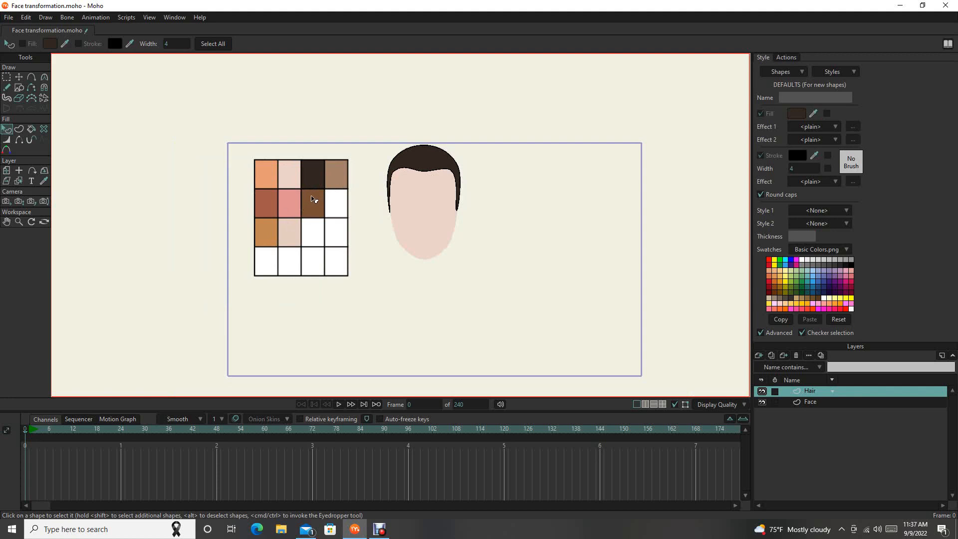
mouse_move(394, 202)
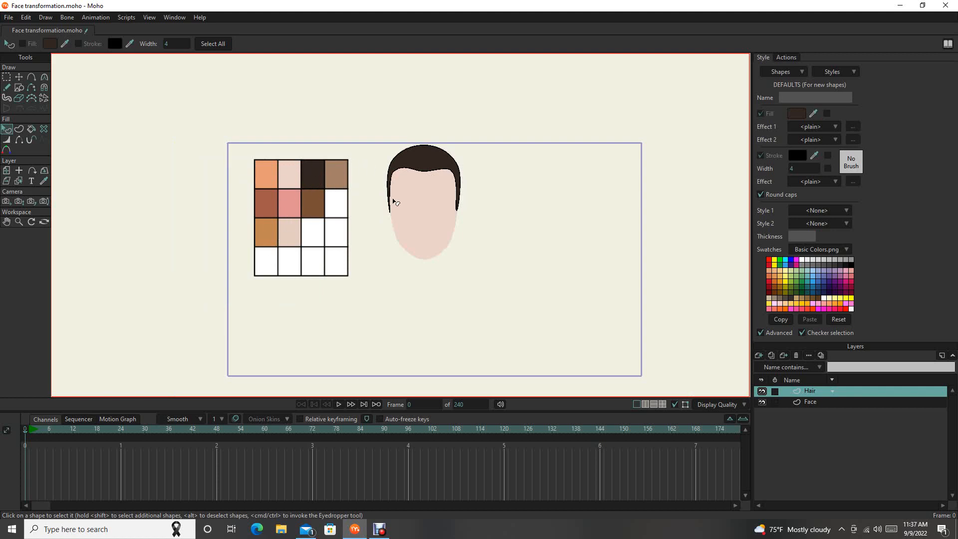